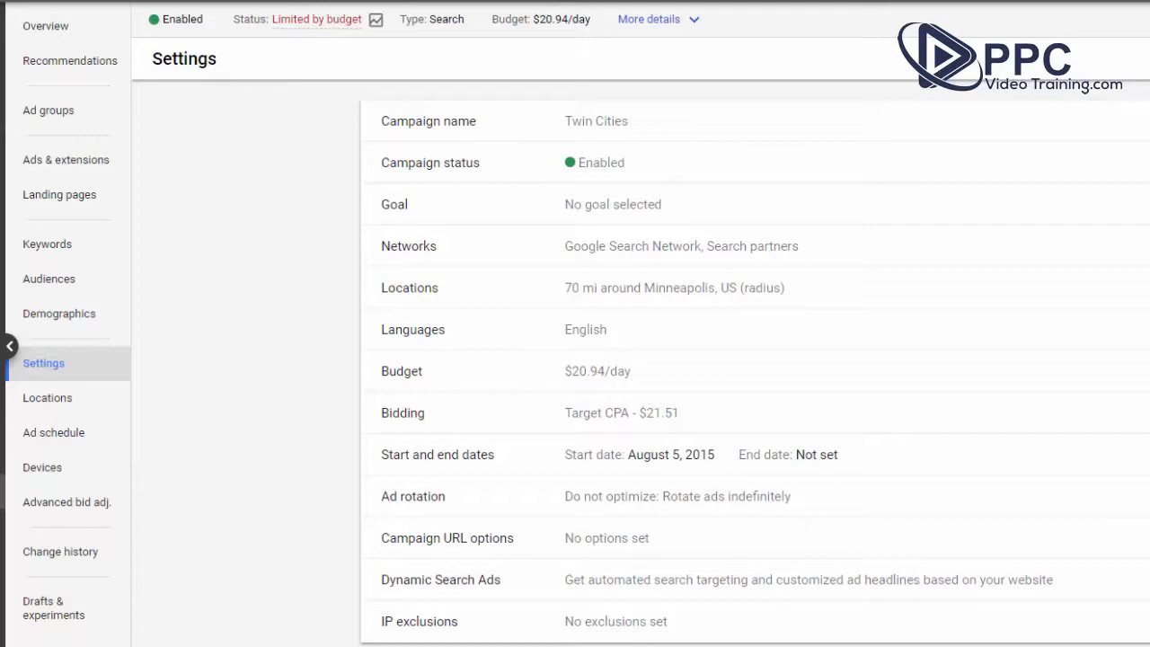
pyautogui.moveTo(680, 244)
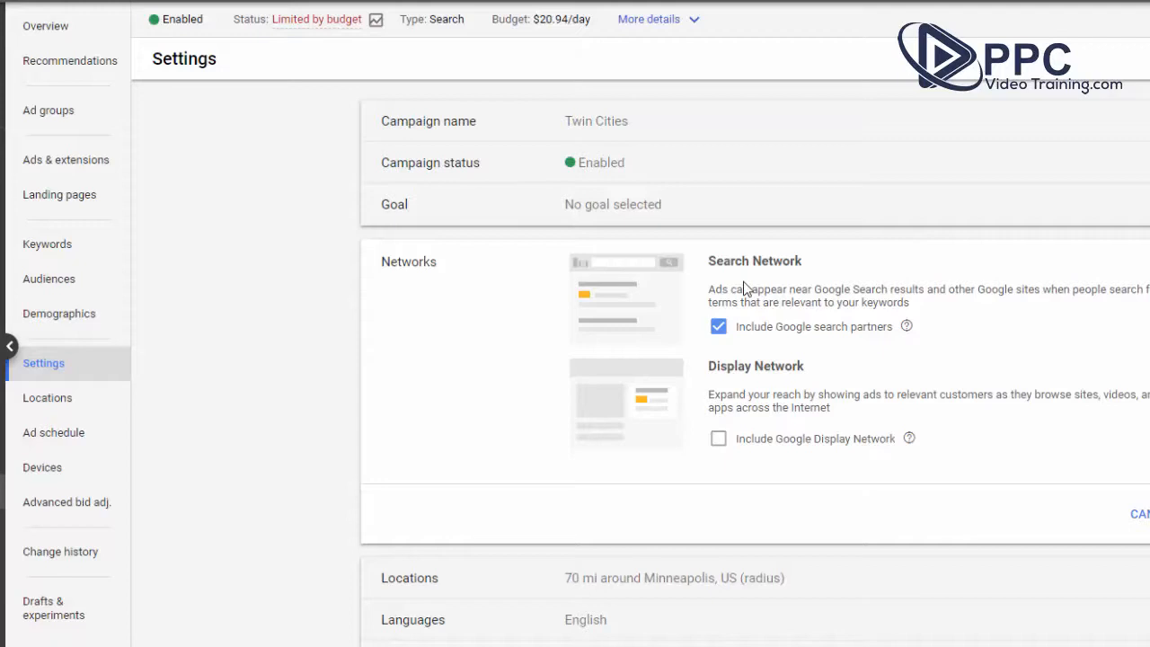
# Step: Expand the Locations setting and view the targeted 70 mi radius around Minneapolis on the map
pyautogui.doubleClick(754, 261)
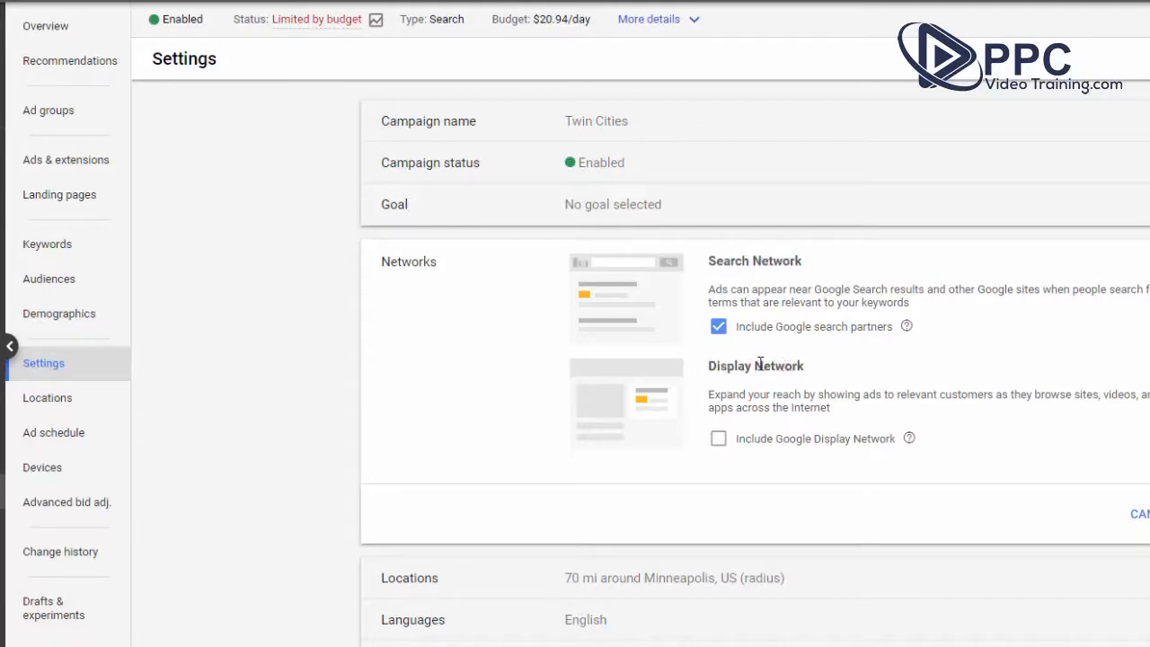
pyautogui.moveTo(710, 260)
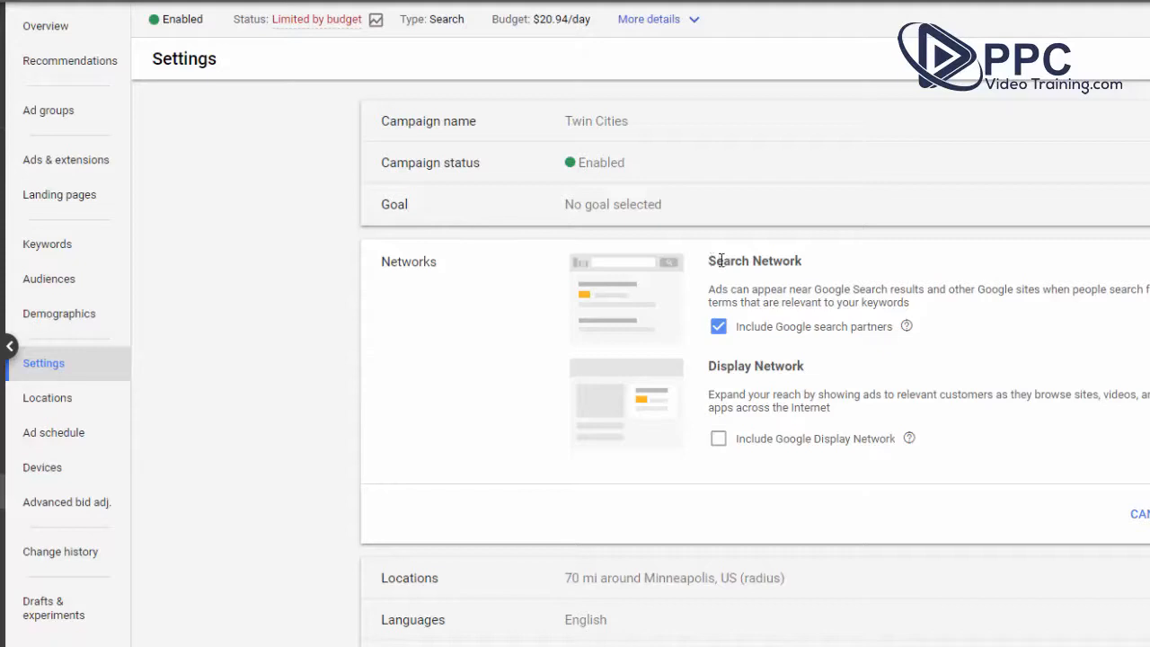
pyautogui.moveTo(830, 267)
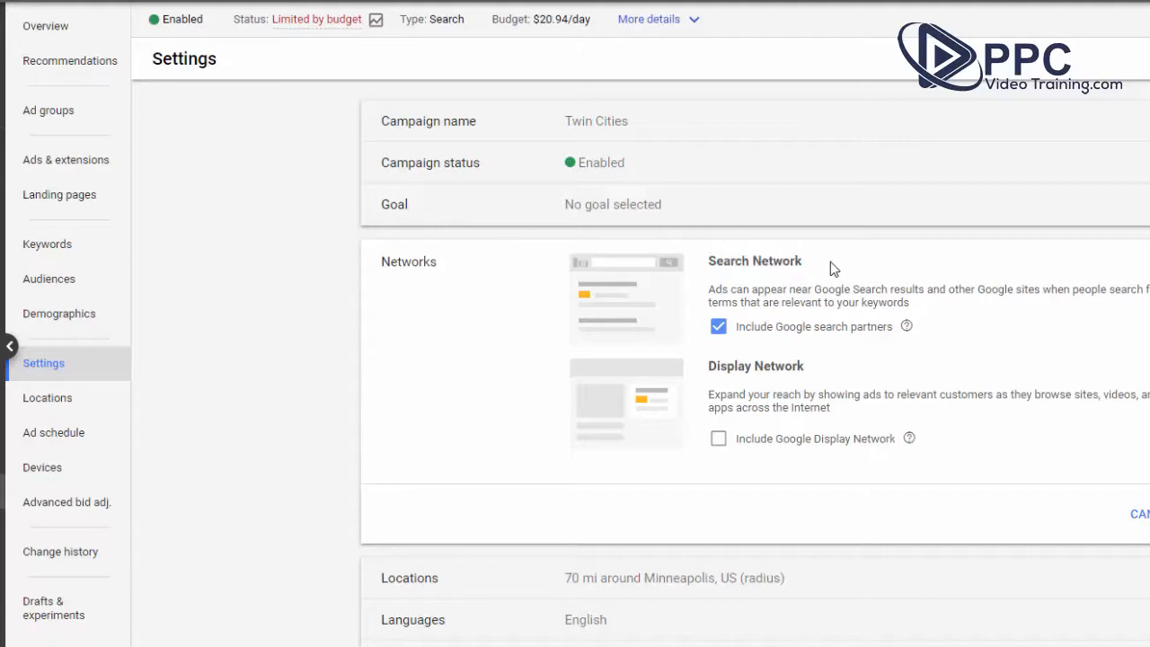
pyautogui.moveTo(712, 370)
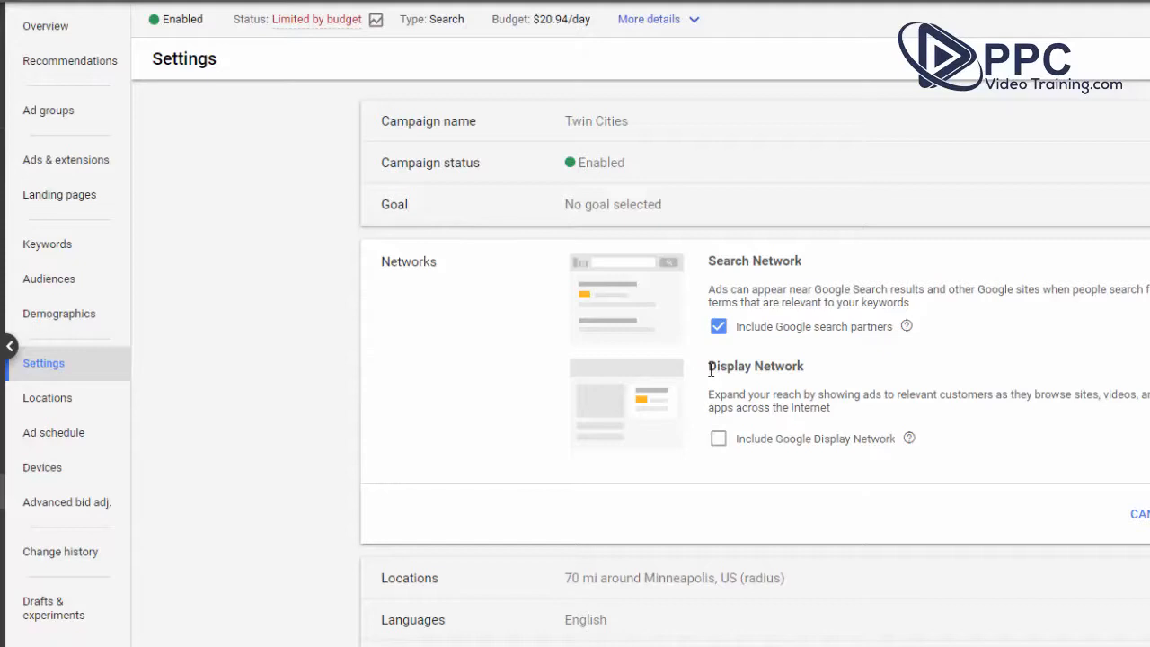
pyautogui.doubleClick(755, 366)
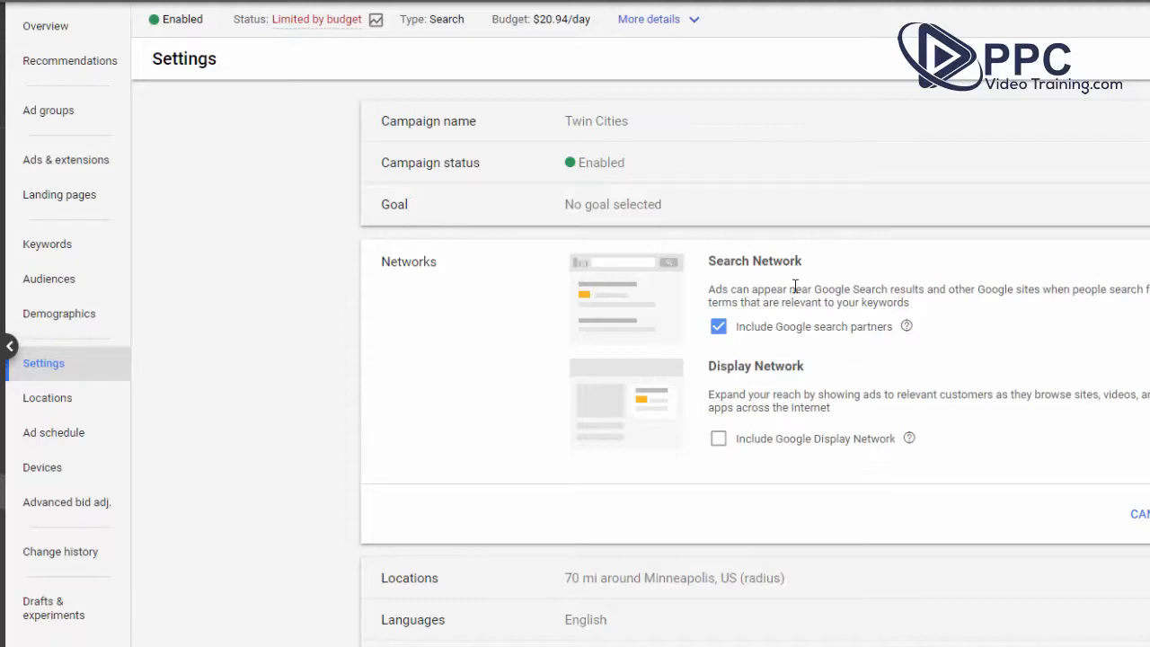
pyautogui.doubleClick(753, 260)
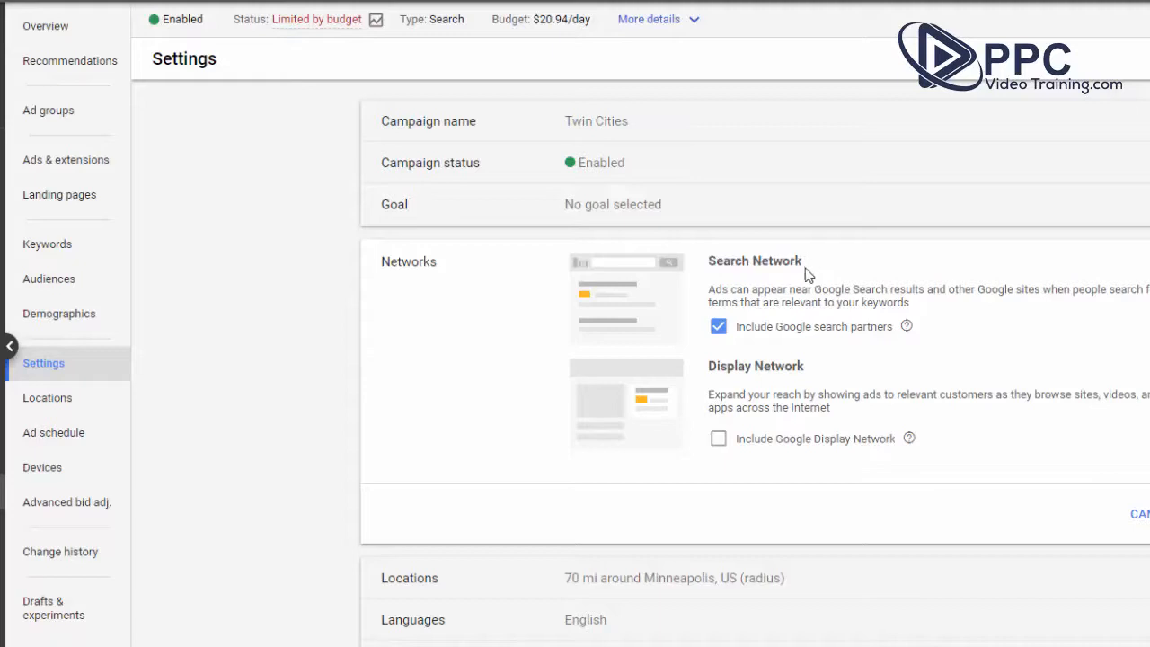
pyautogui.moveTo(740, 269)
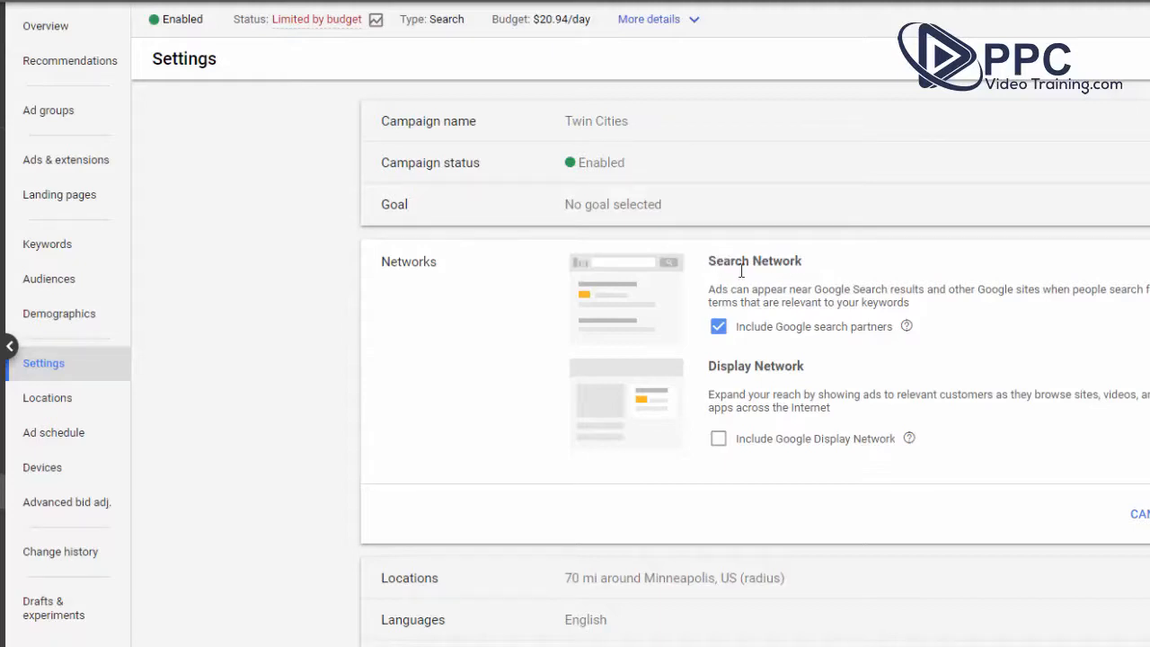
pyautogui.moveTo(718, 440)
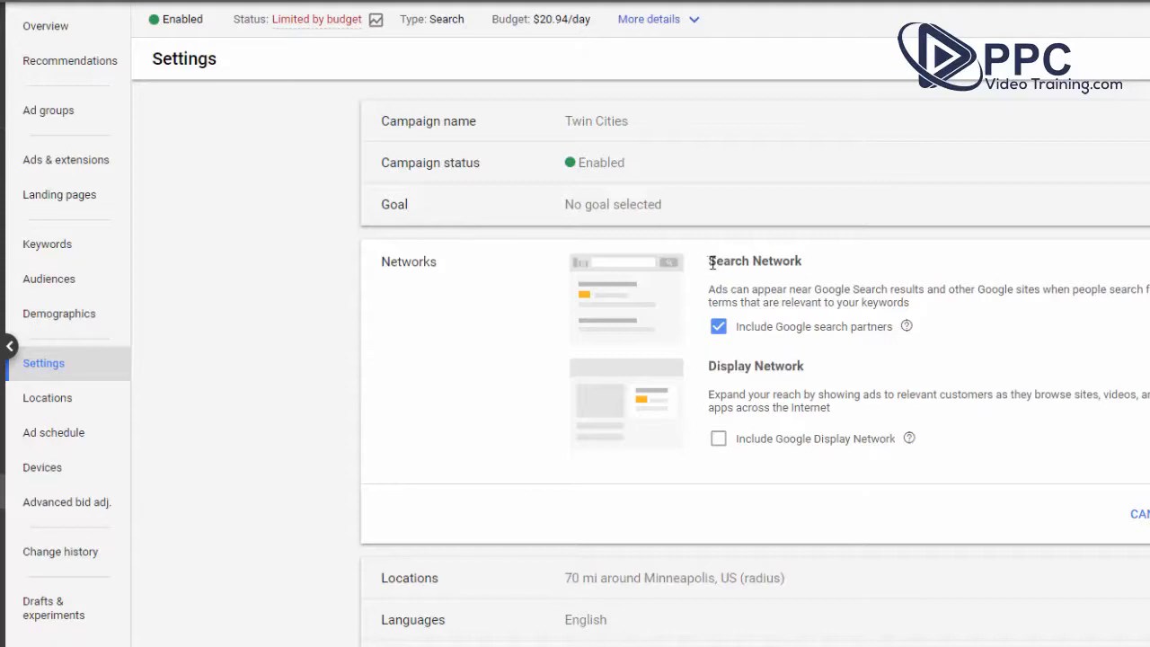
pyautogui.moveTo(737, 364)
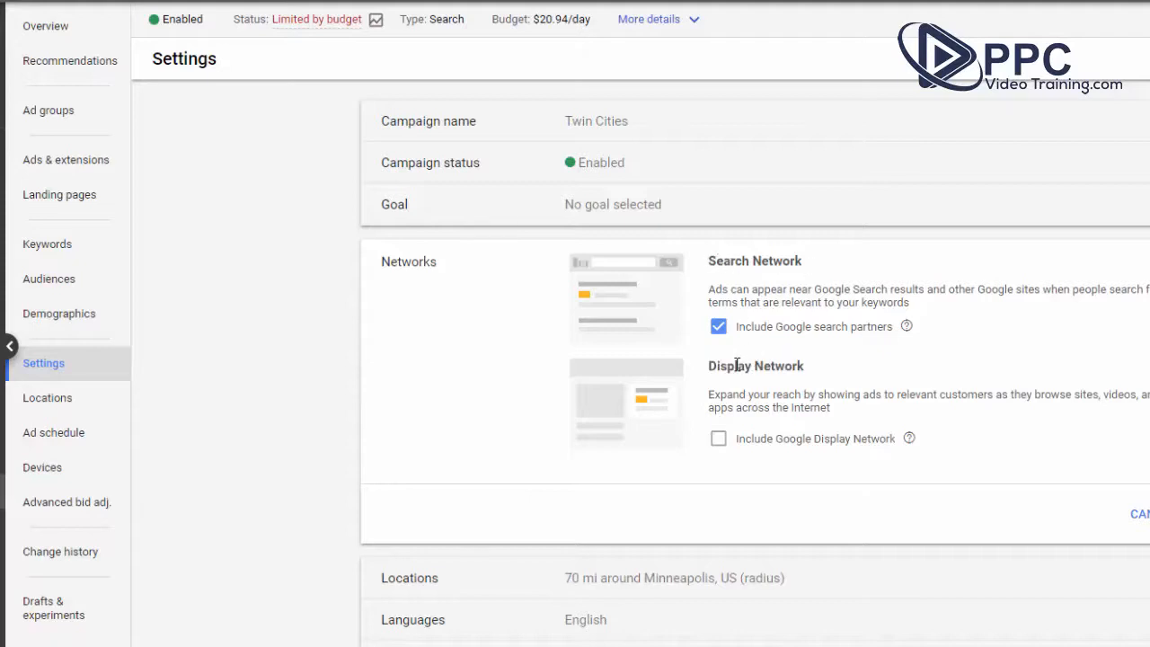
pyautogui.moveTo(733, 404)
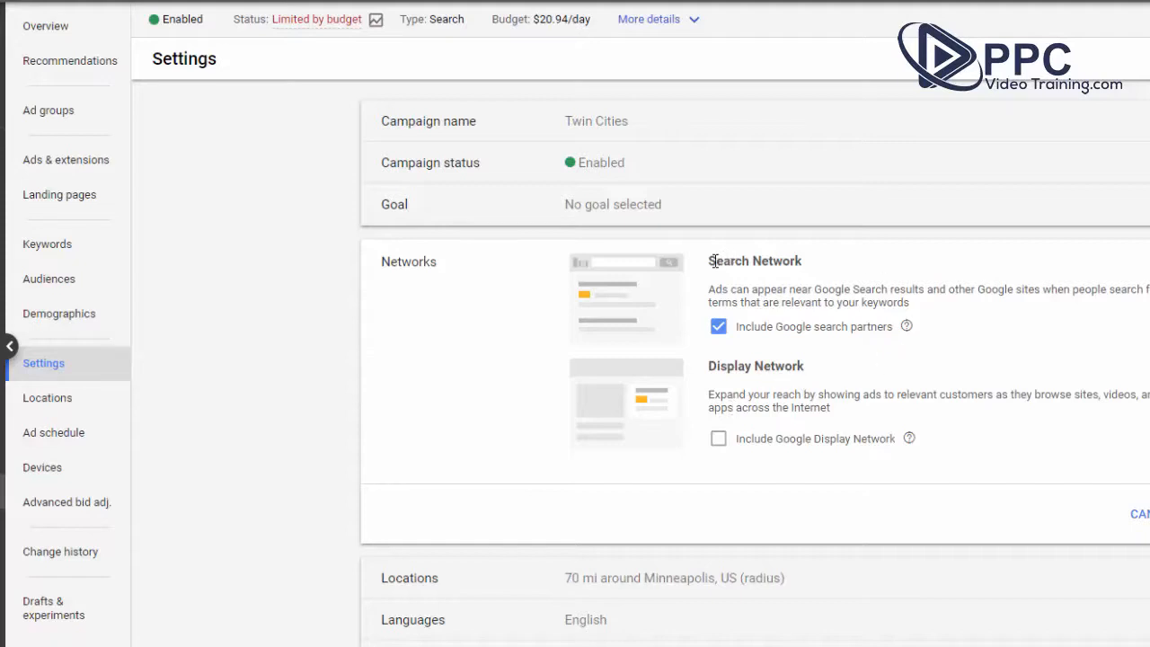
pyautogui.moveTo(859, 337)
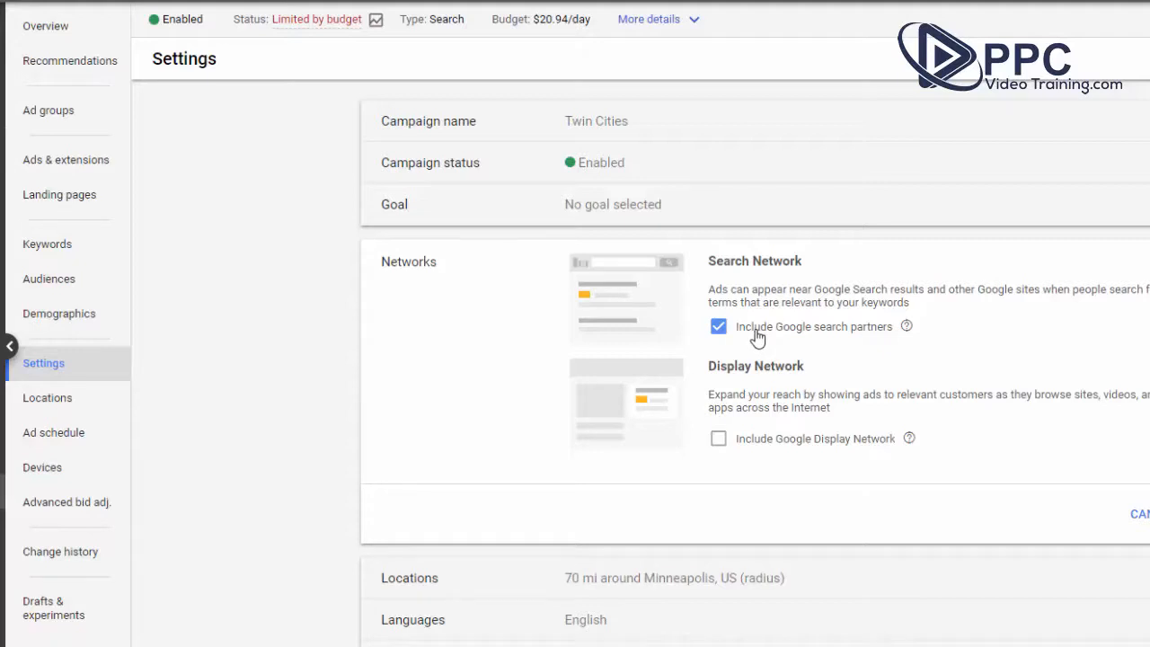
pyautogui.moveTo(758, 338)
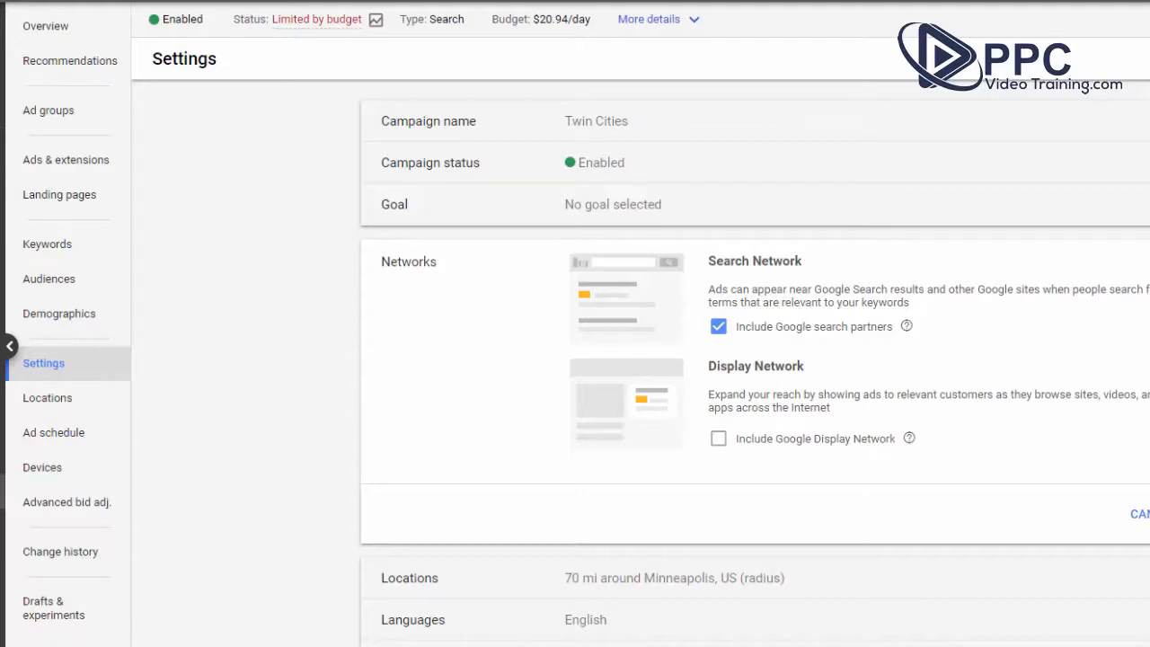
pyautogui.moveTo(776, 297)
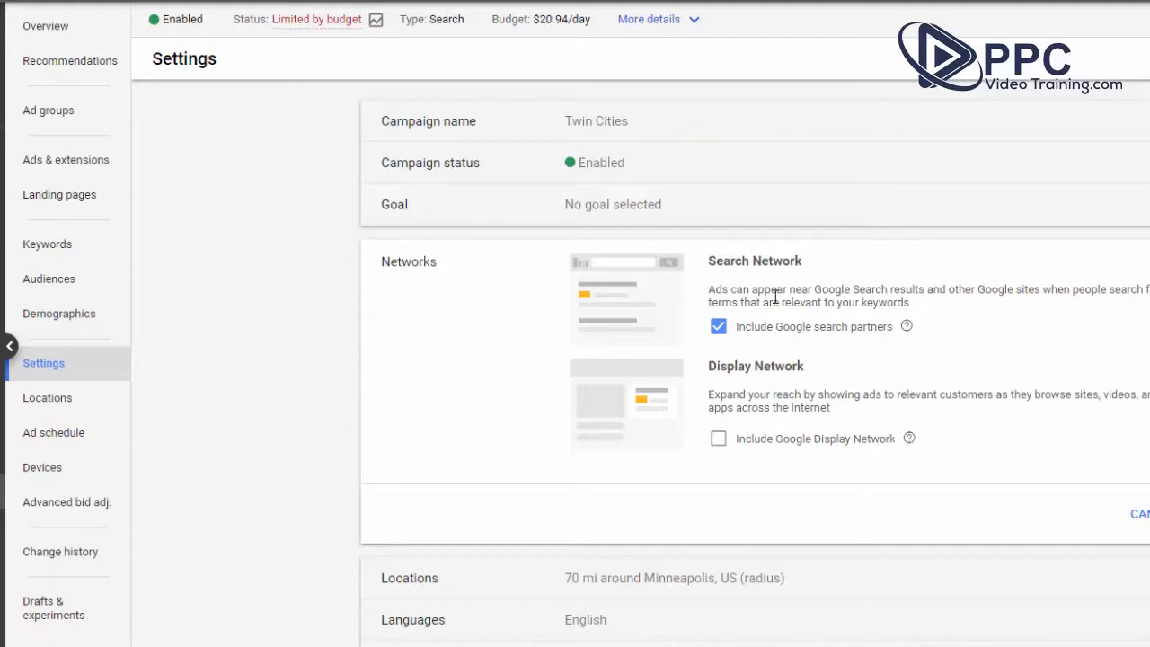
pyautogui.moveTo(966, 317)
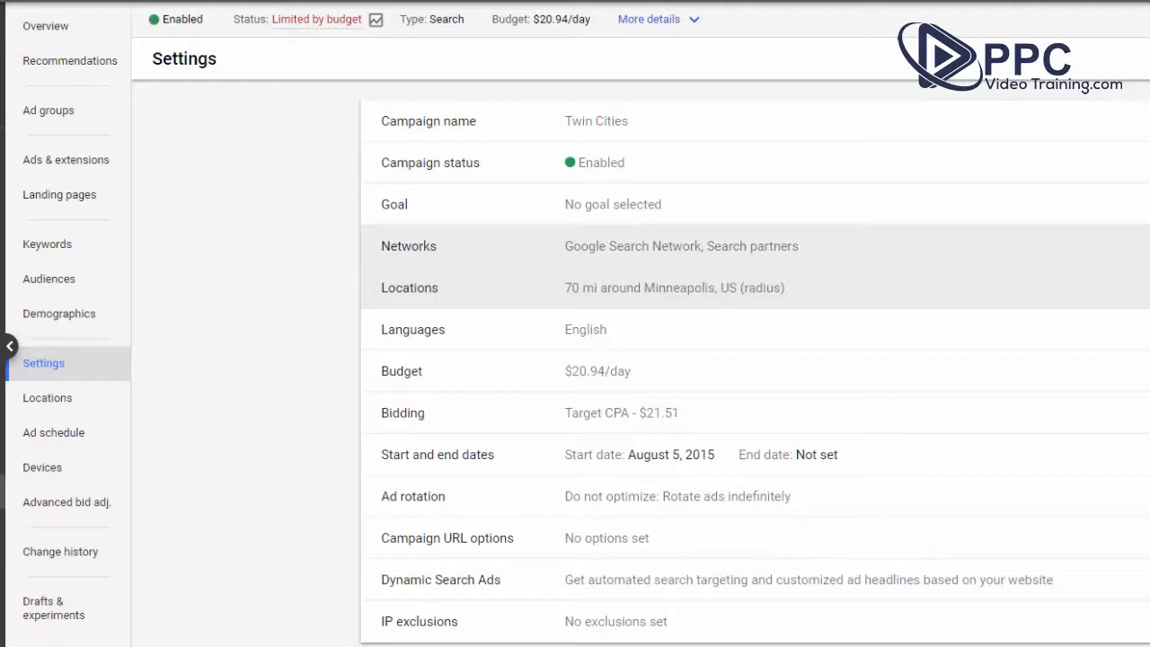
pyautogui.click(410, 288)
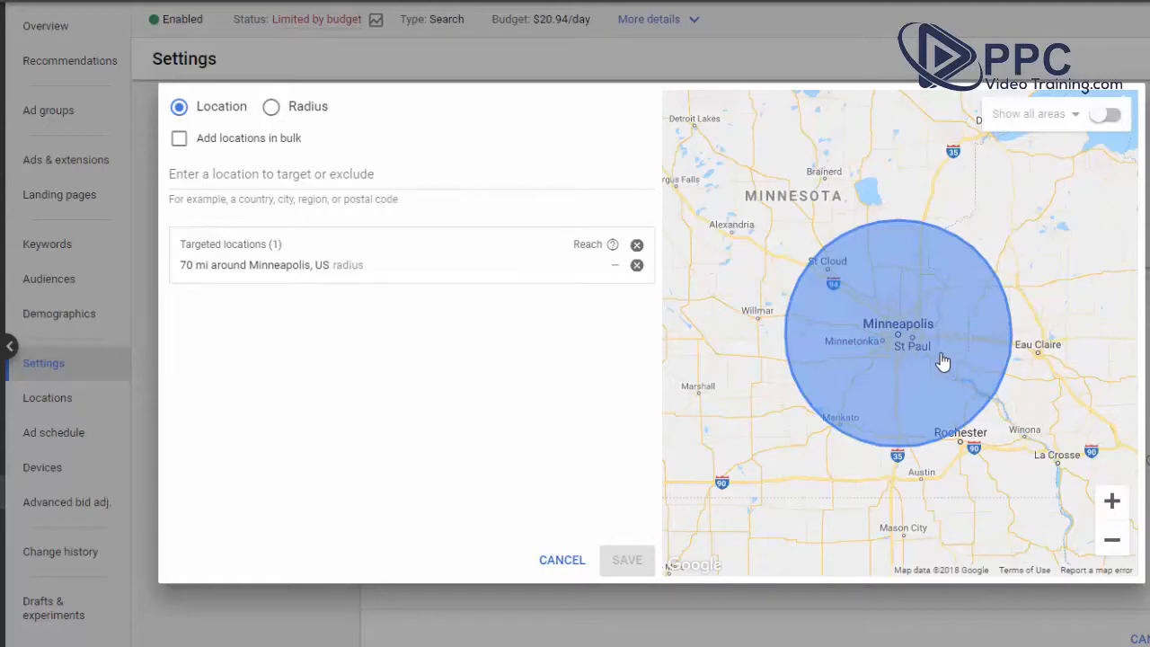
pyautogui.moveTo(977, 320)
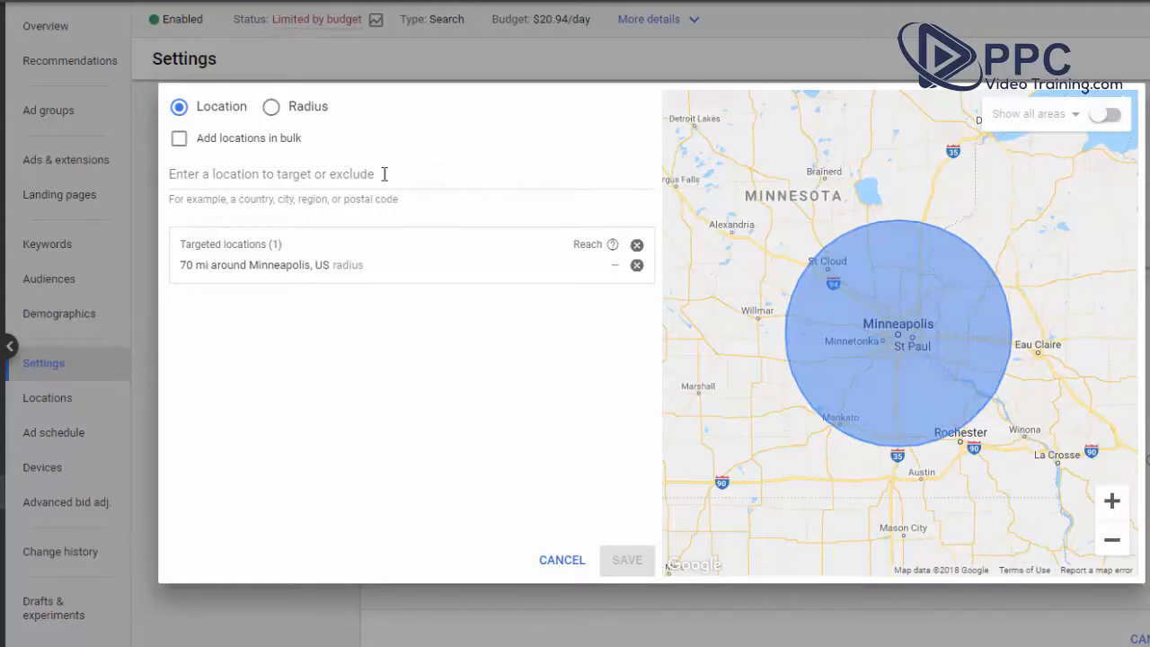
pyautogui.click(560, 559)
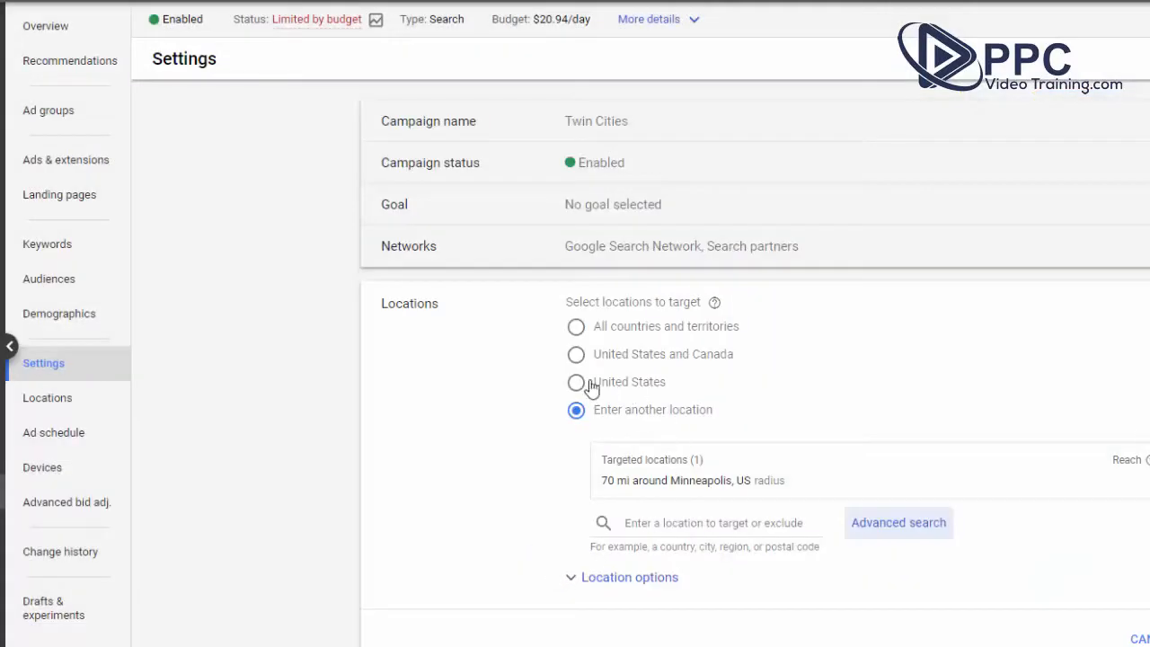
pyautogui.moveTo(719, 525)
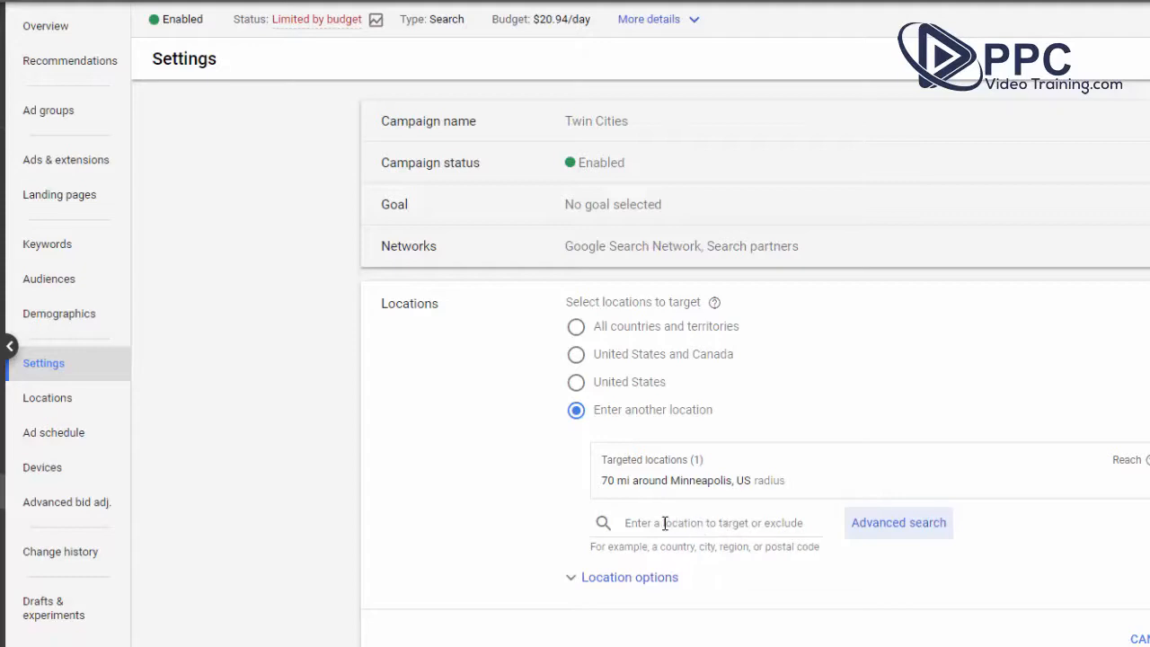
pyautogui.moveTo(575, 277)
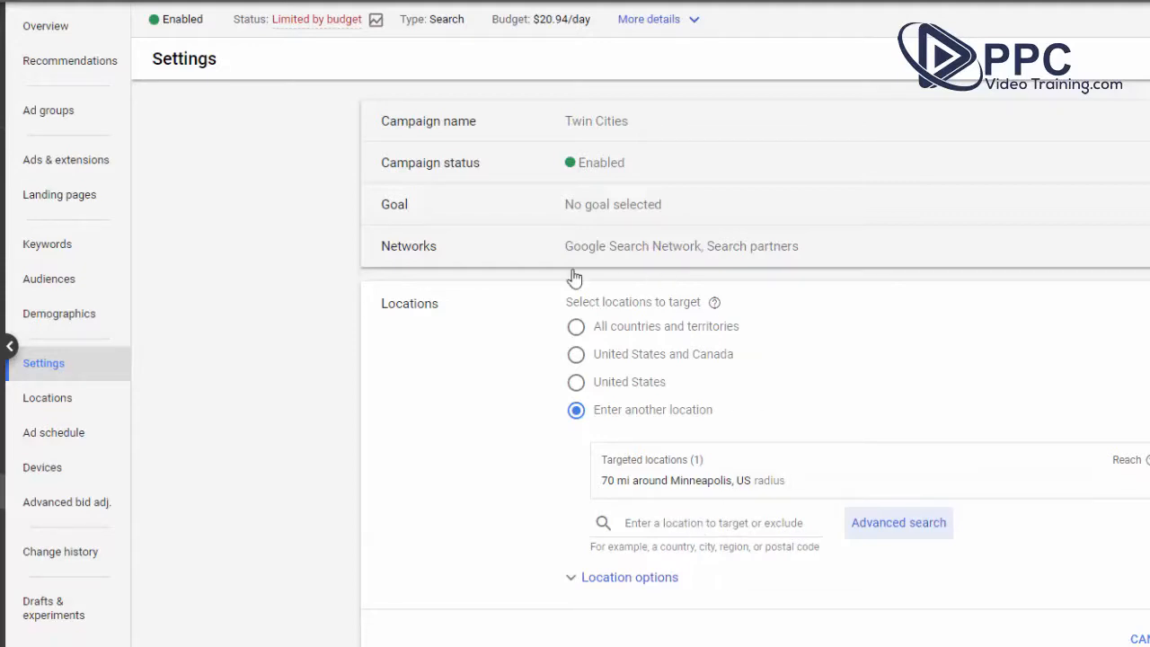
pyautogui.moveTo(675, 406)
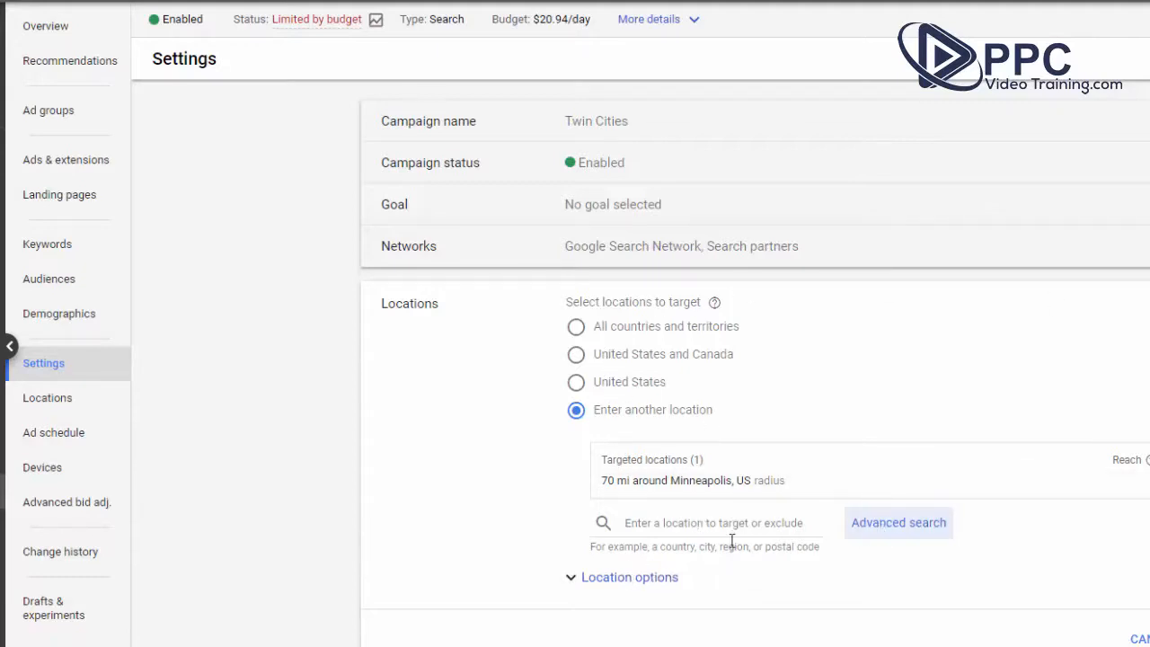
# Step: Reopen the location map editor, start a location search, then cancel without saving
pyautogui.click(898, 521)
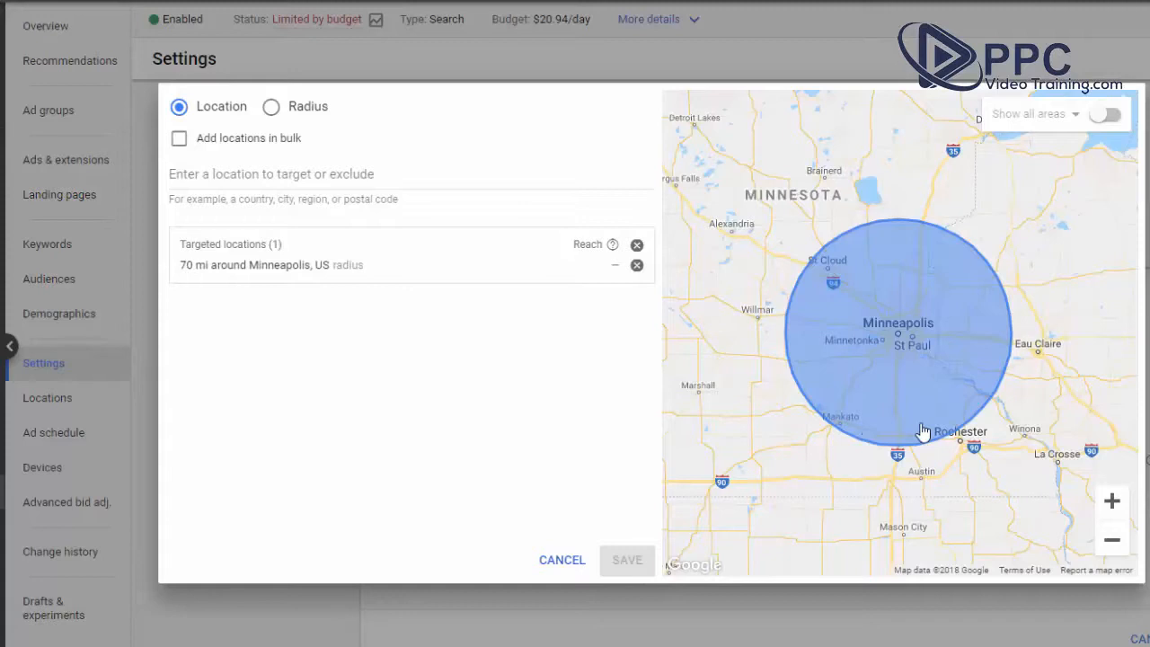
pyautogui.moveTo(865, 255)
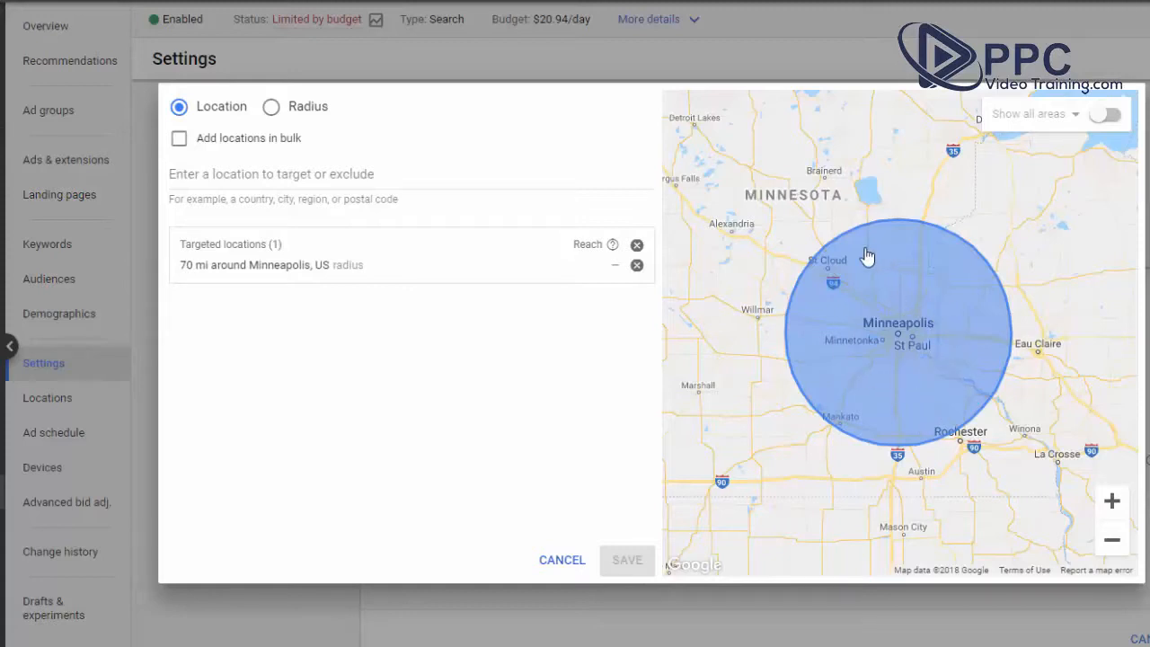
pyautogui.moveTo(943, 312)
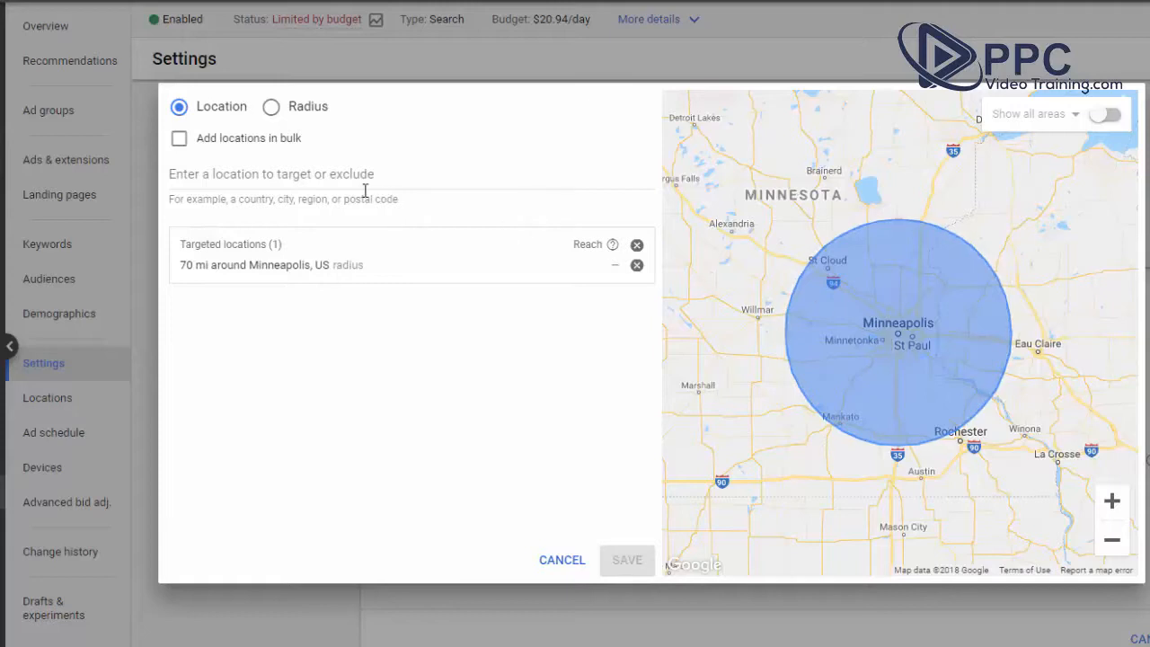
pyautogui.click(345, 174)
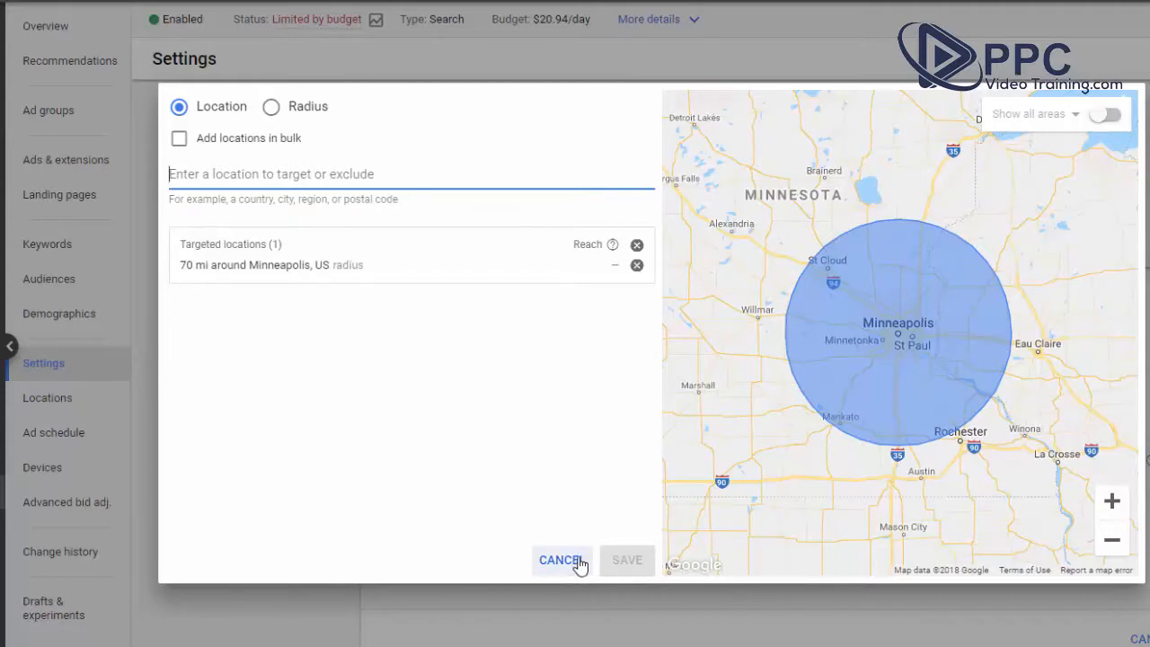
pyautogui.click(561, 560)
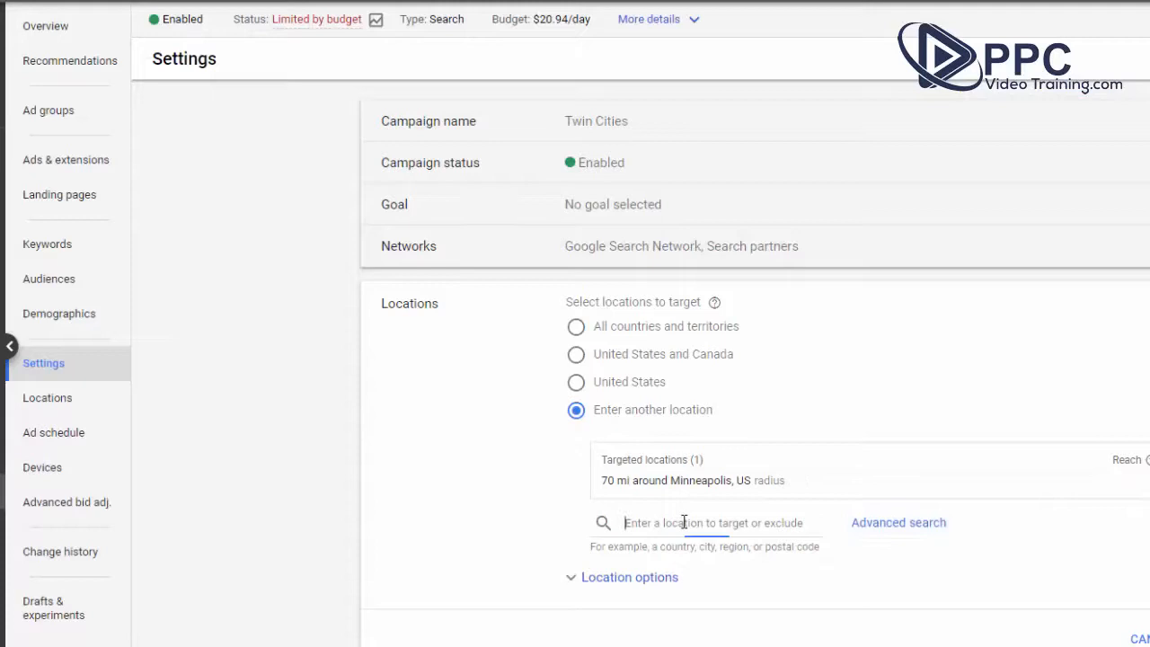
pyautogui.moveTo(568, 517)
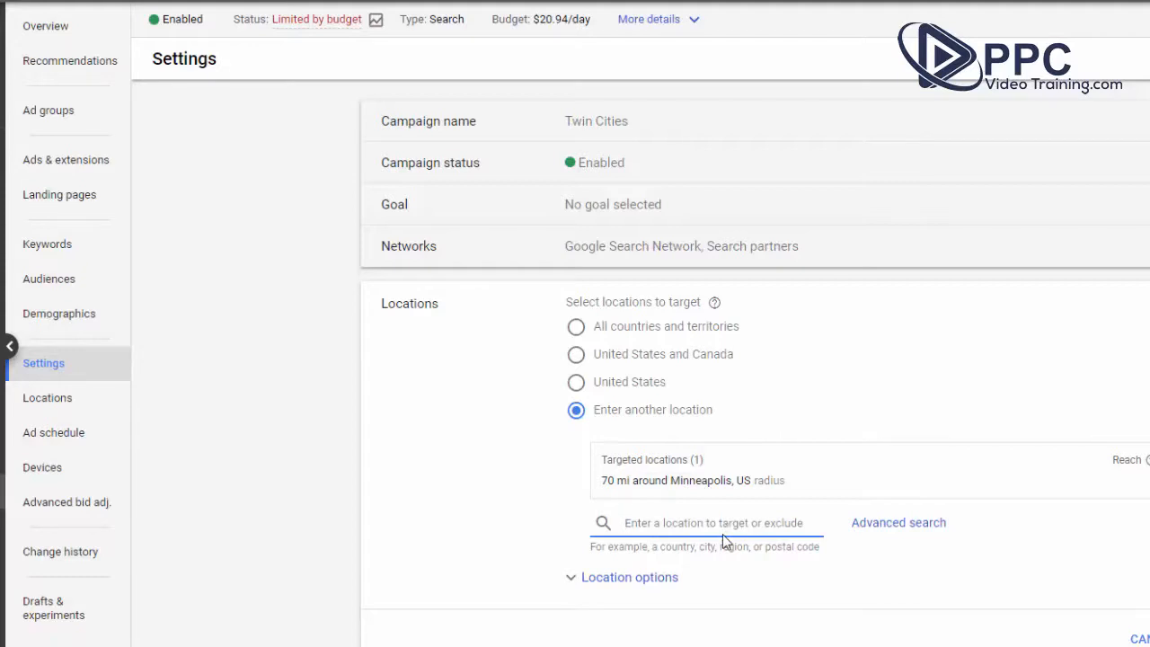
# Step: Search 'minne' and postal code 55317 as excluded locations inside the Twin Cities radius
pyautogui.write('minne')
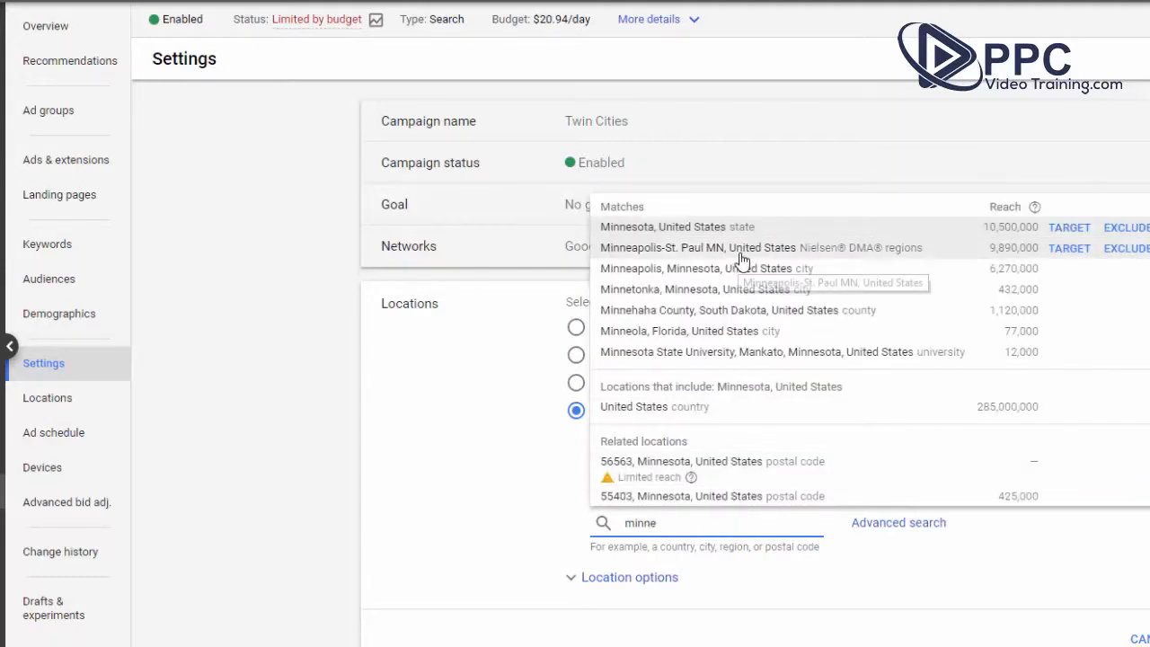
pyautogui.moveTo(1069, 270)
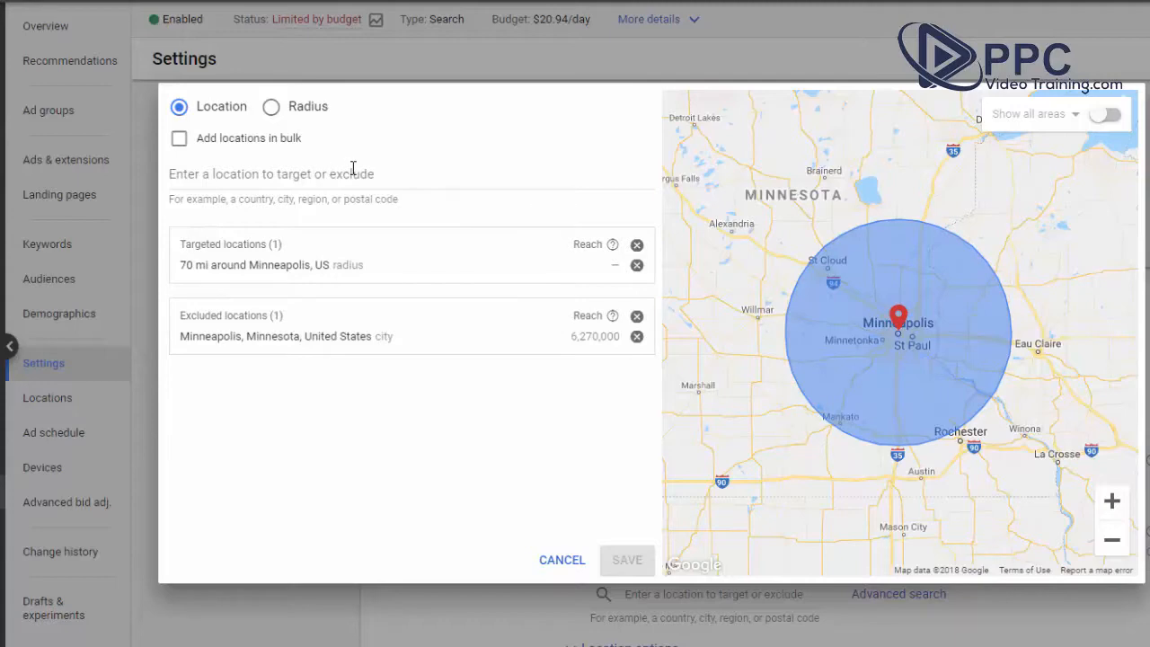
pyautogui.write('55317')
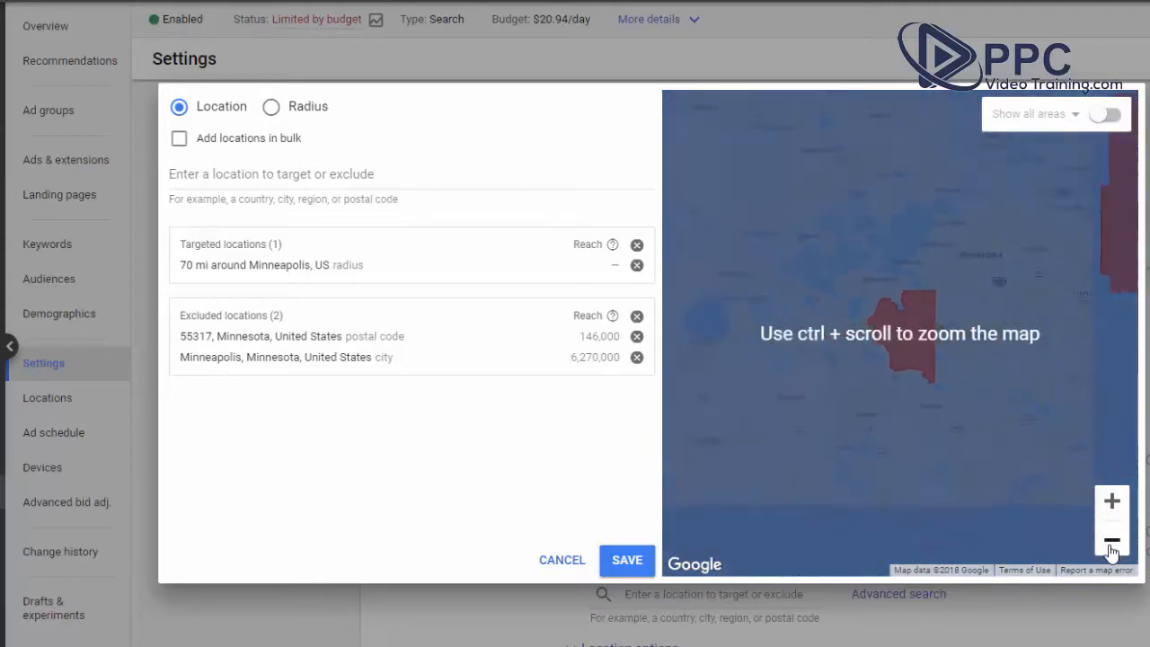
pyautogui.click(1110, 500)
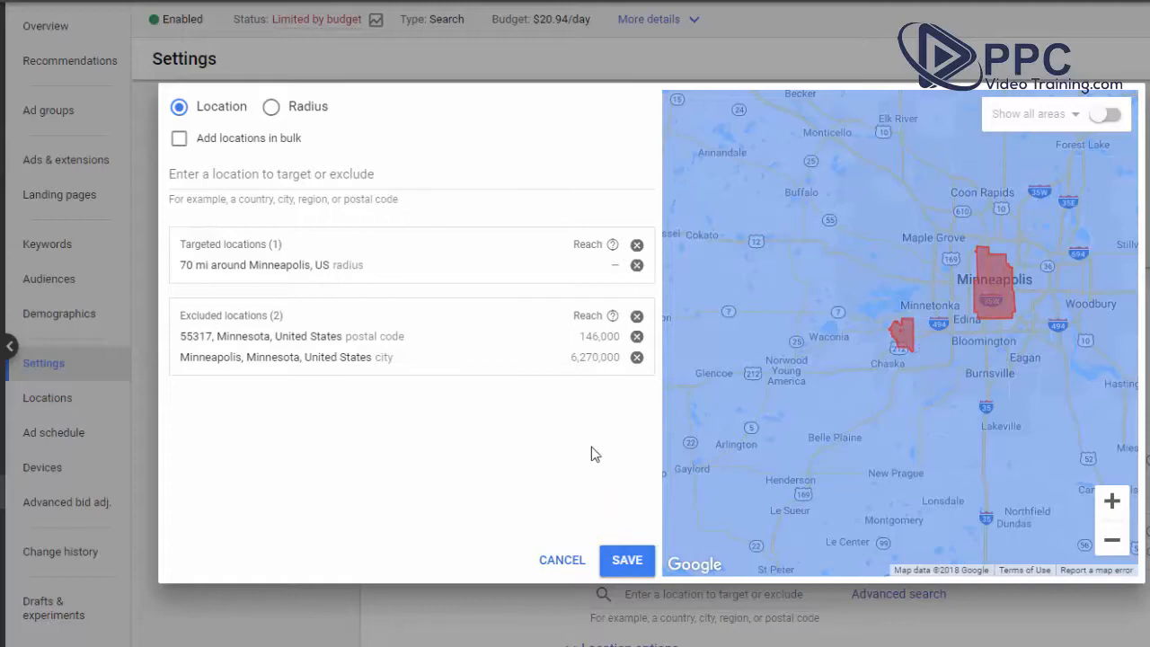
pyautogui.moveTo(638, 341)
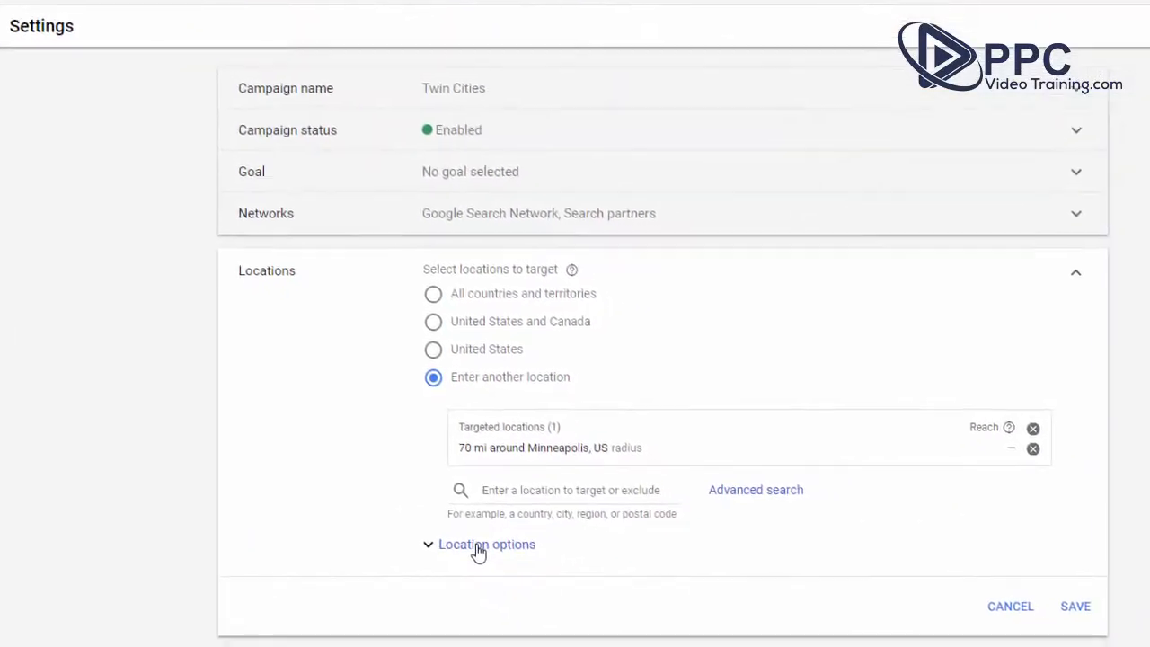
# Step: Expand Location options showing Target people in locations and Exclude people in or interested in excluded areas
pyautogui.click(487, 543)
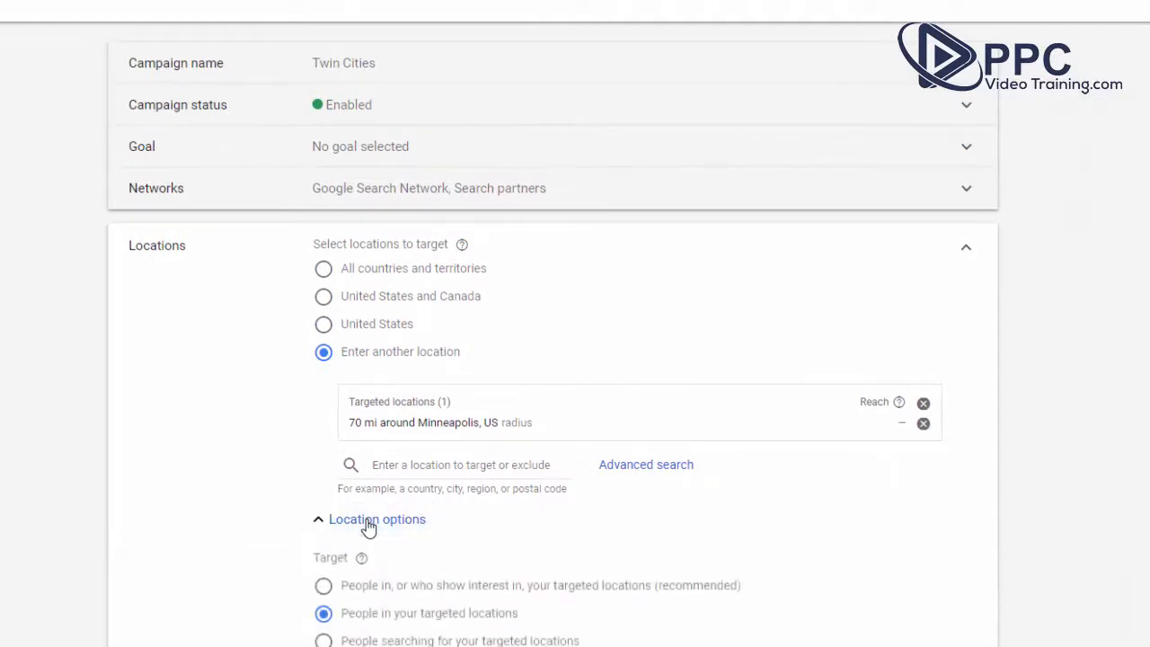
pyautogui.scroll(-3)
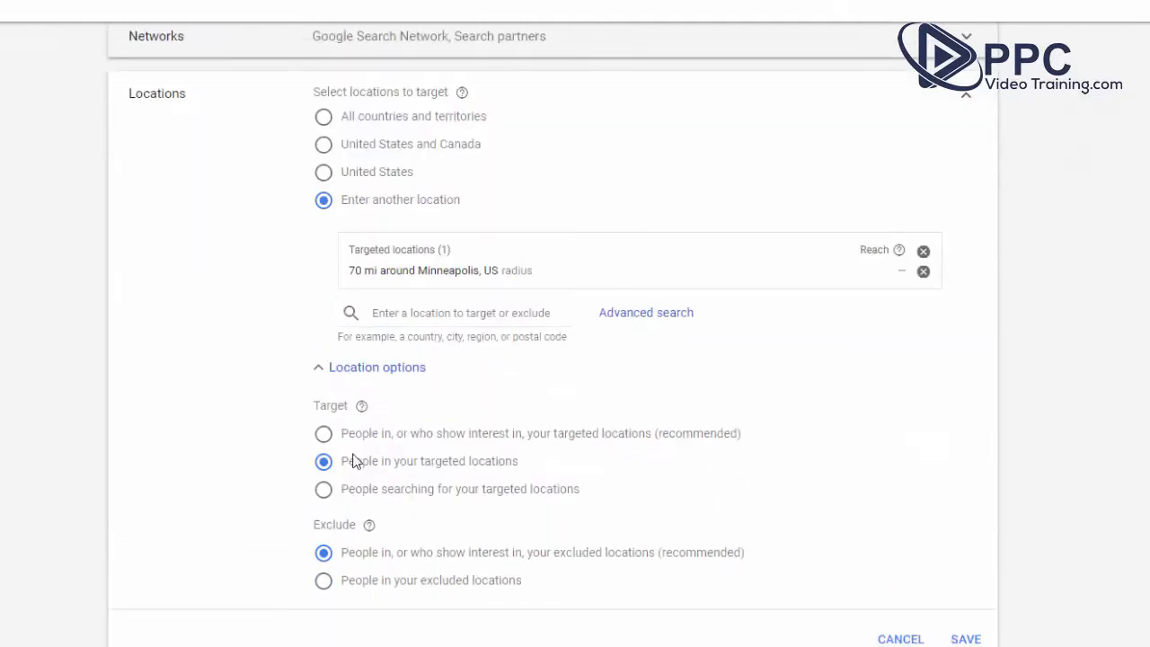
pyautogui.moveTo(392, 474)
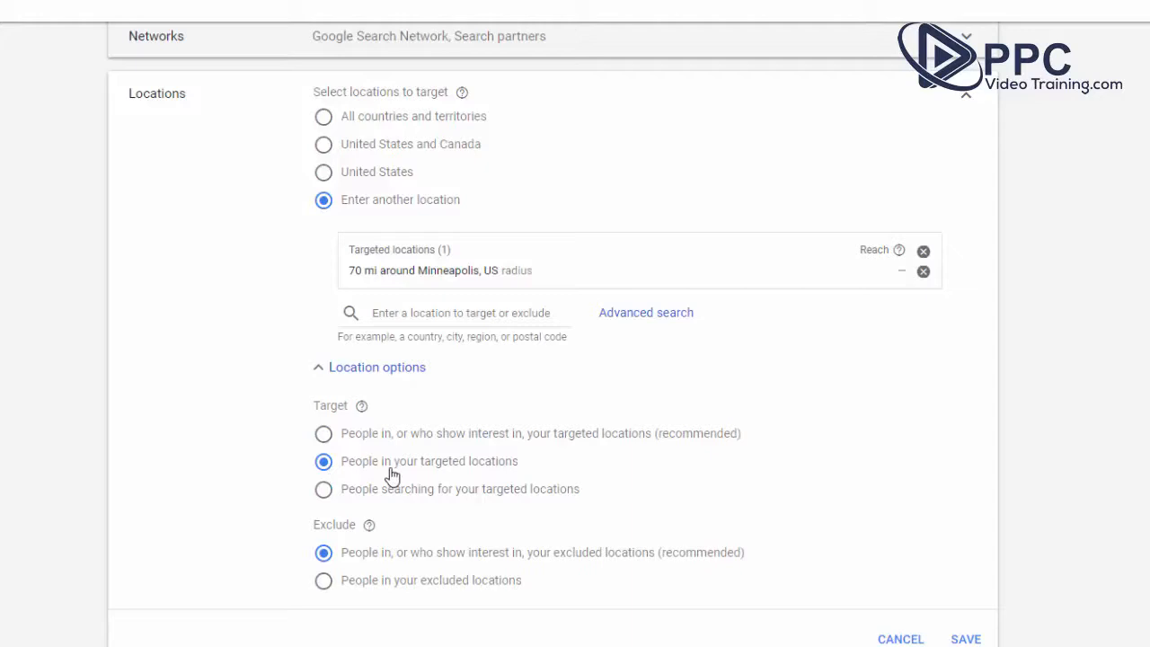
pyautogui.moveTo(529, 471)
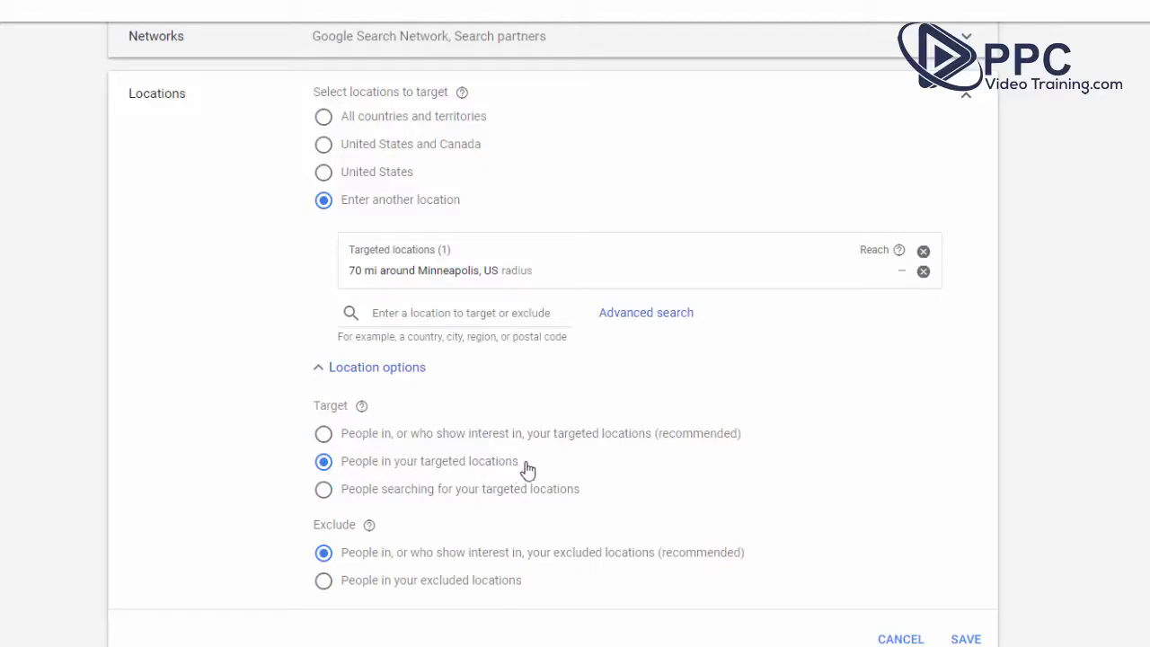
pyautogui.moveTo(584, 485)
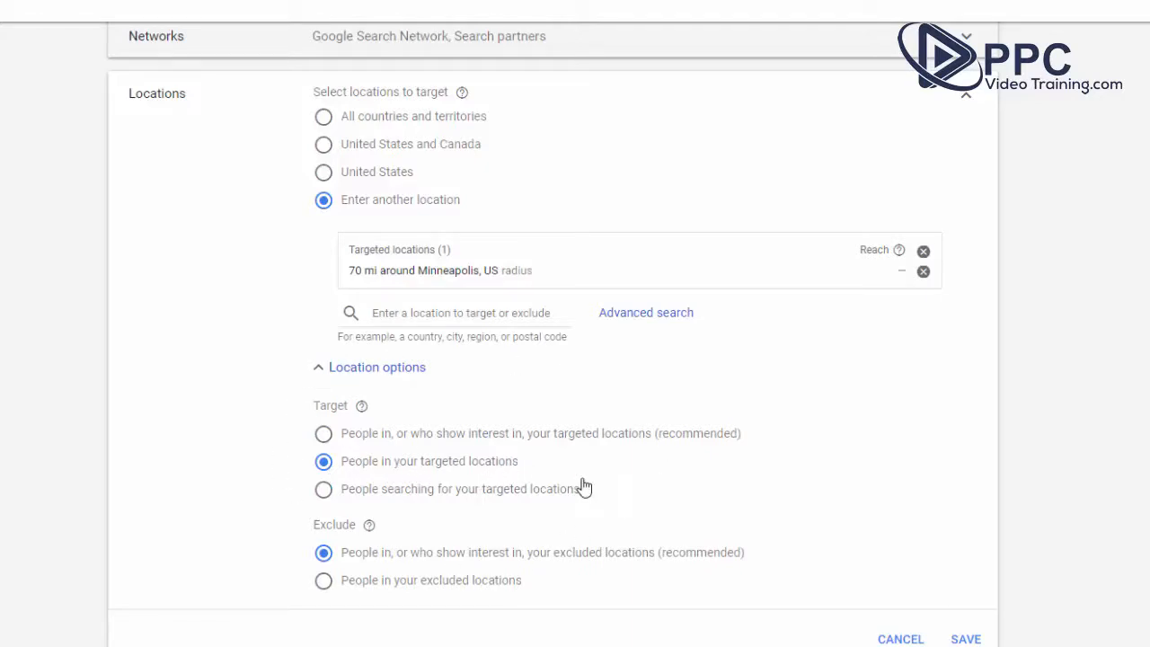
pyautogui.moveTo(271, 477)
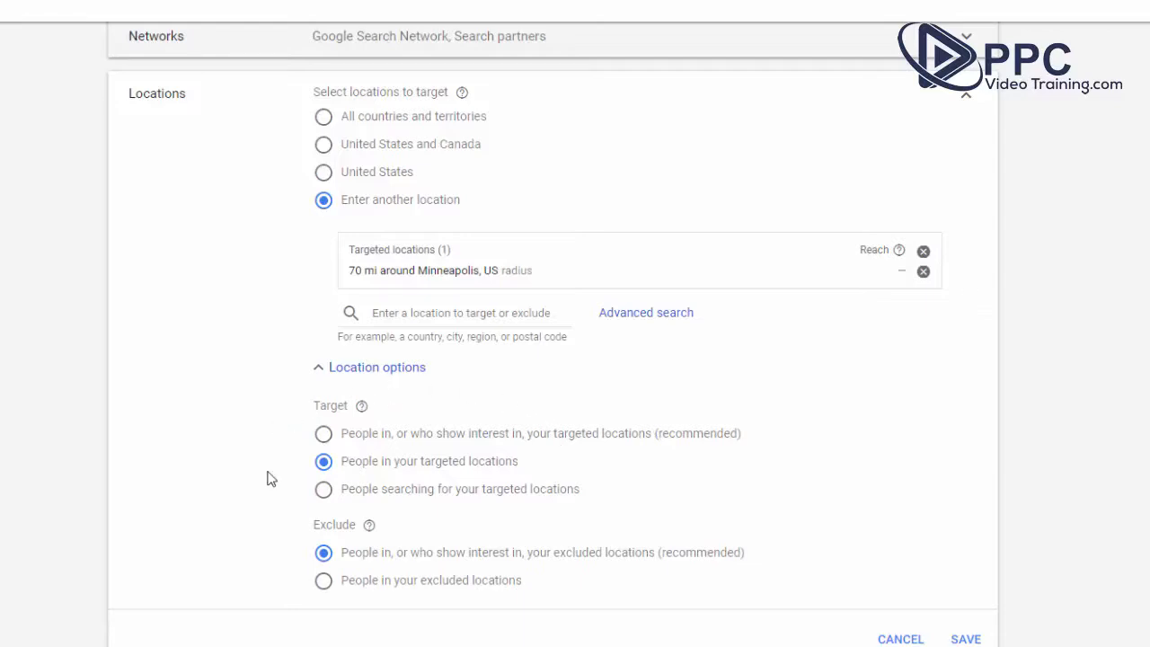
pyautogui.moveTo(429, 467)
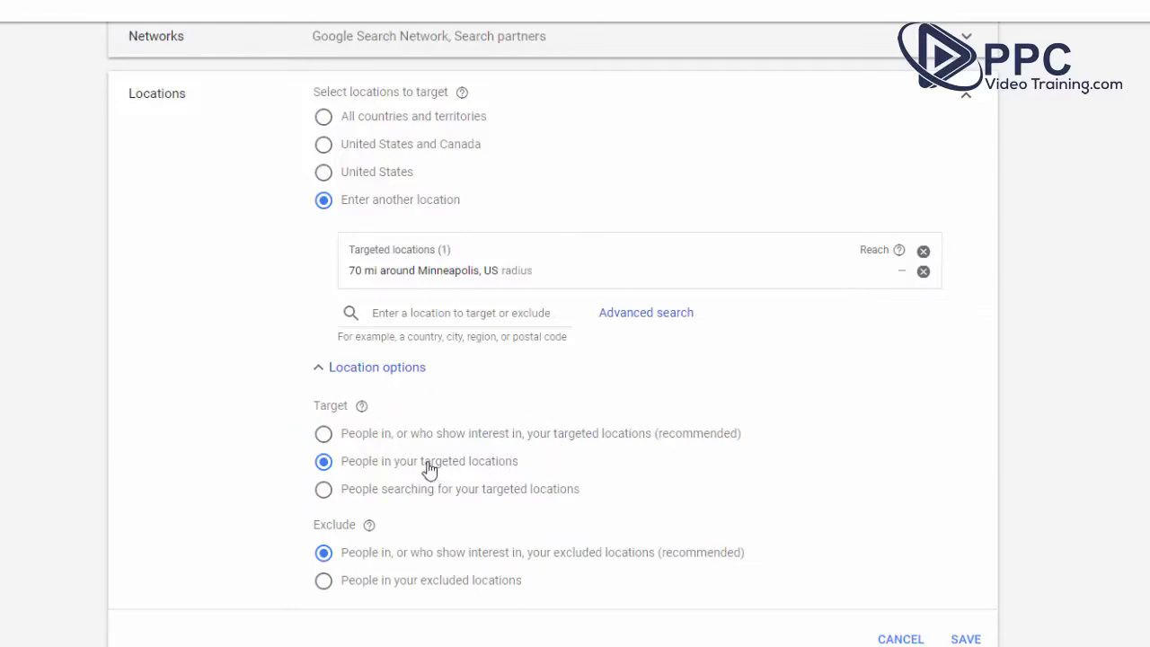
pyautogui.moveTo(381, 440)
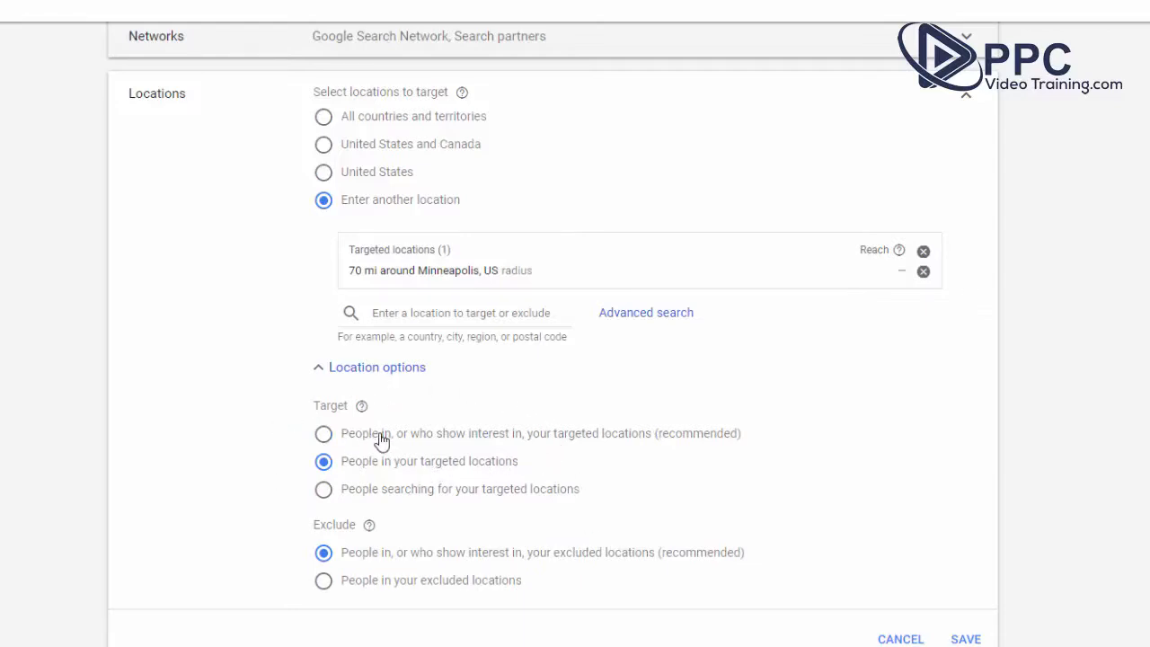
pyautogui.moveTo(620, 453)
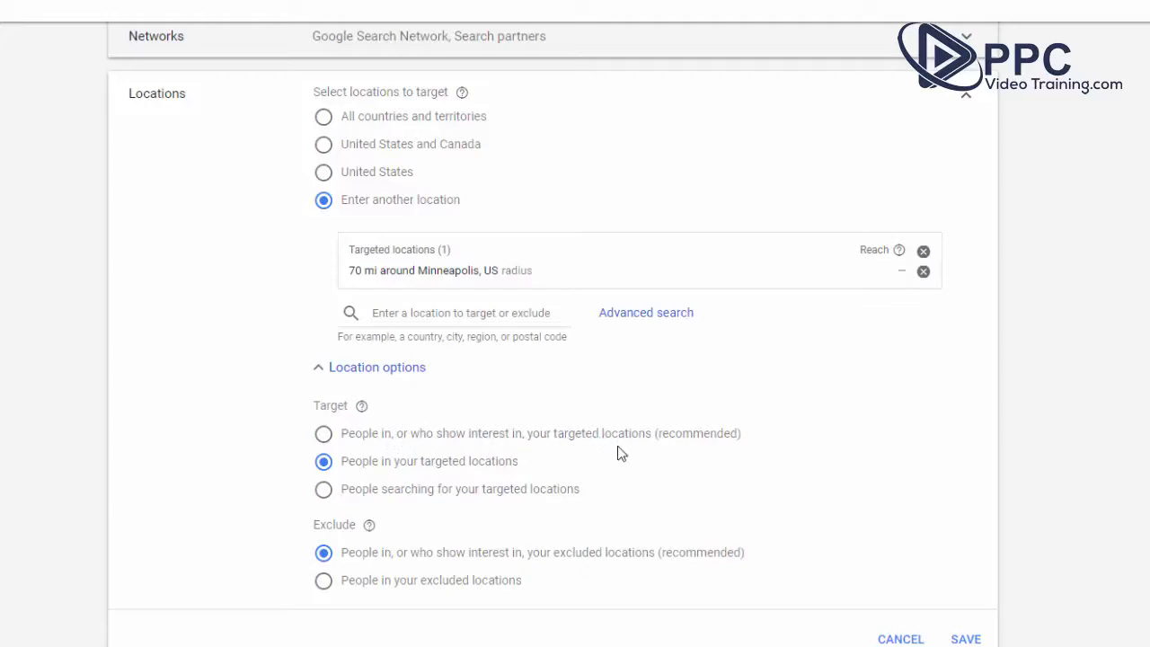
pyautogui.moveTo(682, 440)
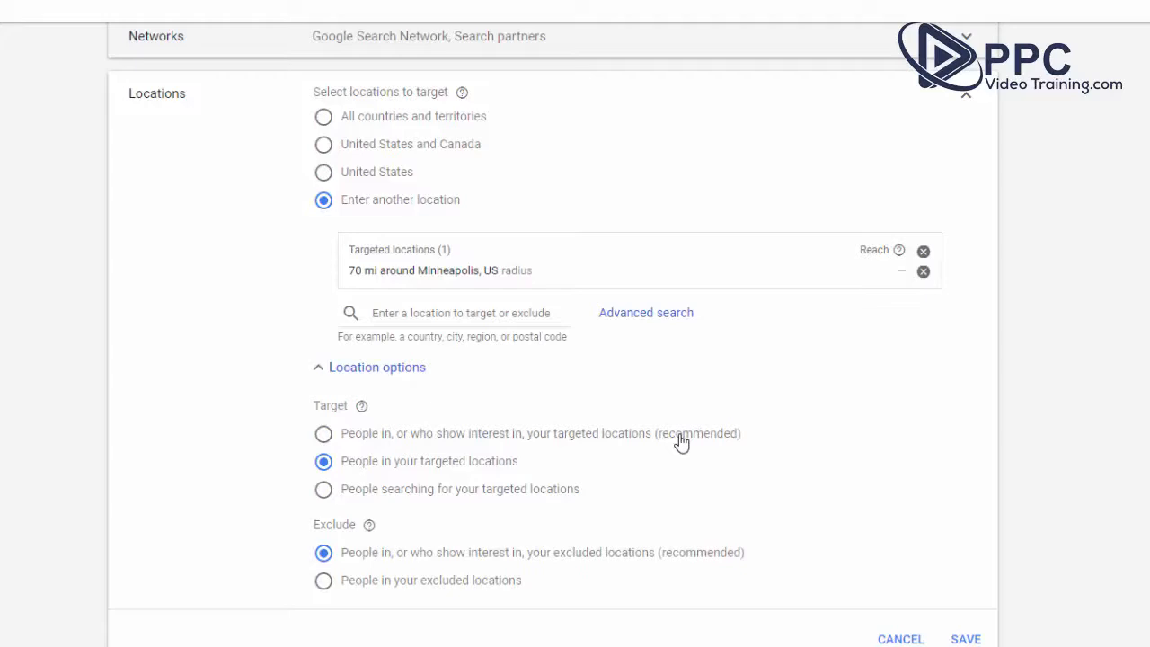
pyautogui.moveTo(542, 370)
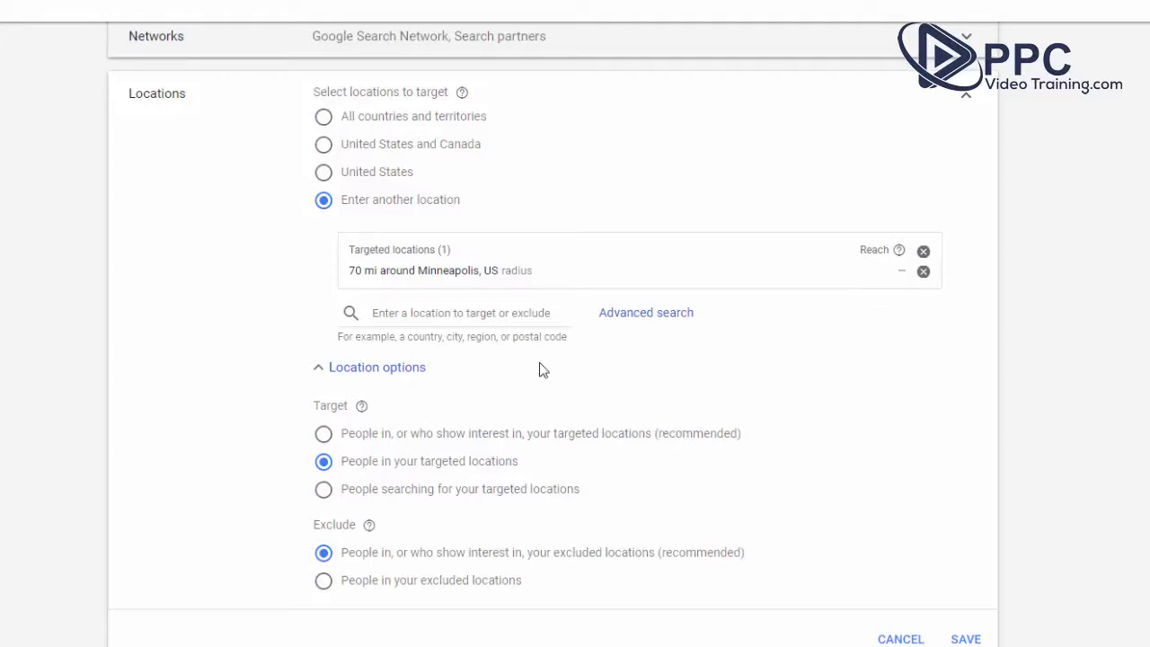
pyautogui.moveTo(278, 446)
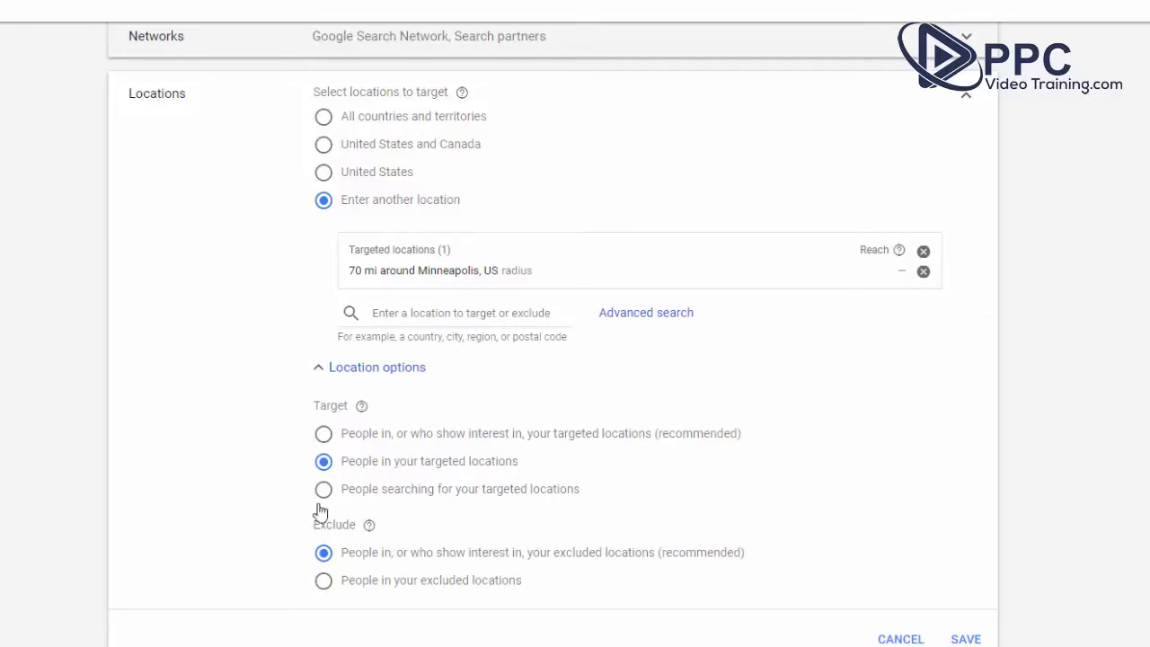
pyautogui.moveTo(720, 471)
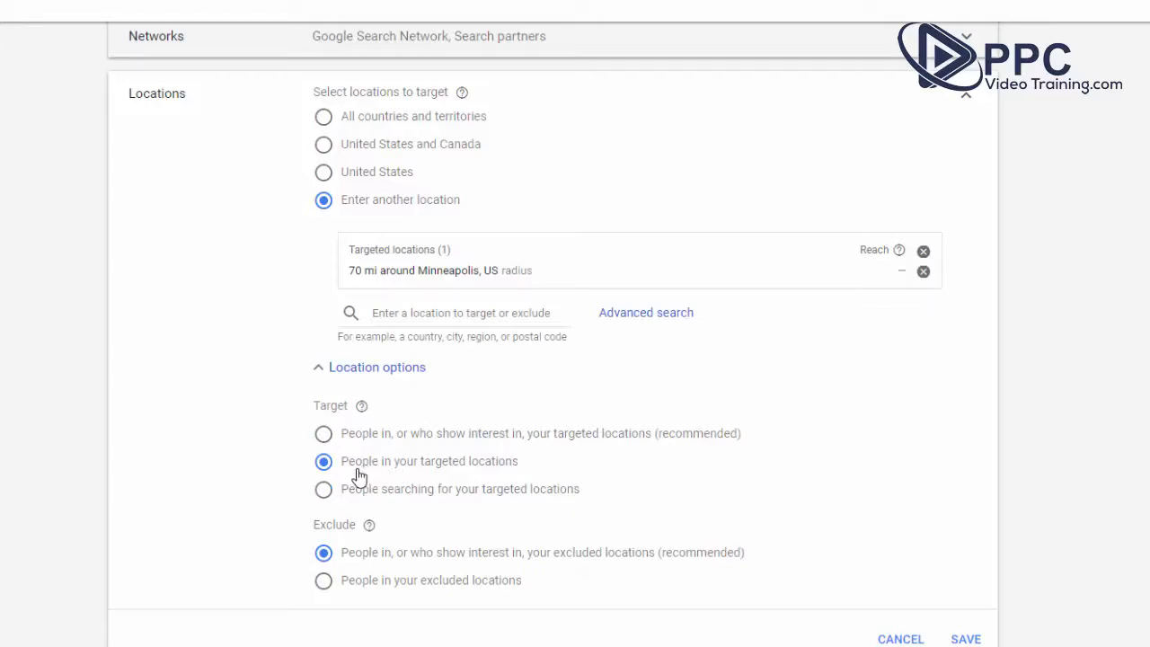
pyautogui.moveTo(511, 474)
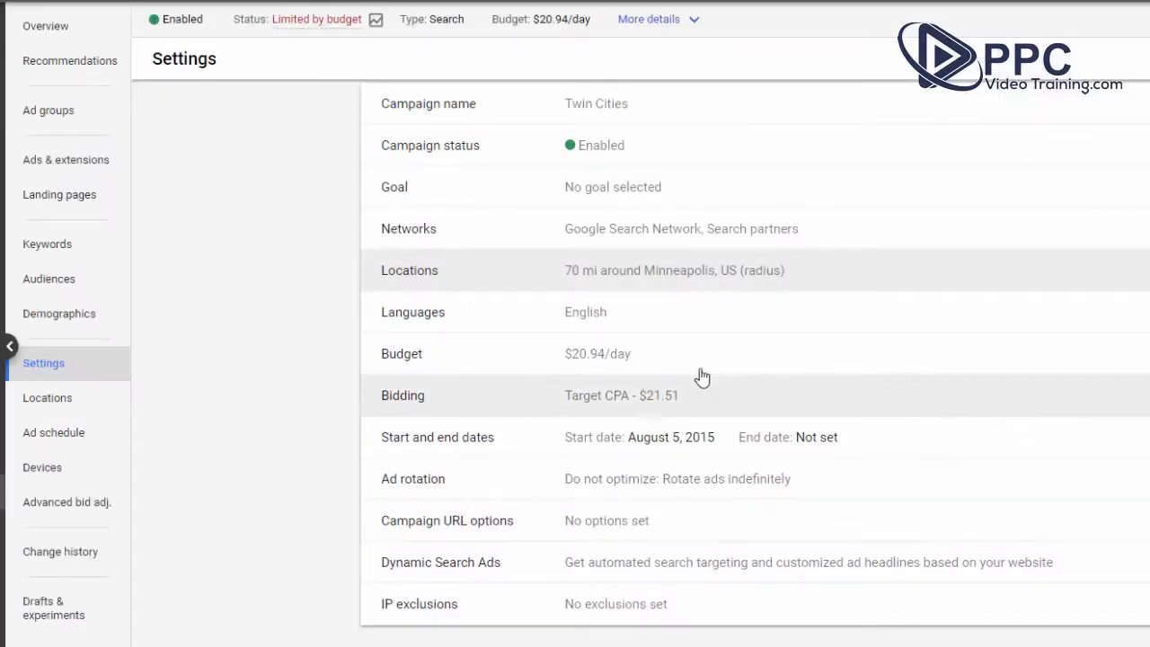
pyautogui.click(596, 352)
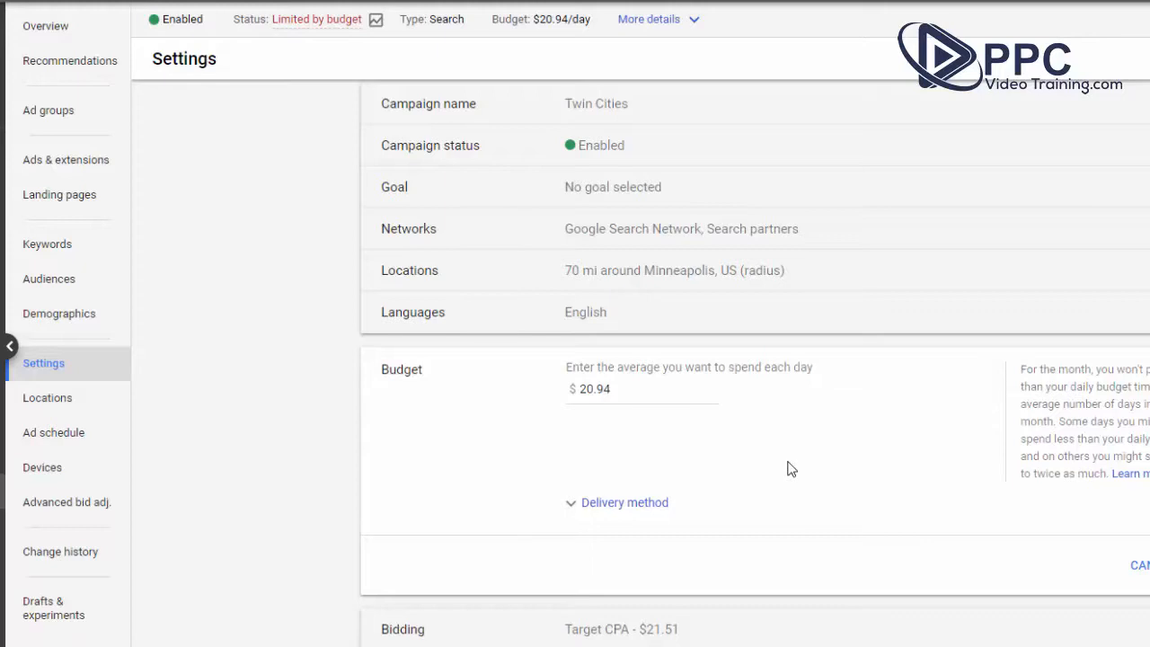
pyautogui.moveTo(679, 414)
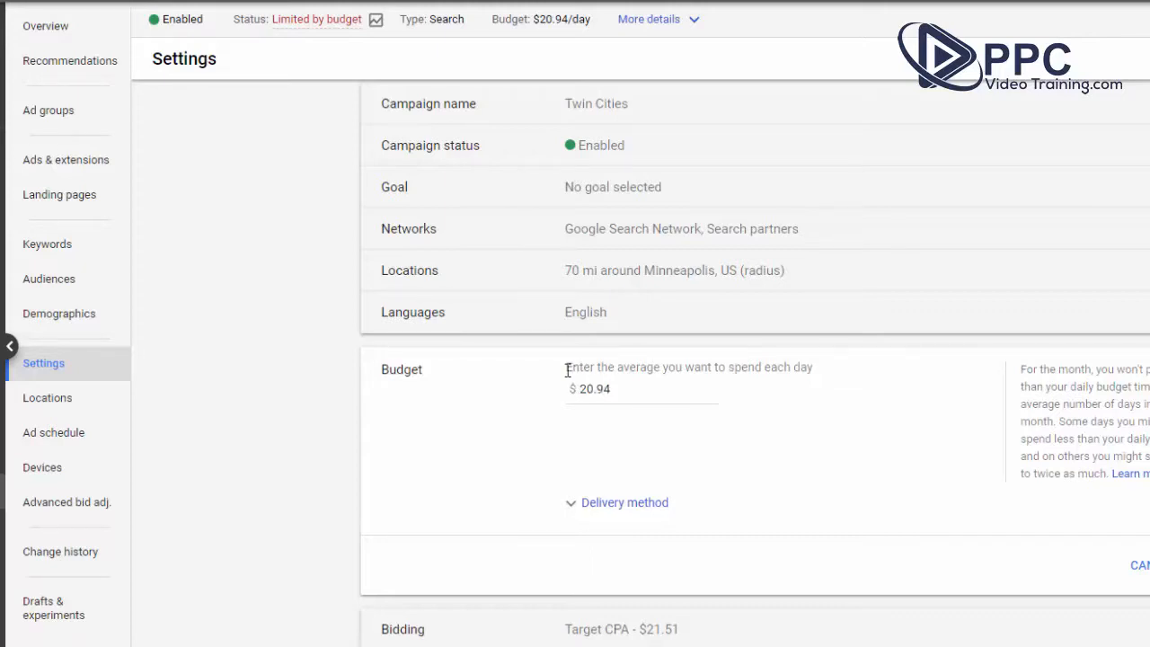
pyautogui.moveTo(661, 388)
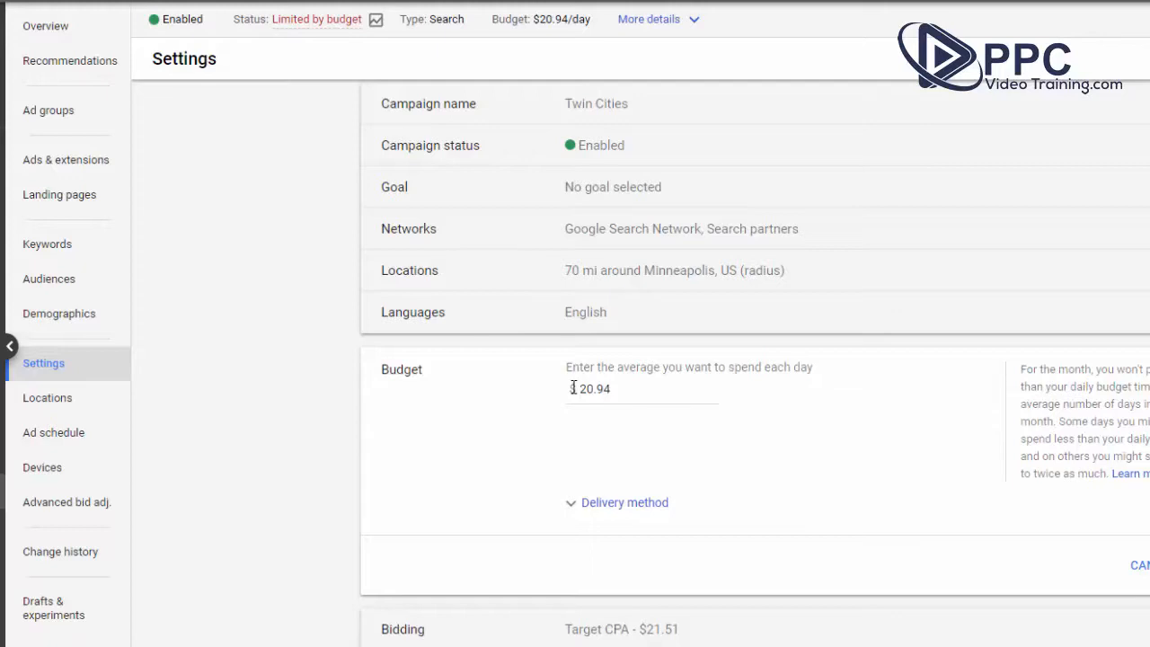
pyautogui.moveTo(567, 375)
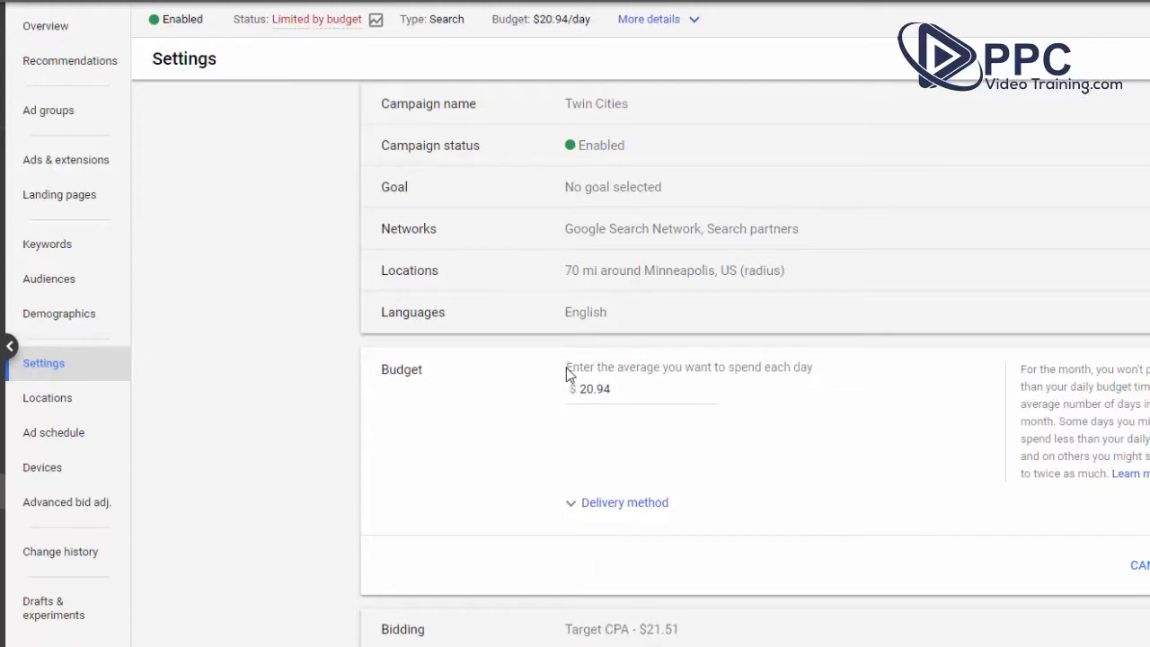
pyautogui.moveTo(735, 436)
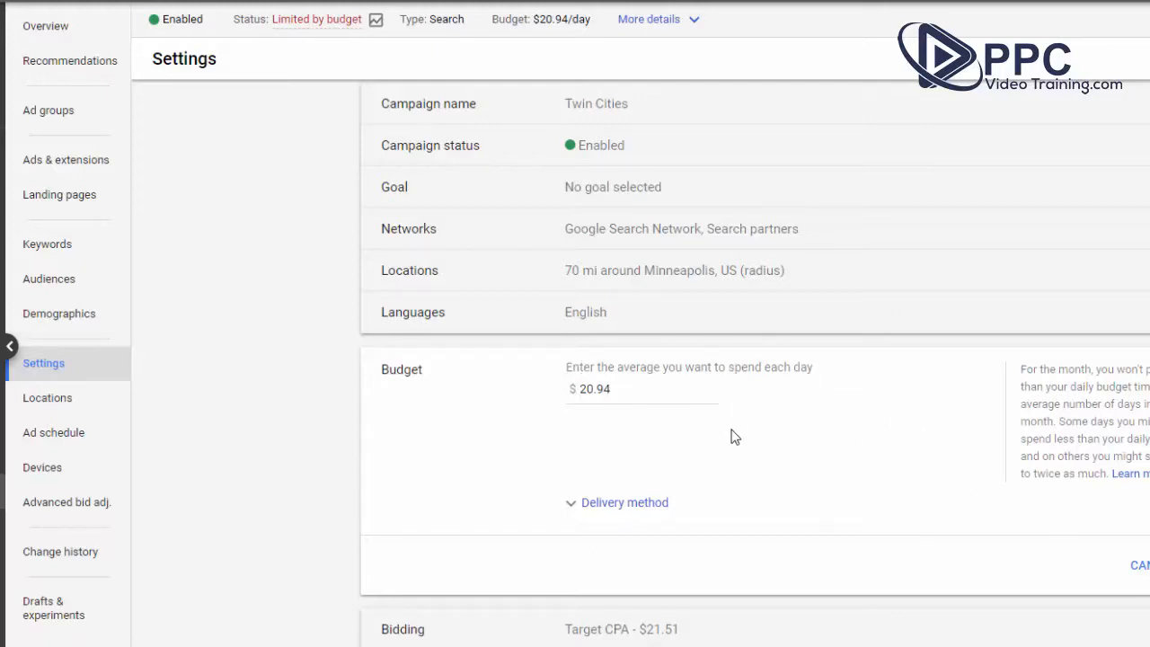
pyautogui.moveTo(711, 417)
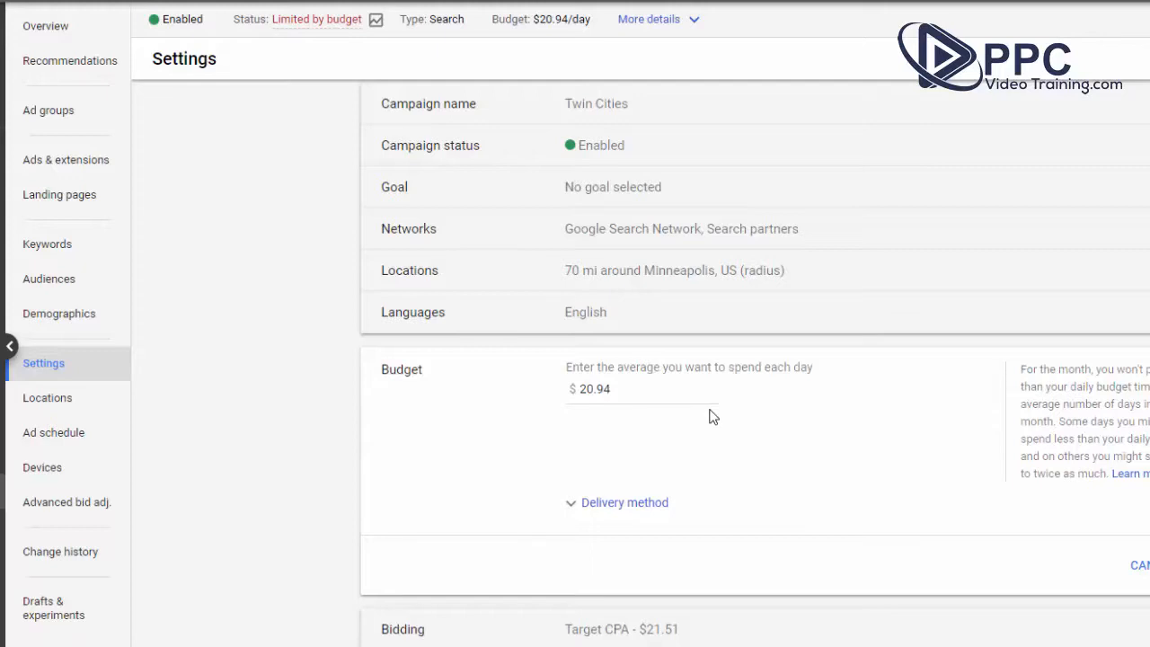
pyautogui.moveTo(573, 511)
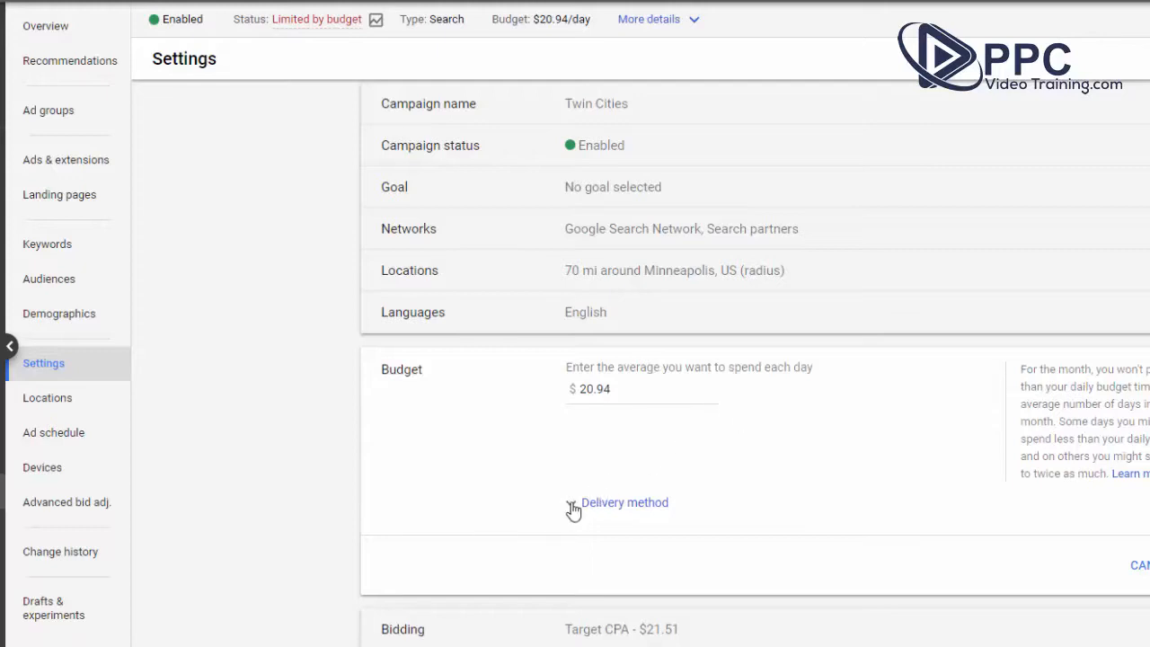
pyautogui.click(626, 503)
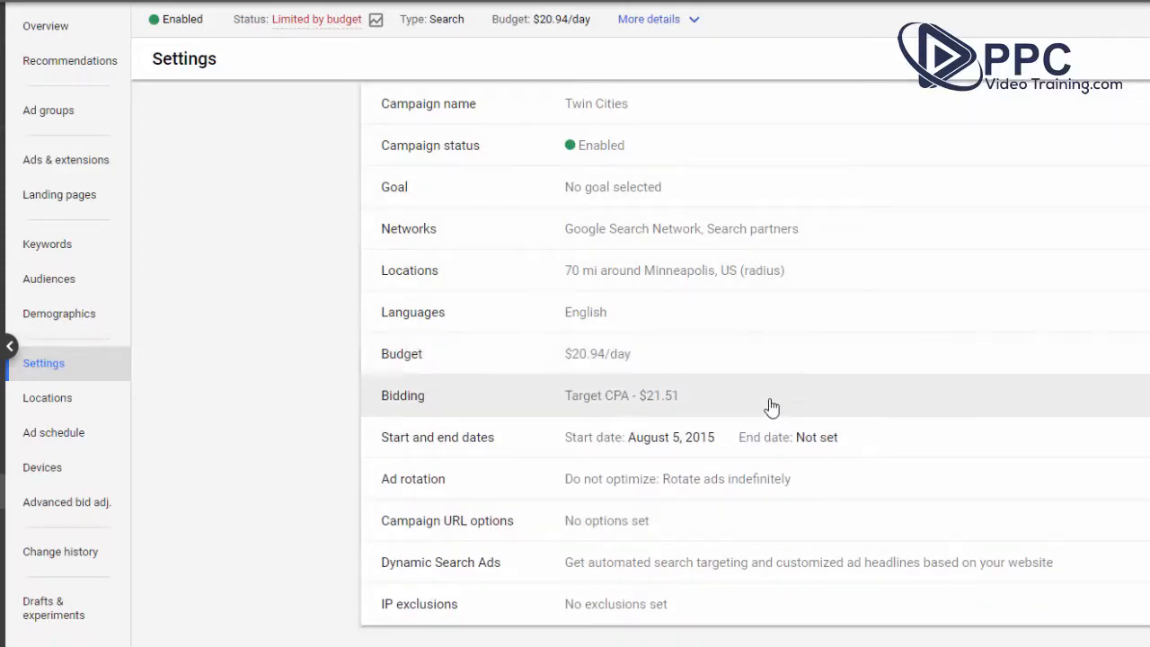
pyautogui.click(622, 395)
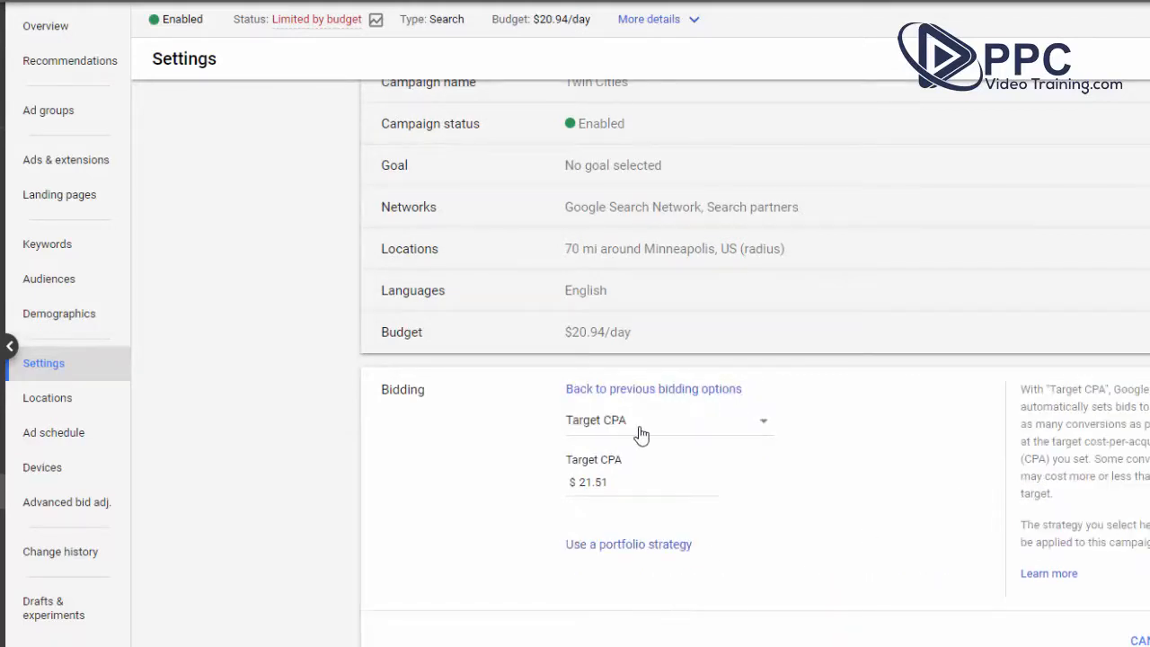
# Step: Show the bid strategy list with Target CPA $21.51 current among automated strategies and Manual CPC
pyautogui.click(668, 420)
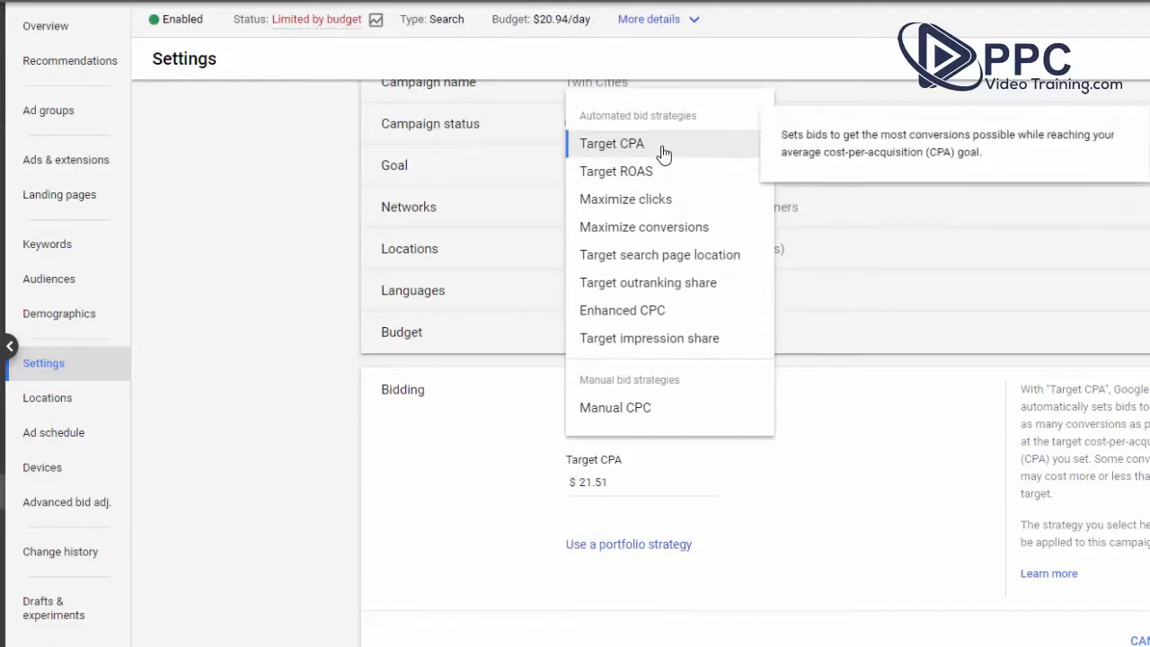
pyautogui.moveTo(665, 175)
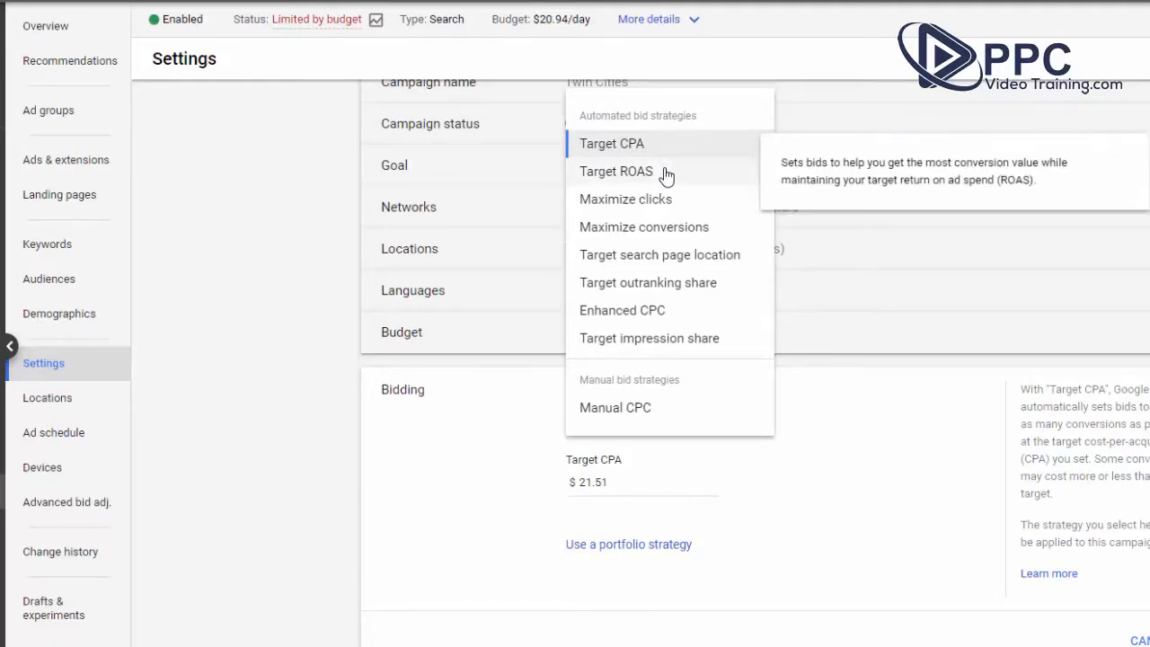
pyautogui.moveTo(656, 261)
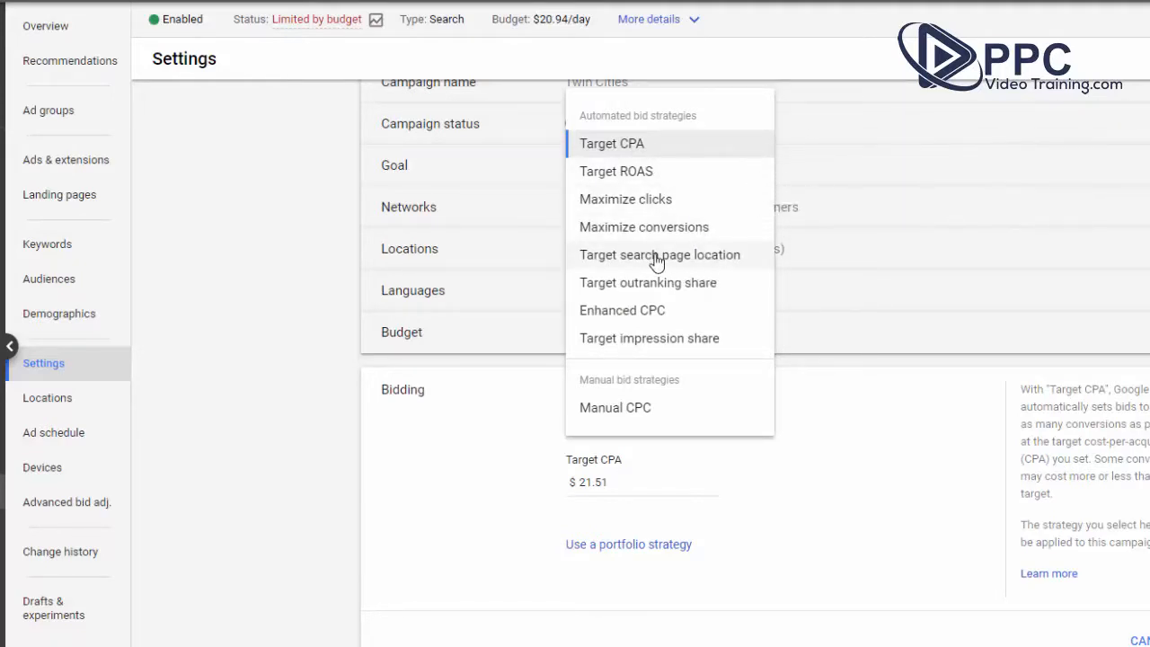
pyautogui.moveTo(661, 152)
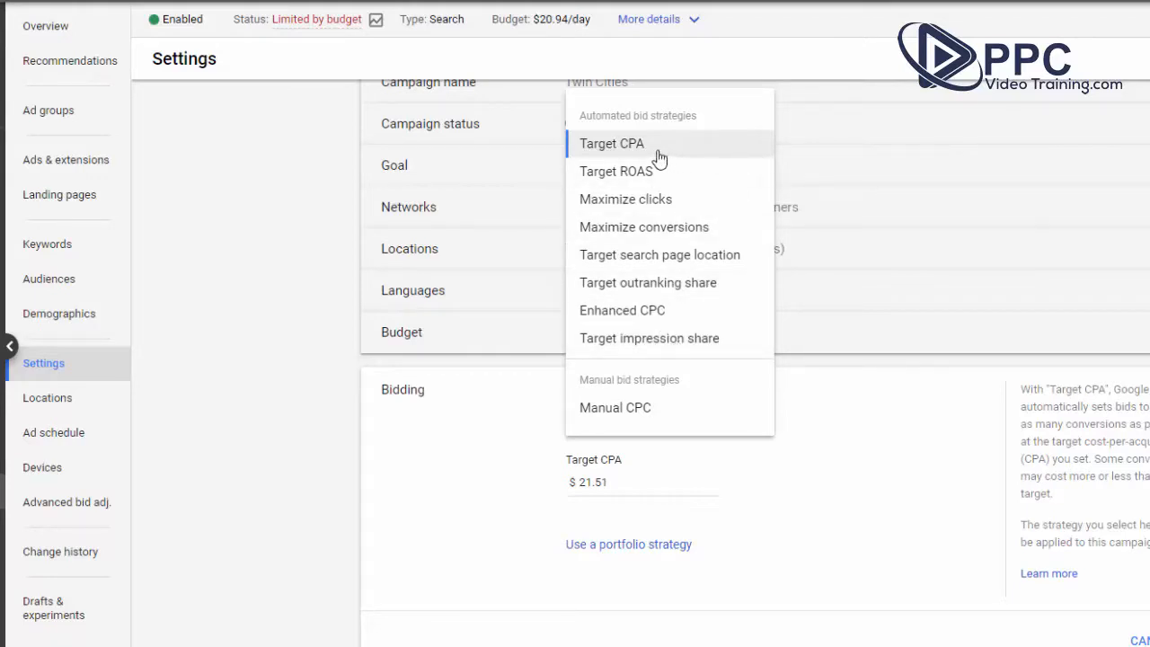
pyautogui.moveTo(625, 198)
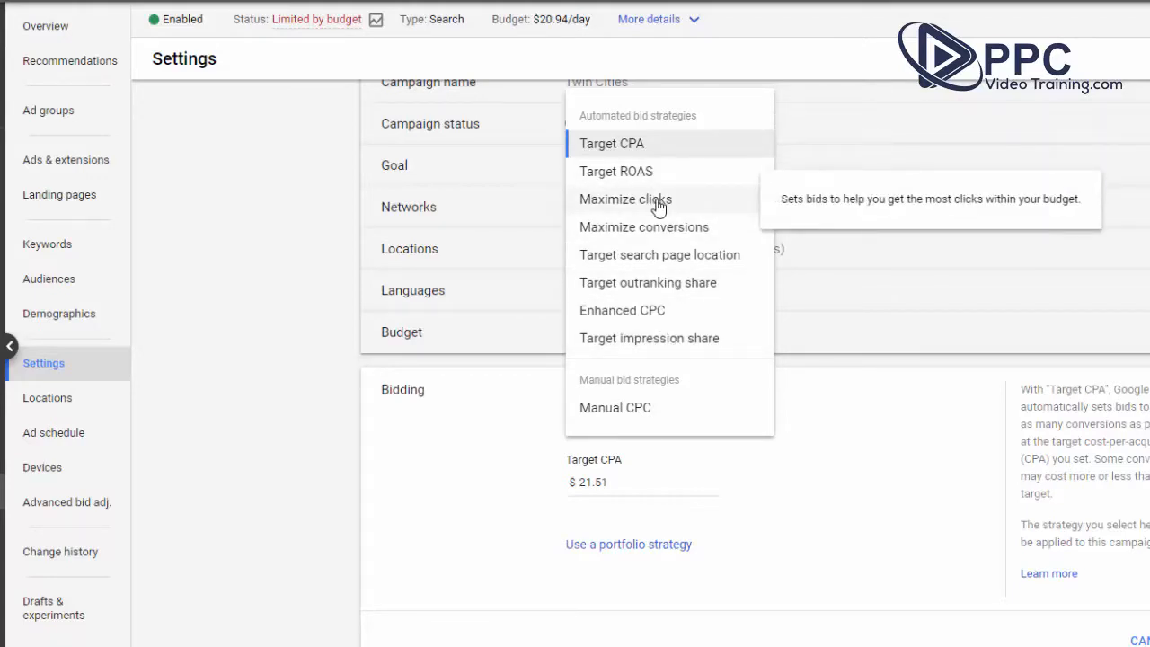
pyautogui.moveTo(679, 262)
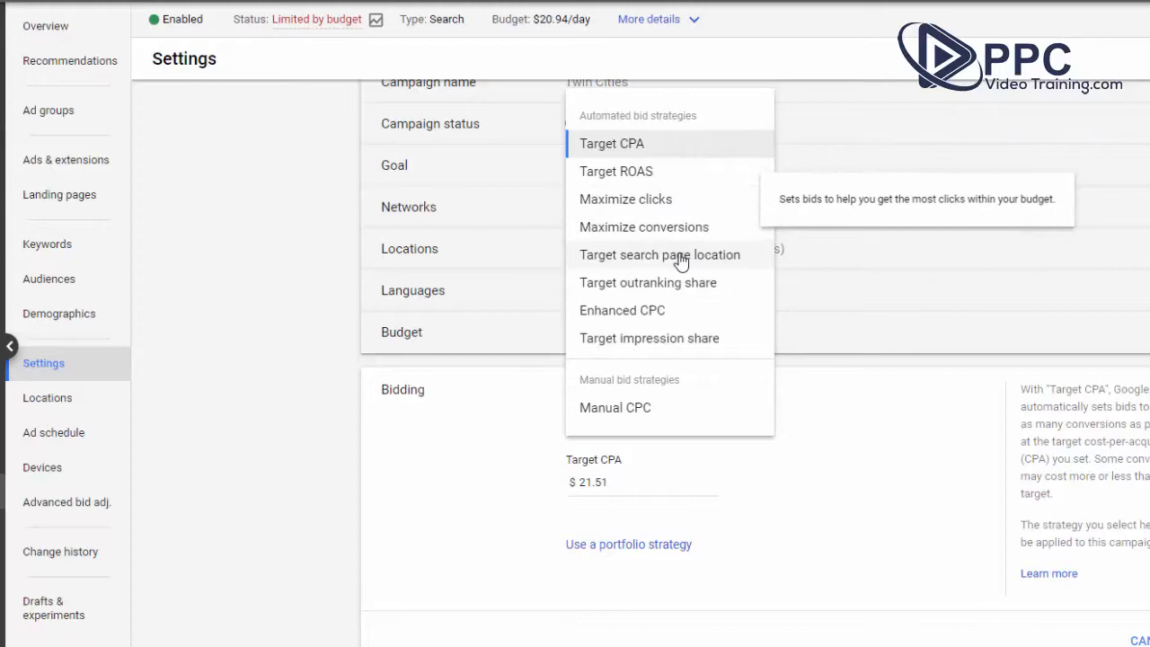
pyautogui.moveTo(646, 282)
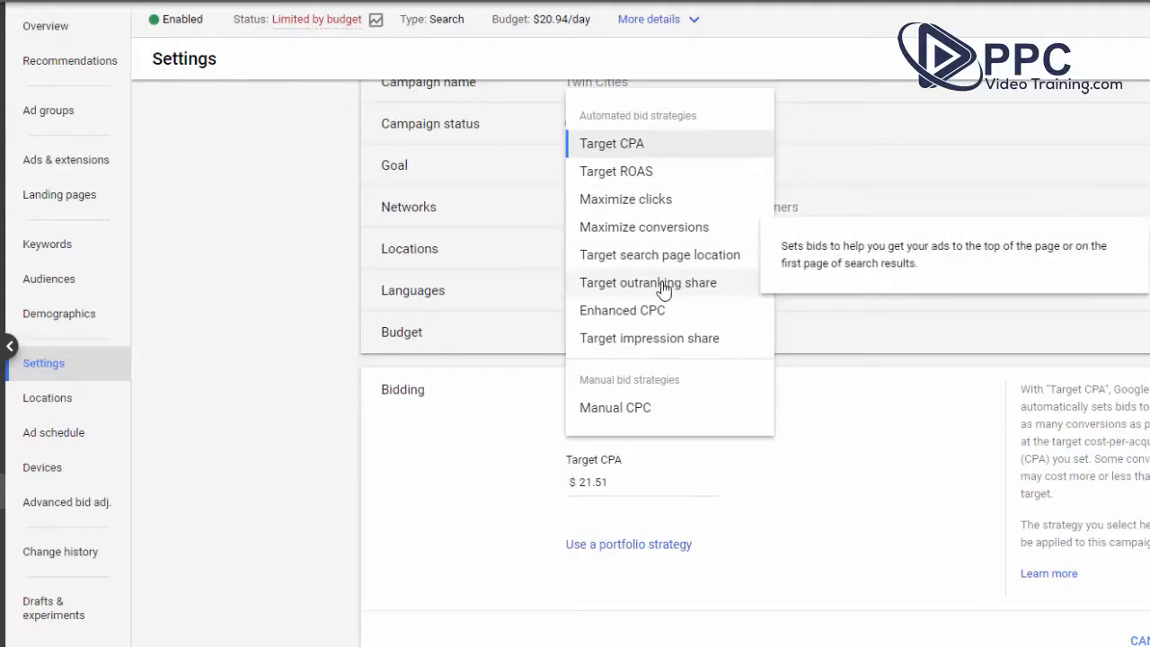
pyautogui.moveTo(646, 282)
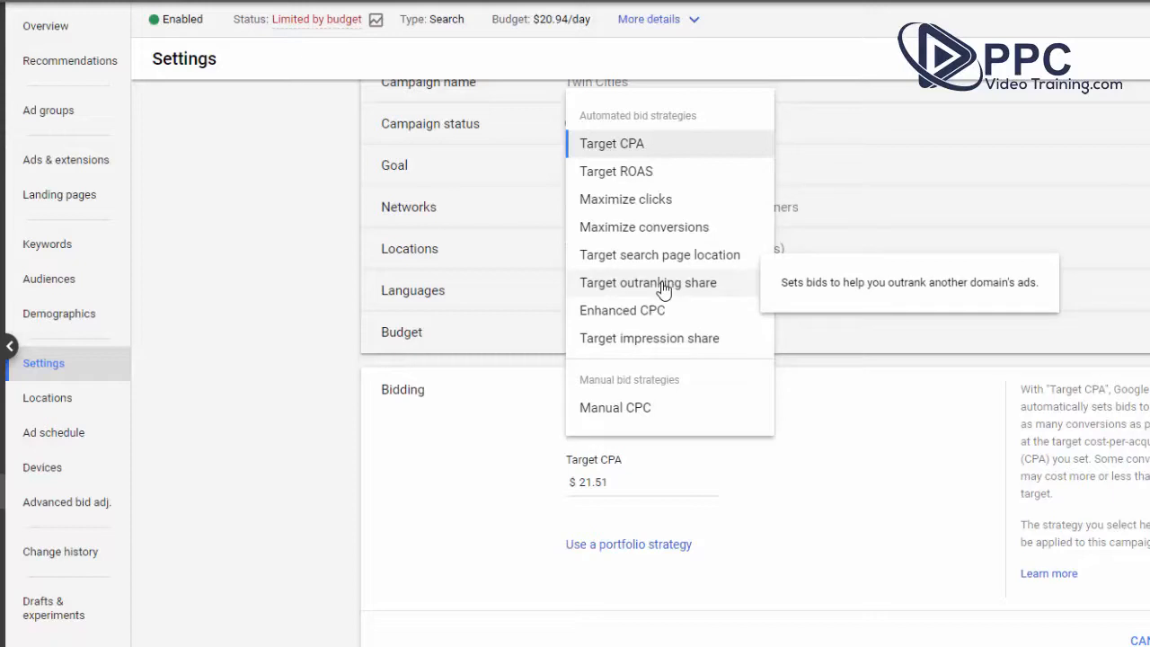
pyautogui.moveTo(643, 198)
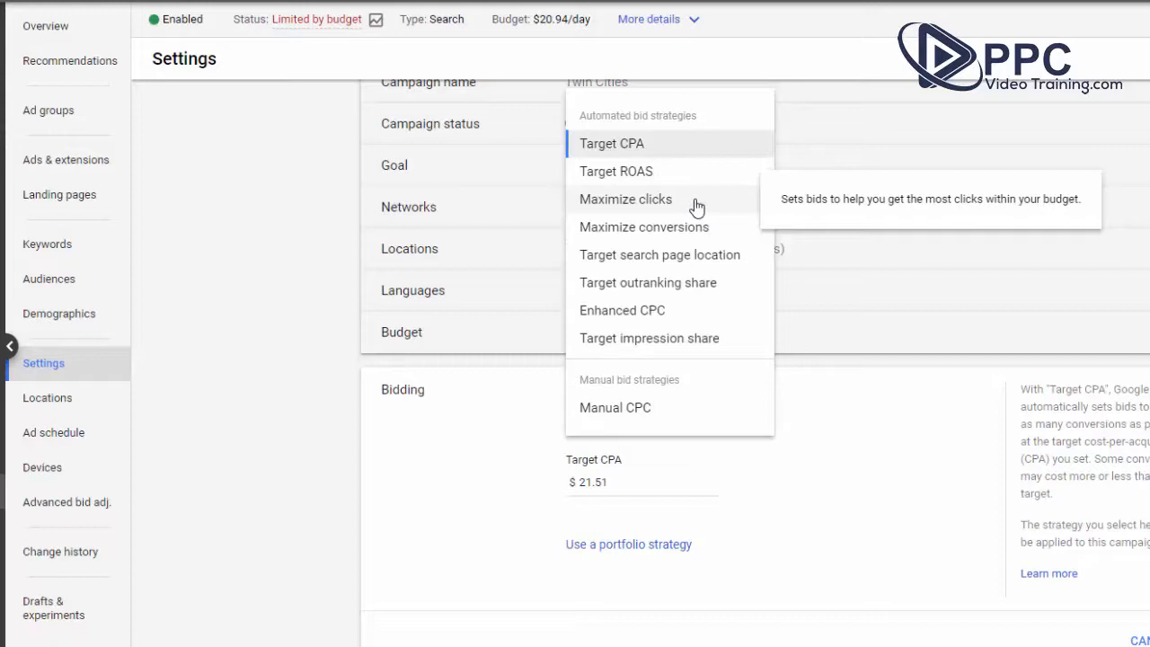
pyautogui.moveTo(729, 261)
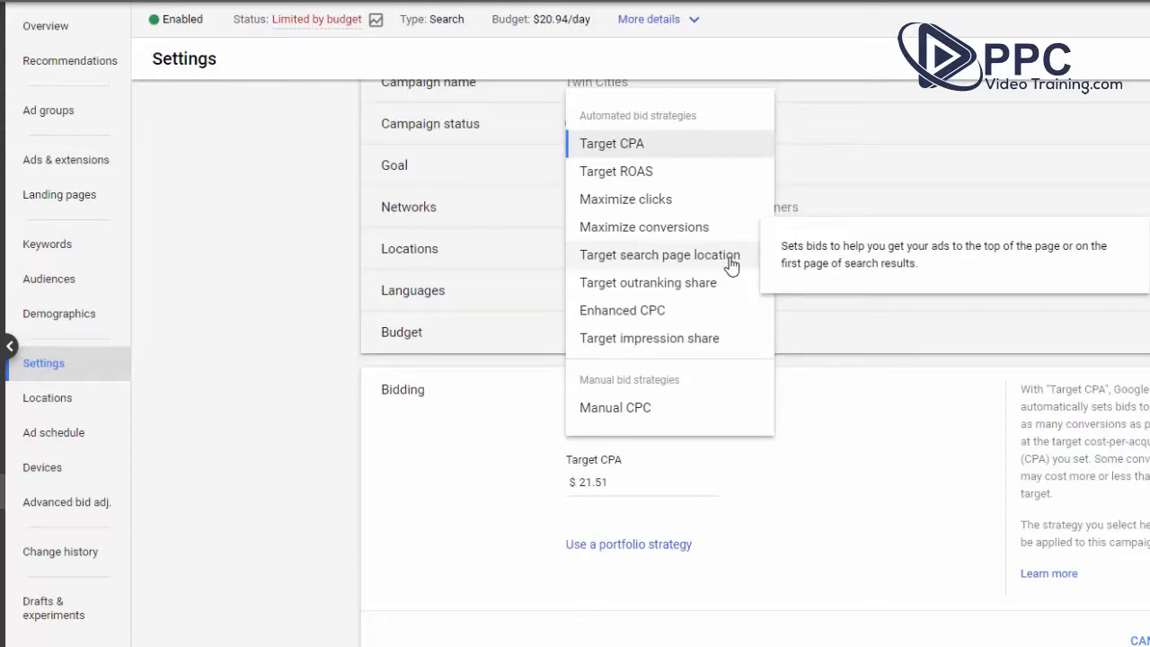
pyautogui.moveTo(710, 295)
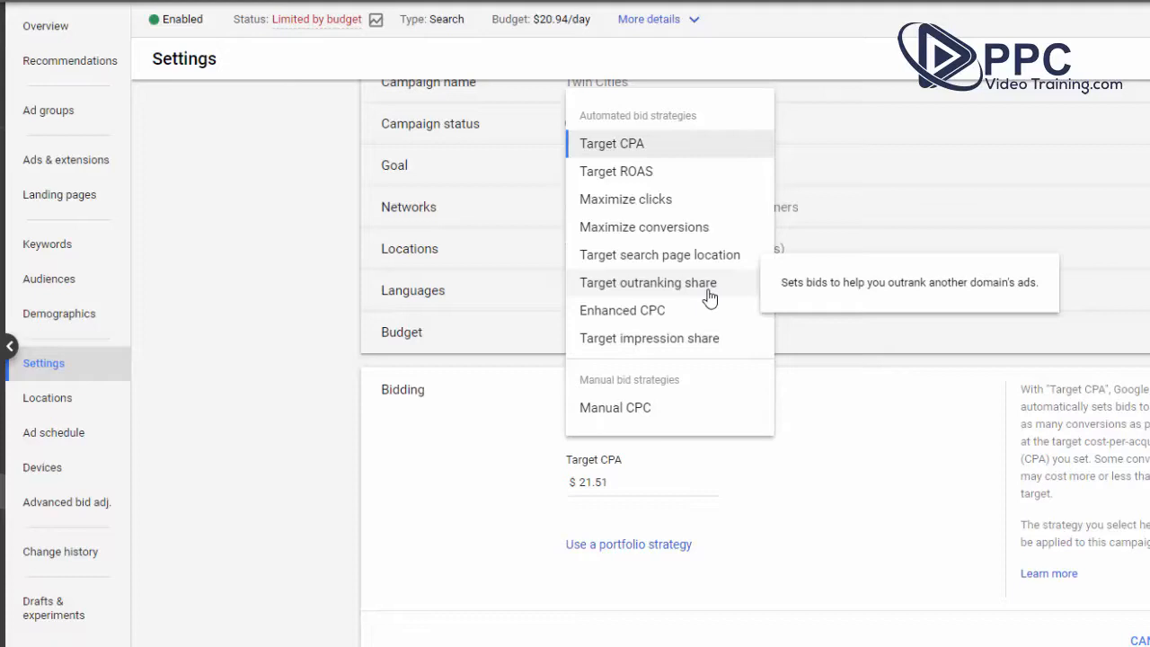
pyautogui.moveTo(611, 151)
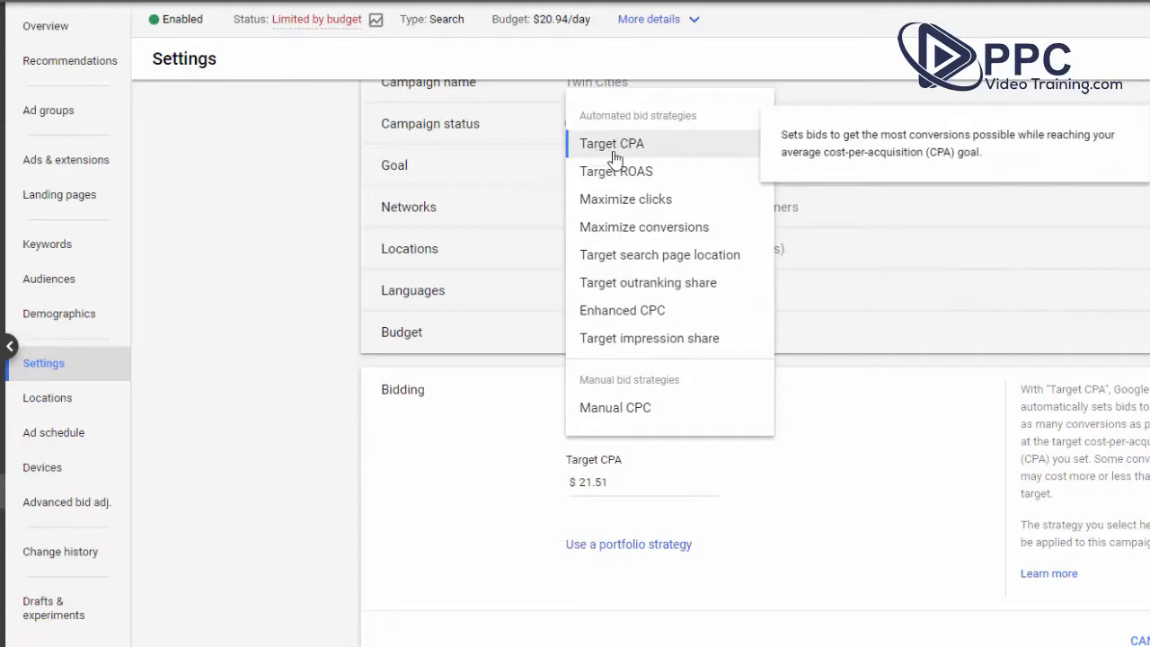
pyautogui.moveTo(633, 178)
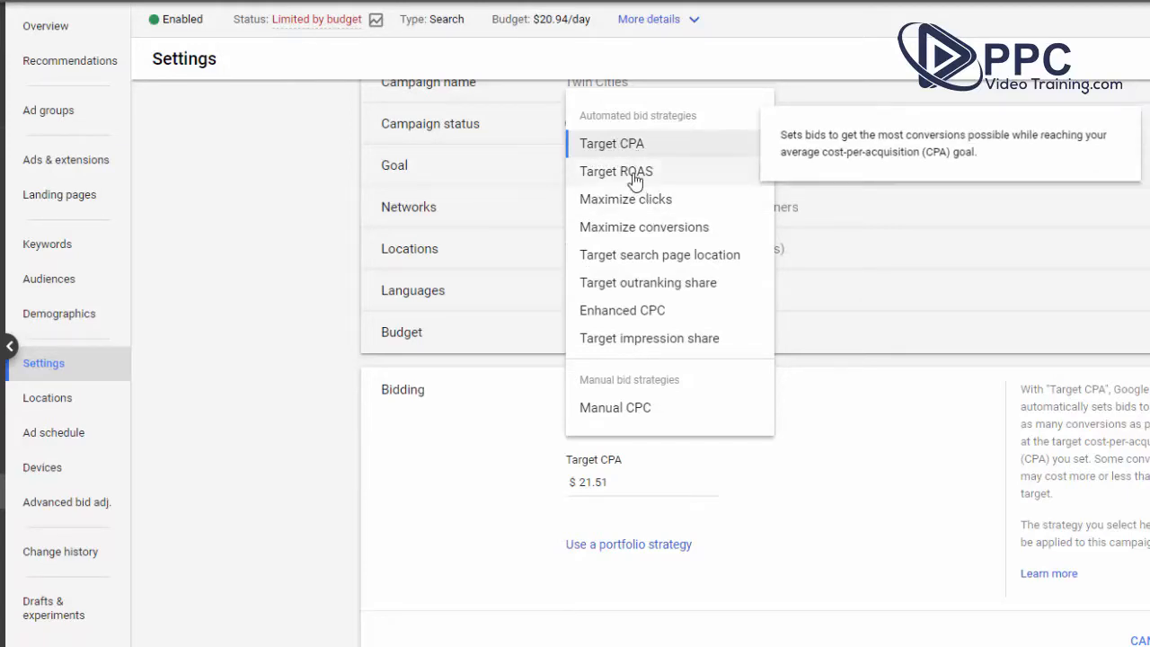
pyautogui.moveTo(616, 173)
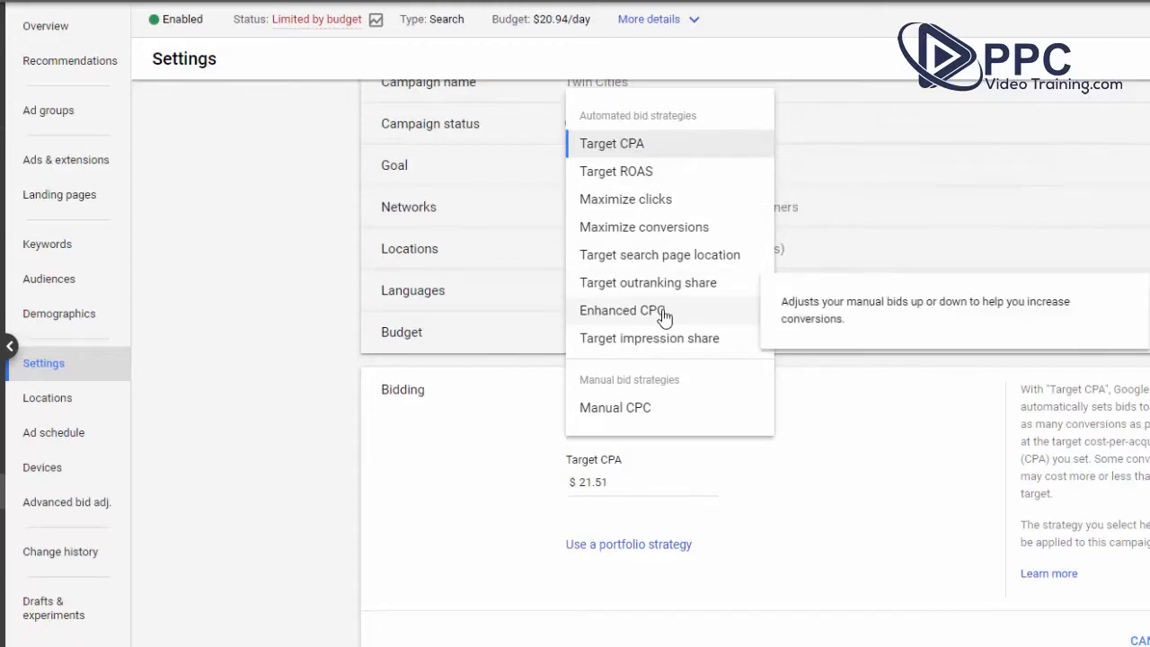
pyautogui.moveTo(629, 414)
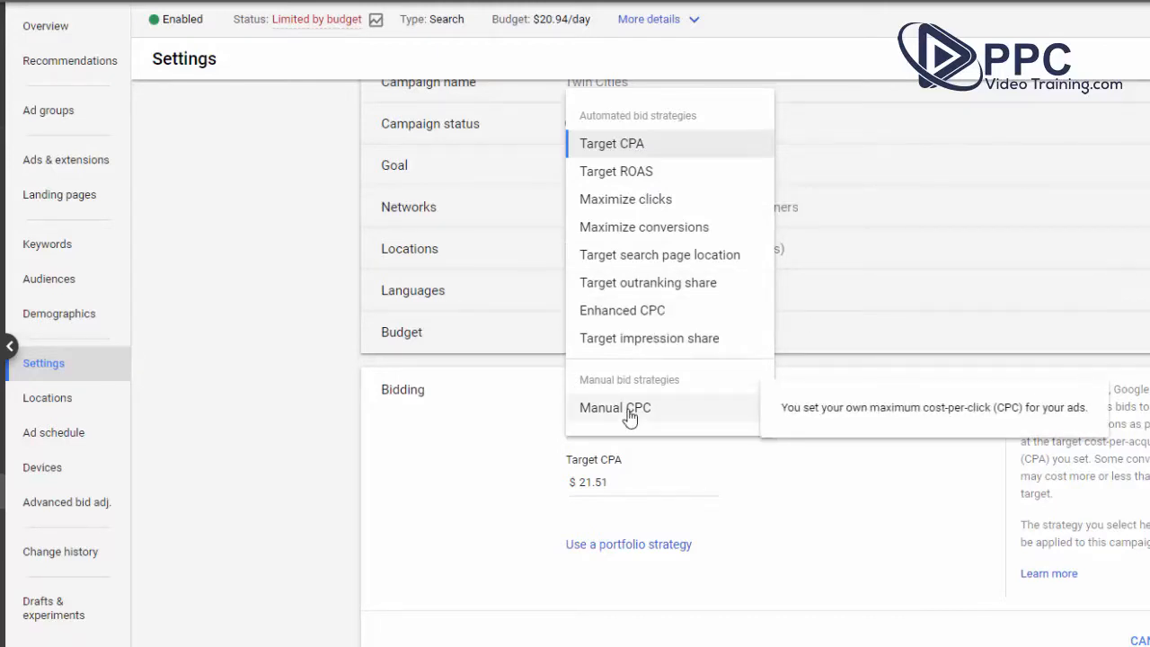
pyautogui.moveTo(631, 408)
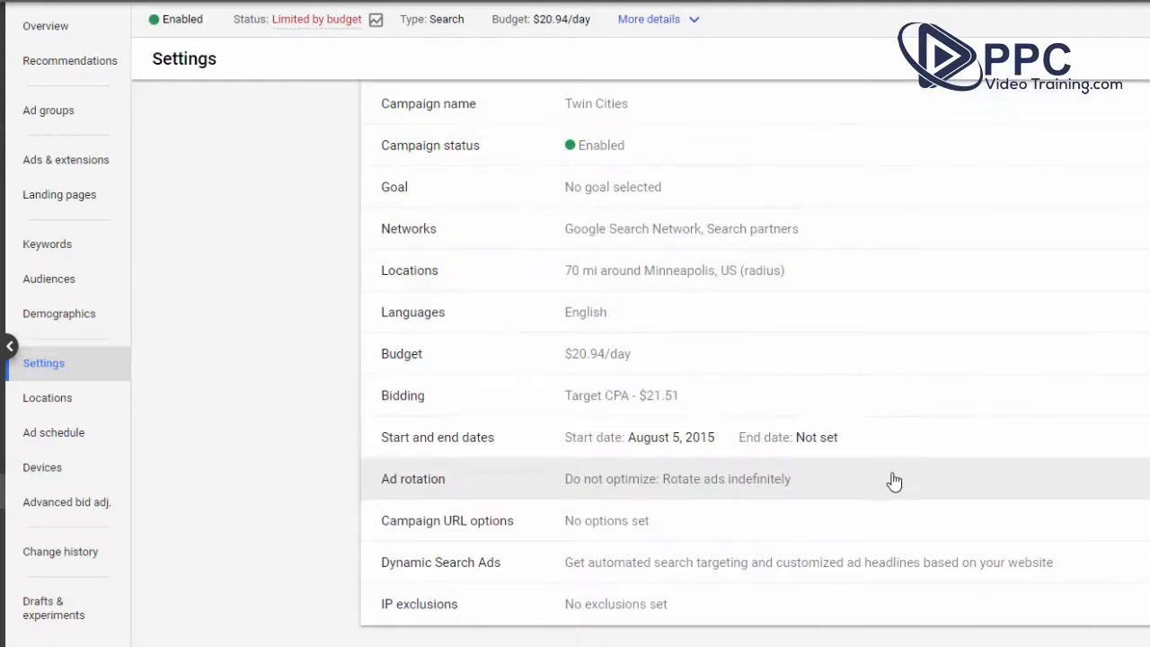
pyautogui.click(677, 478)
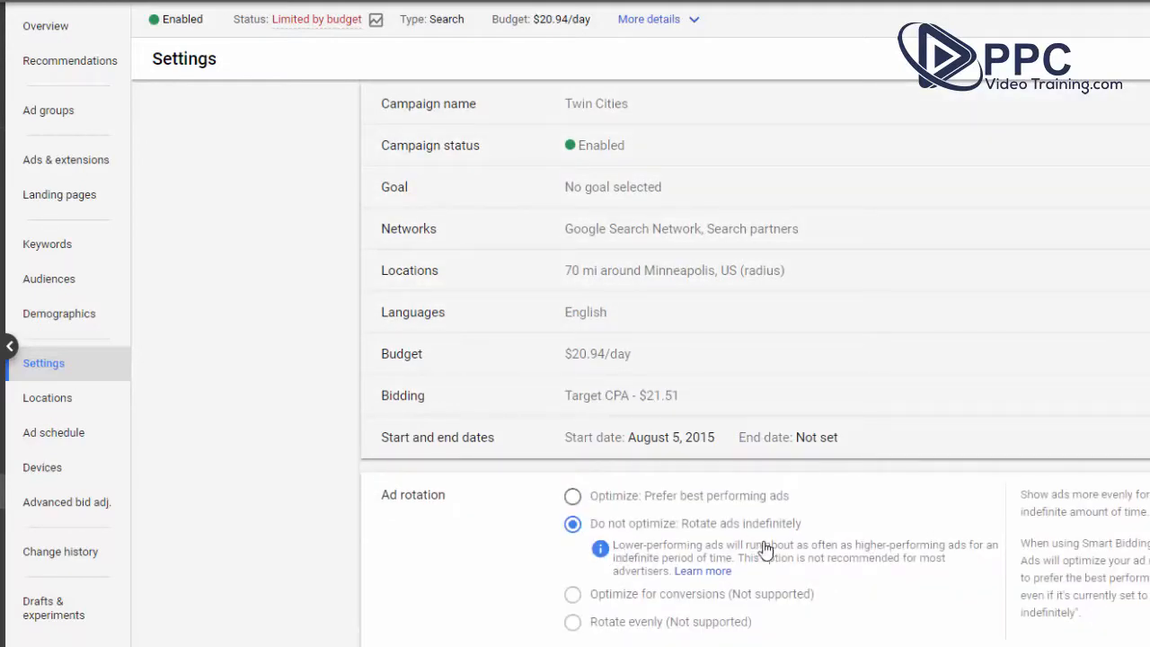
pyautogui.moveTo(636, 537)
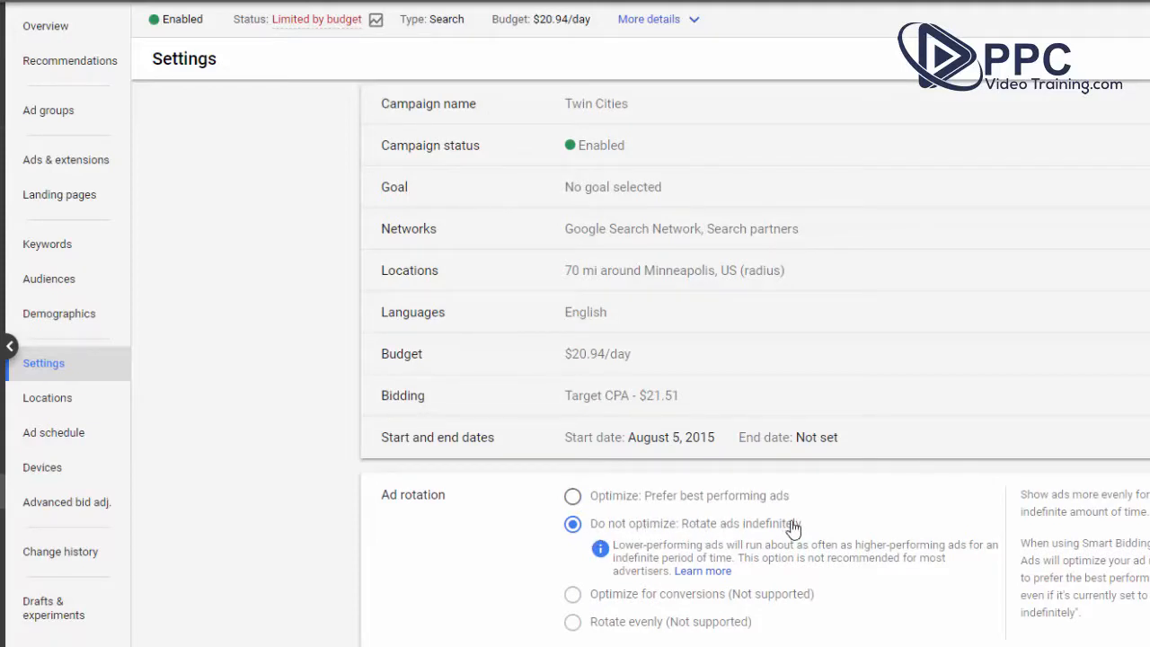
pyautogui.moveTo(609, 510)
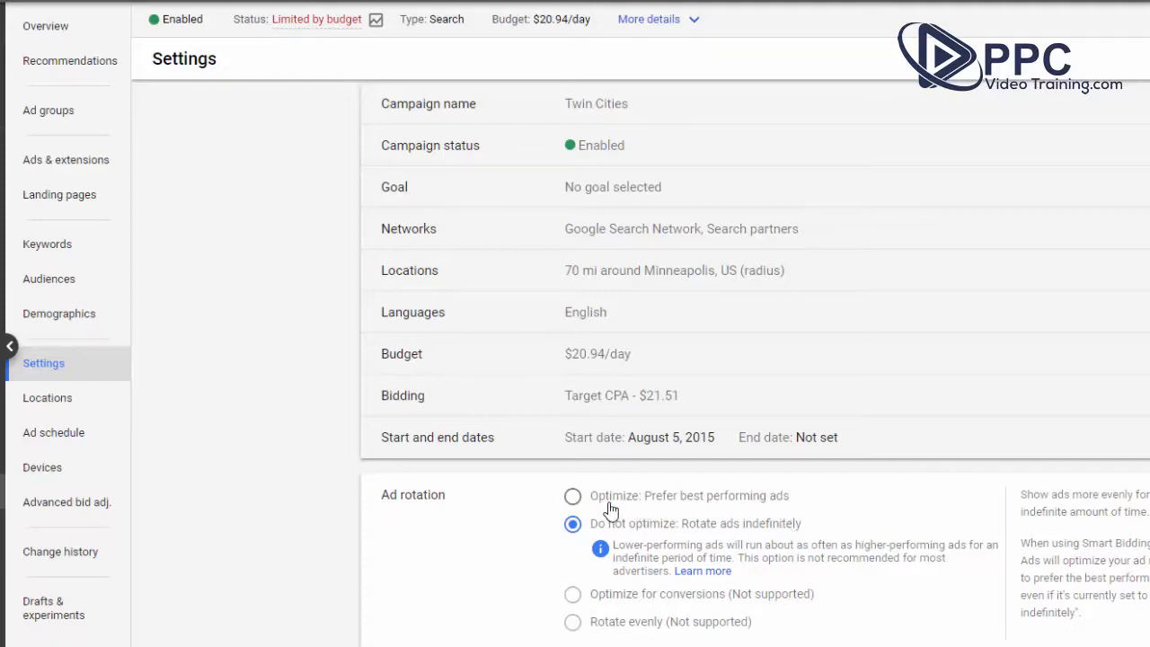
pyautogui.moveTo(625, 510)
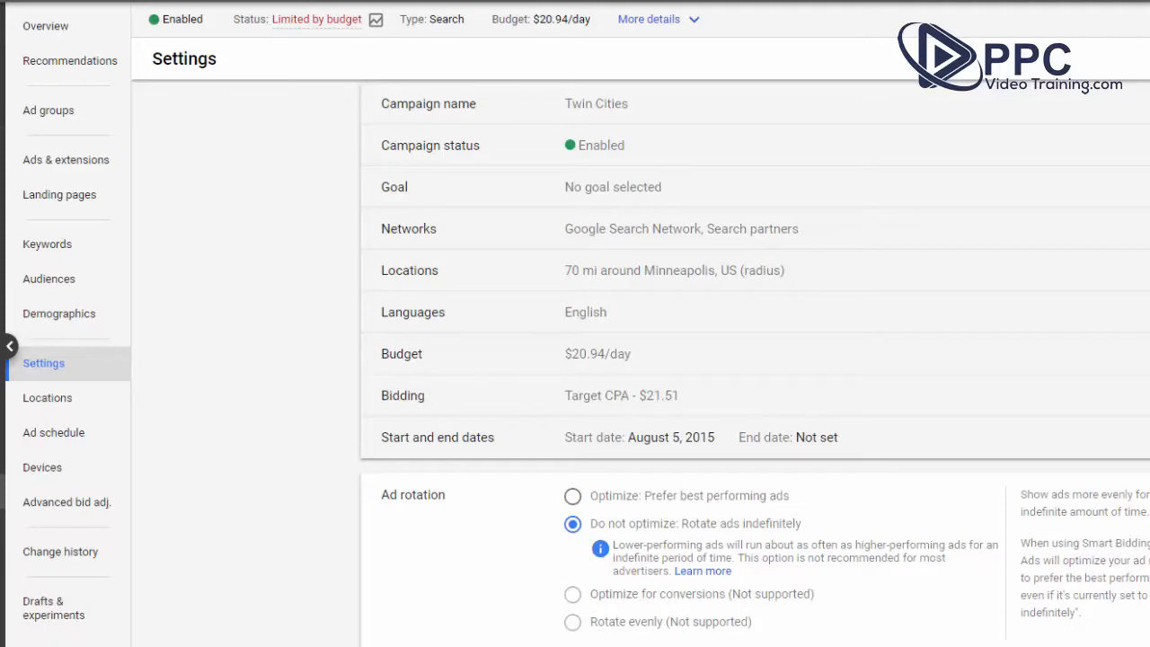
pyautogui.moveTo(823, 531)
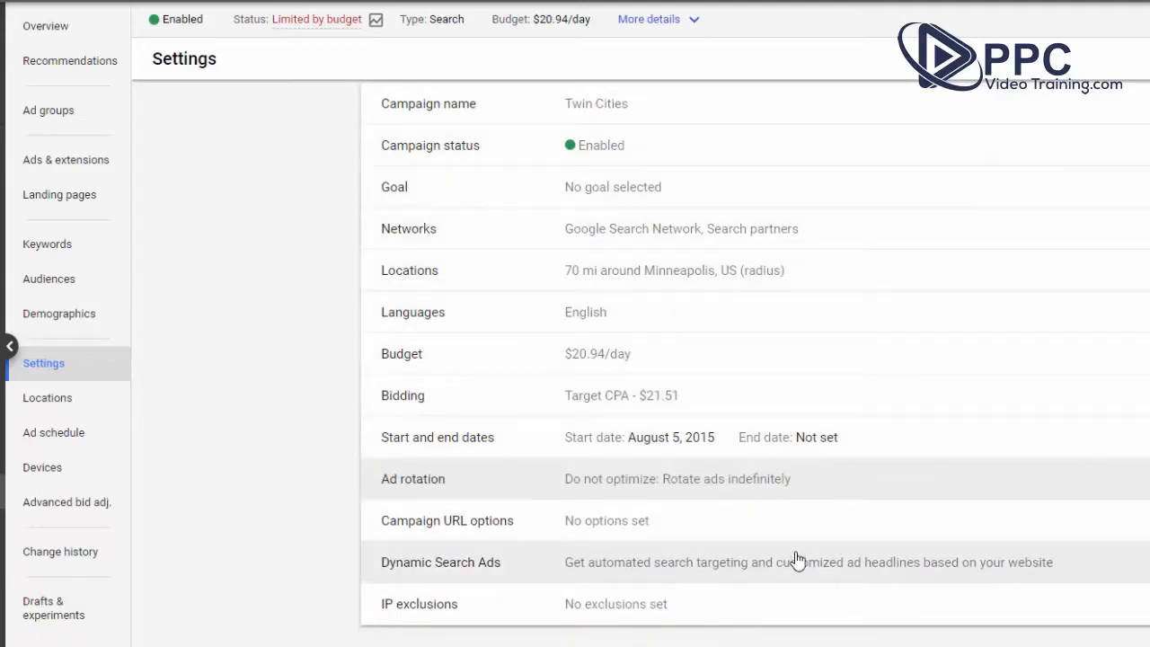
pyautogui.moveTo(262, 463)
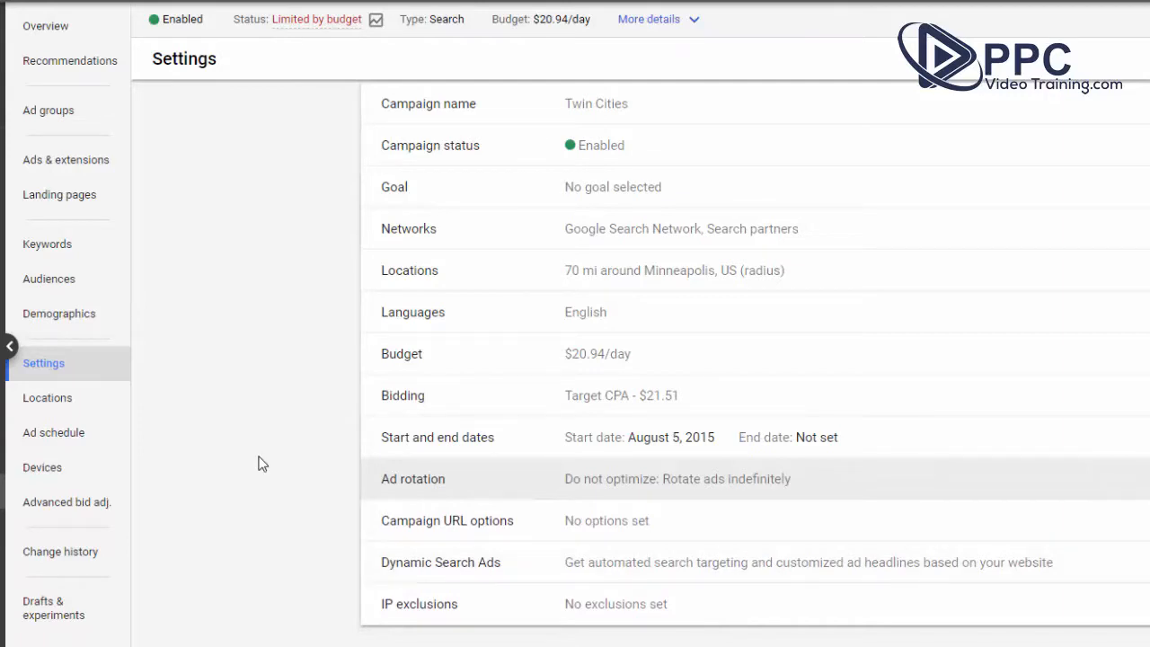
pyautogui.moveTo(54, 431)
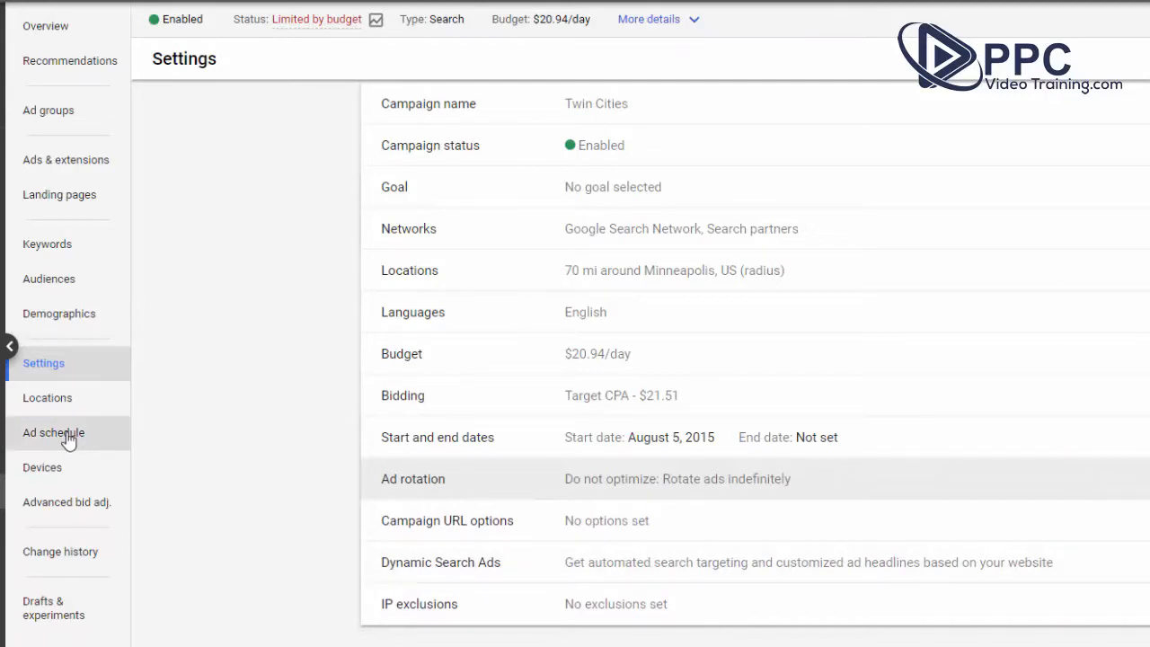
# Step: View the campaign's ad schedule running 6 AM to midnight with performance by day
pyautogui.click(54, 431)
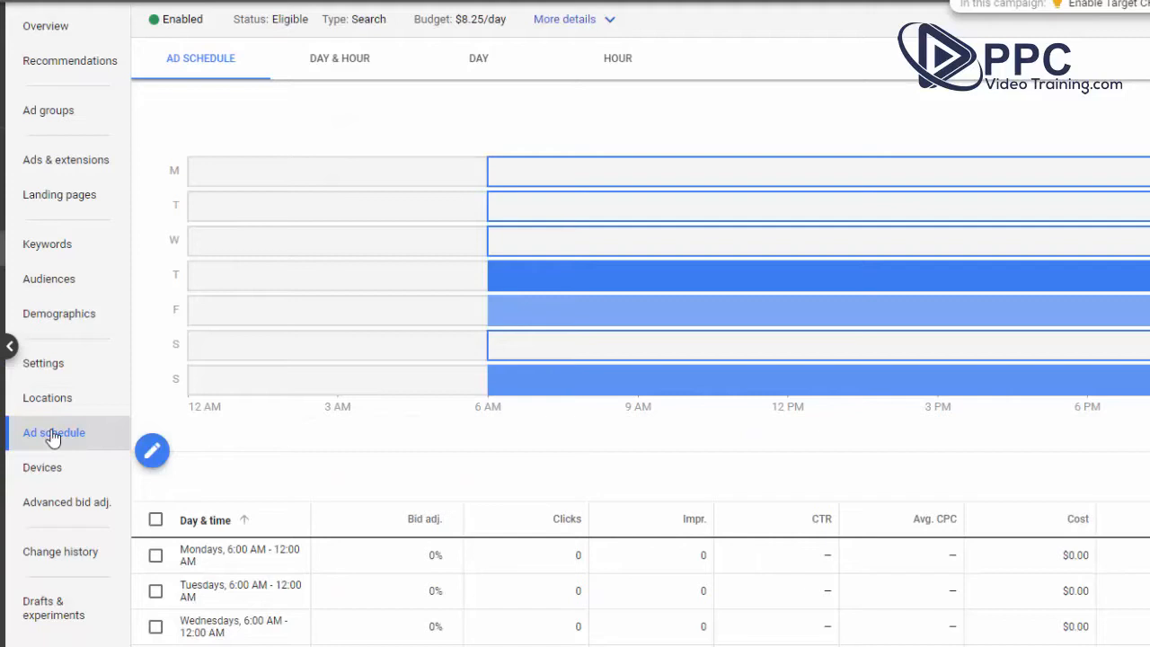
pyautogui.moveTo(230, 453)
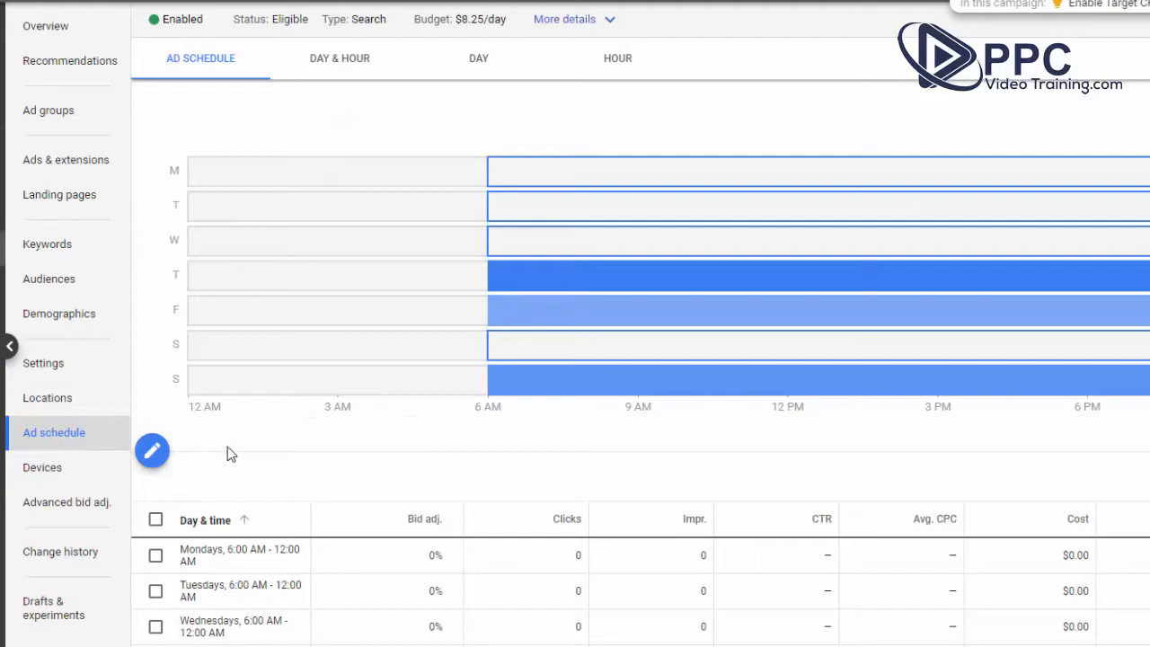
pyautogui.moveTo(323, 453)
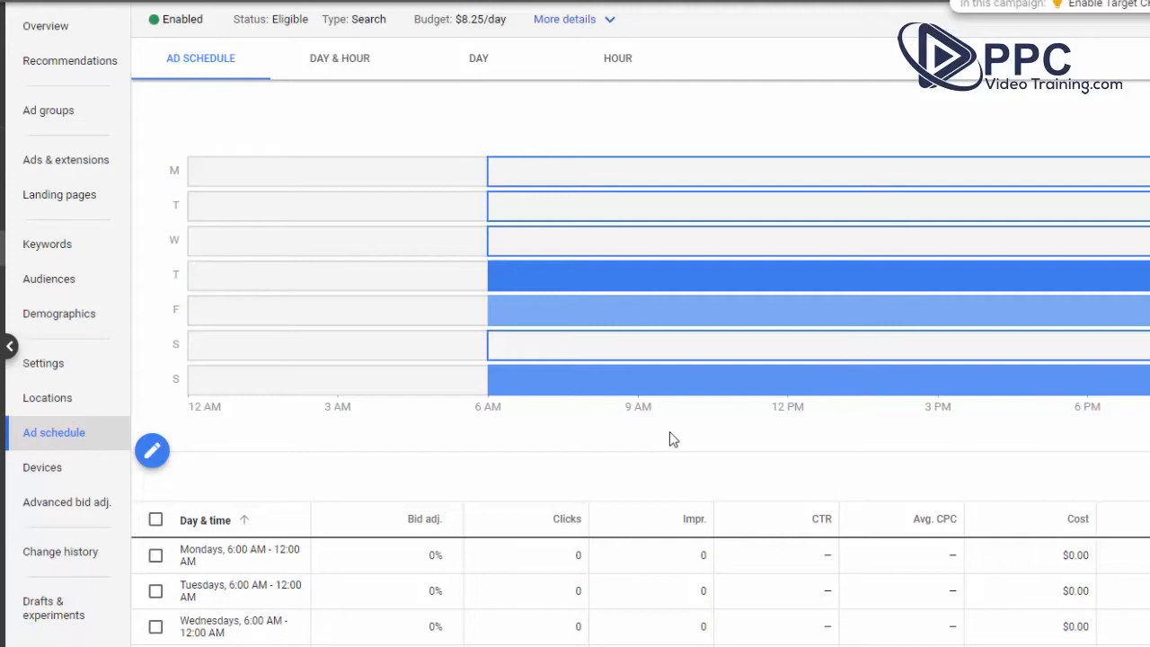
pyautogui.moveTo(728, 420)
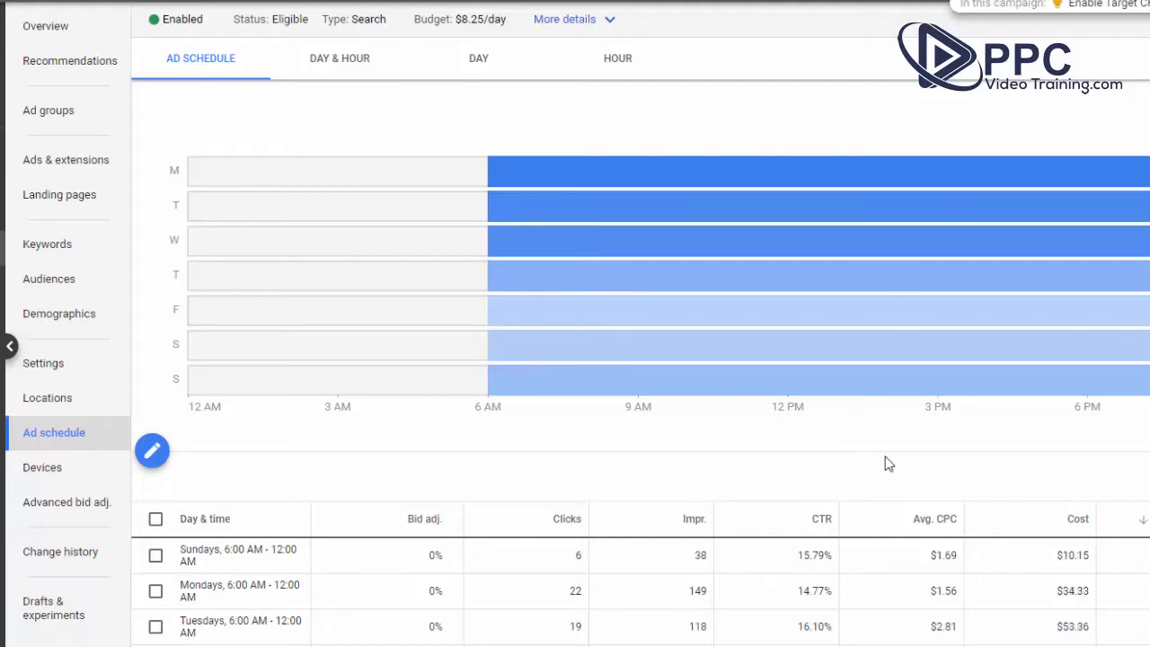
pyautogui.moveTo(879, 447)
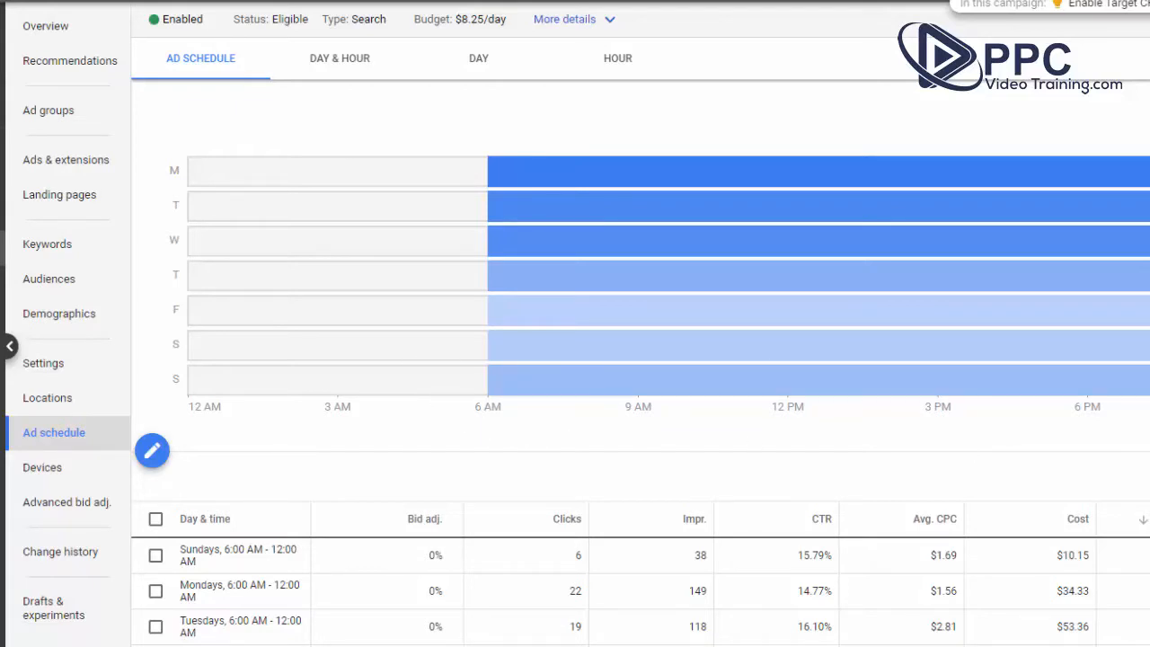
pyautogui.moveTo(269, 209)
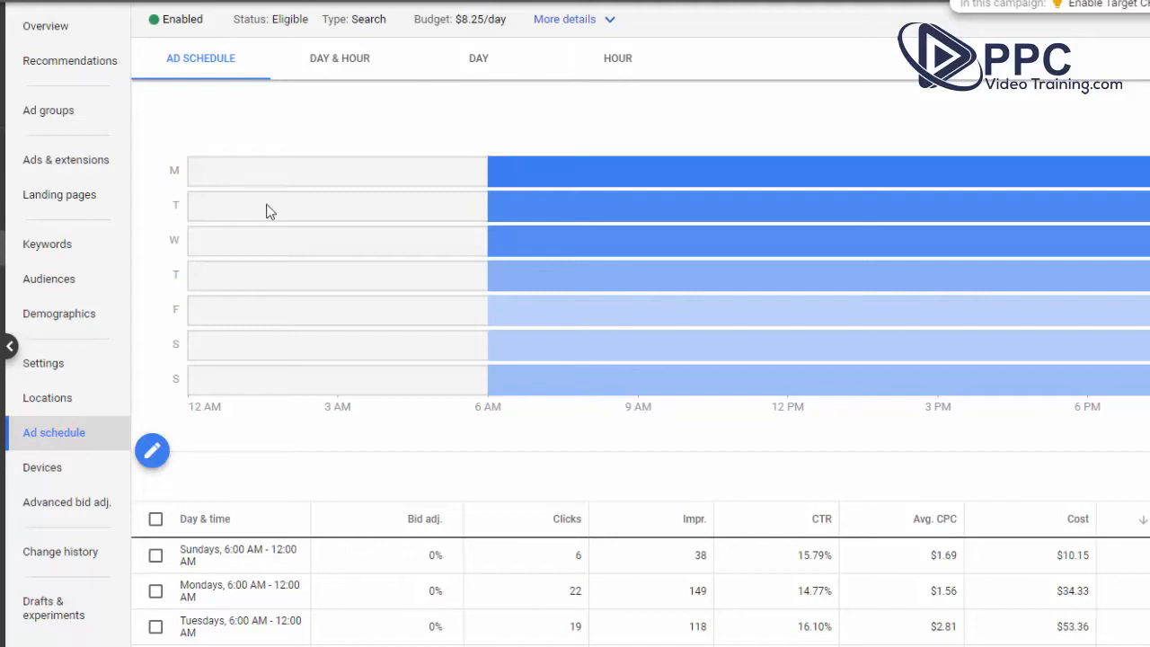
pyautogui.moveTo(464, 431)
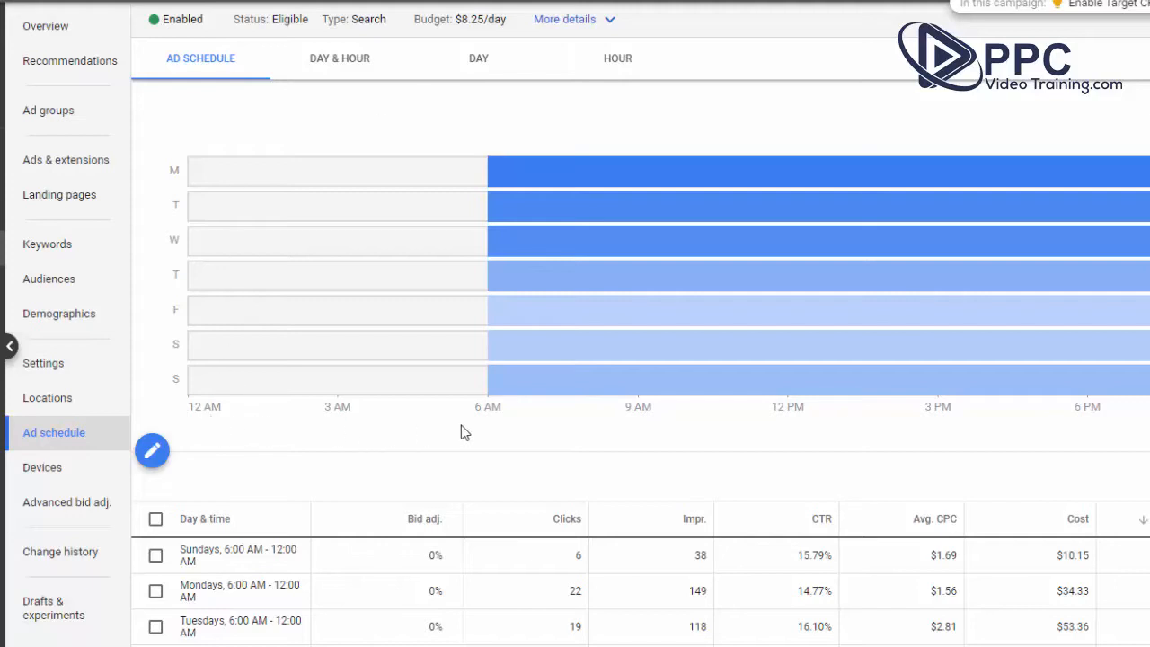
pyautogui.moveTo(543, 430)
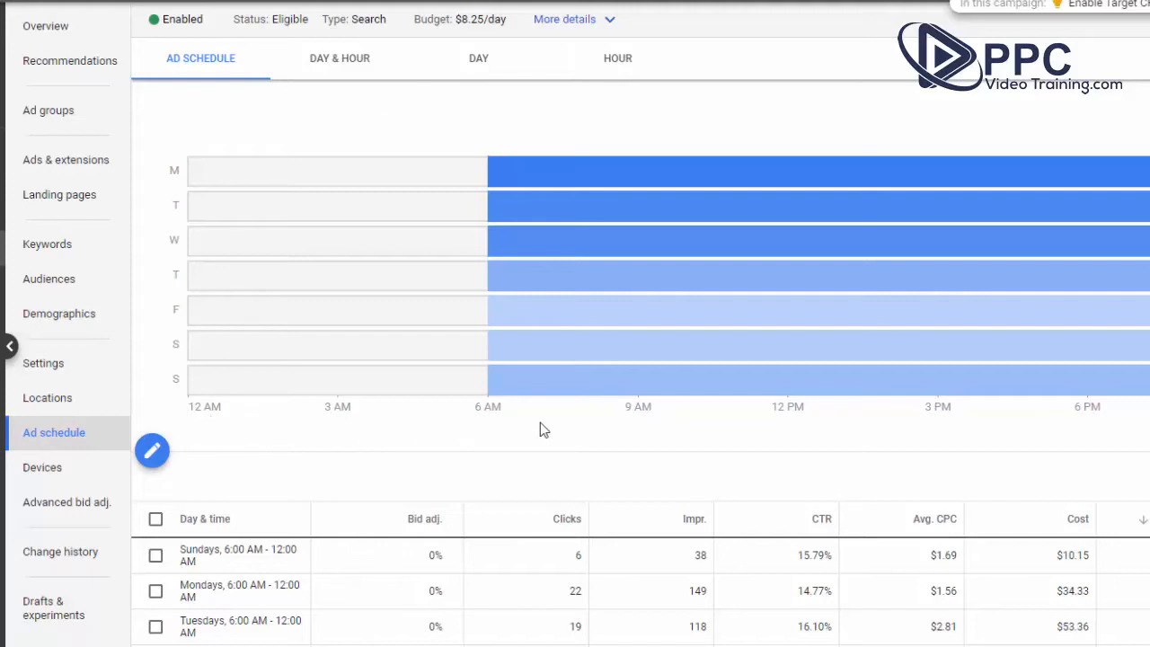
pyautogui.moveTo(208, 412)
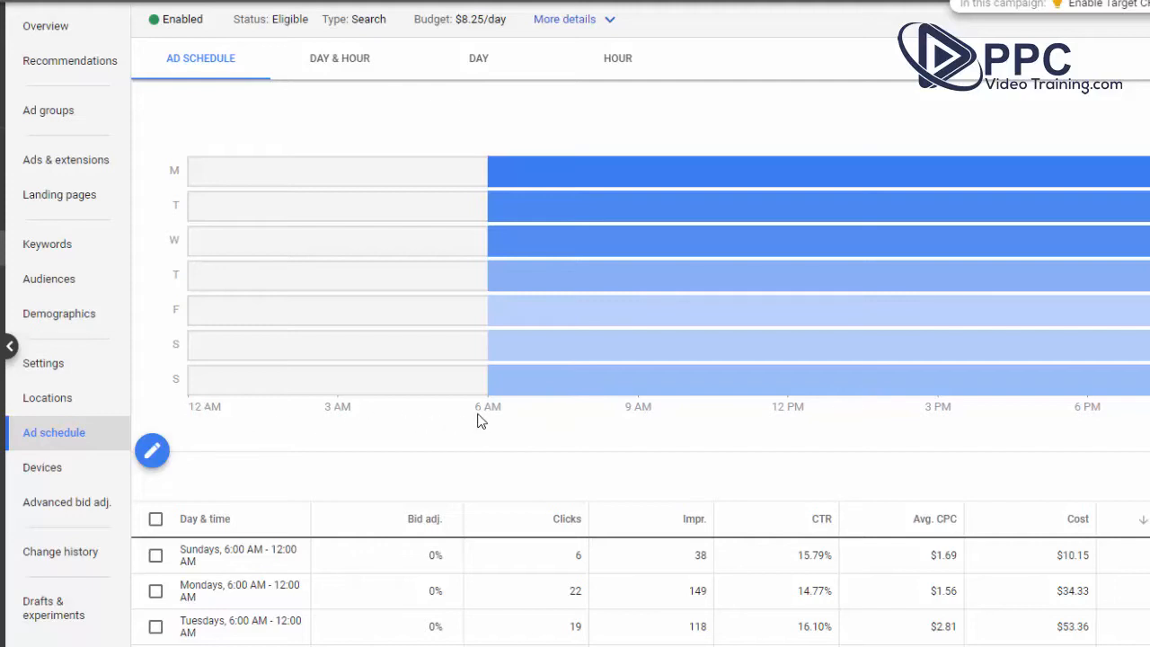
pyautogui.moveTo(492, 439)
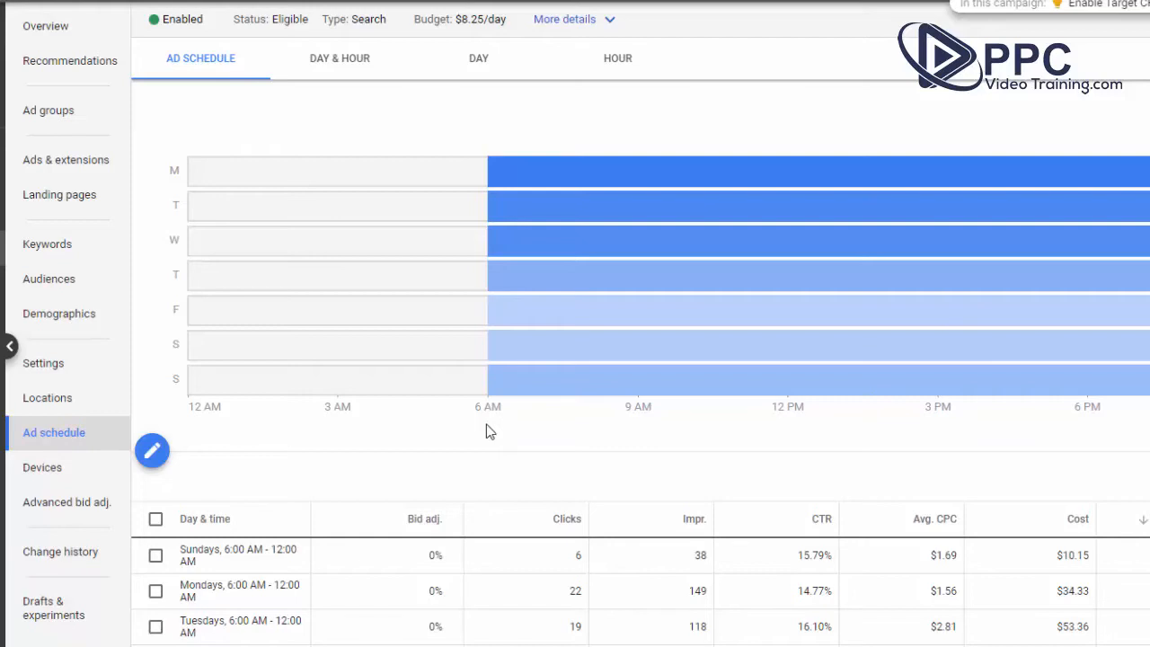
pyautogui.moveTo(539, 425)
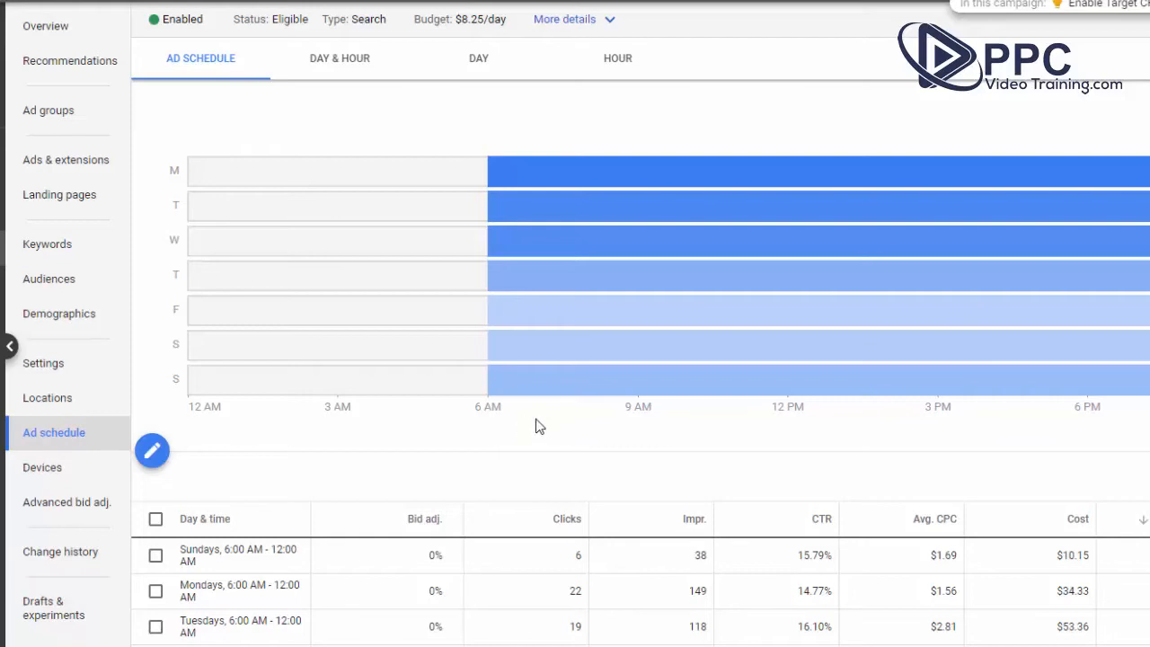
pyautogui.moveTo(560, 420)
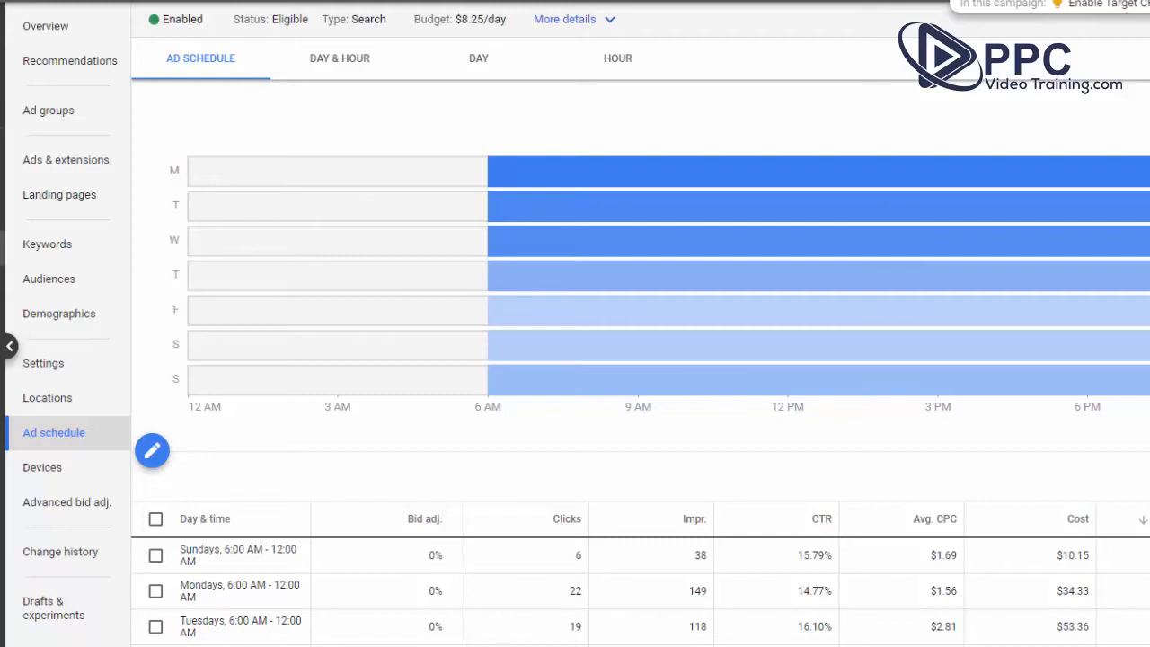
pyautogui.moveTo(1071, 424)
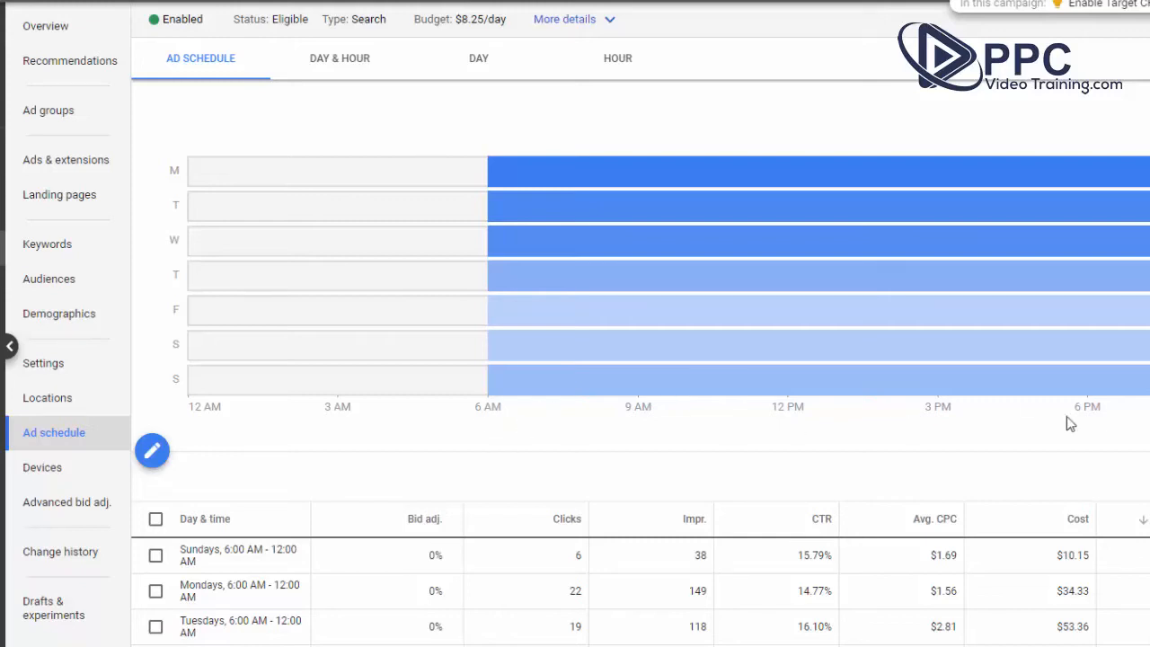